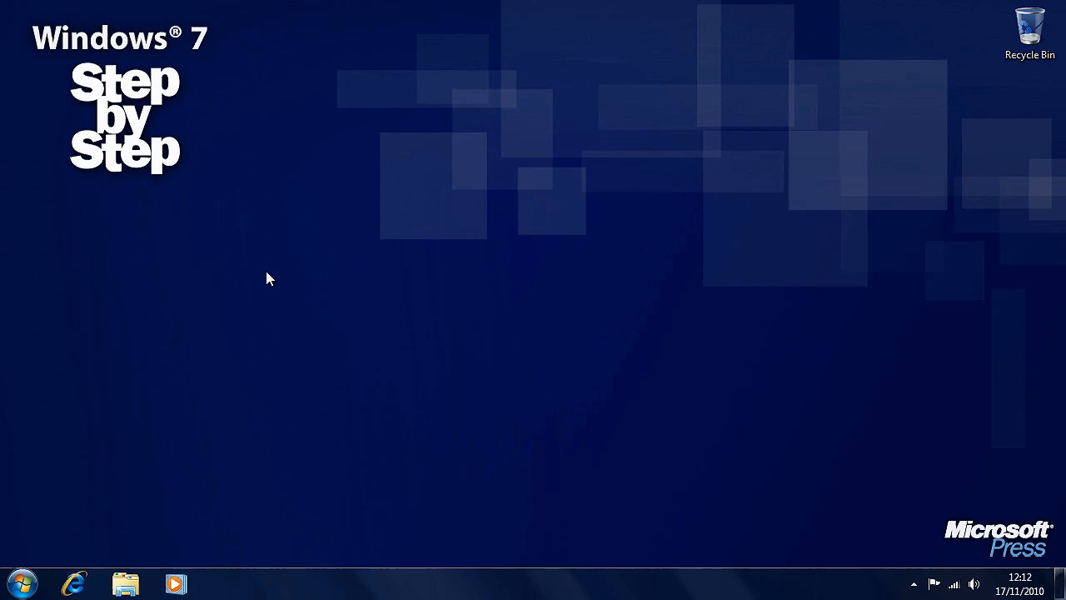
mouse_move(397, 516)
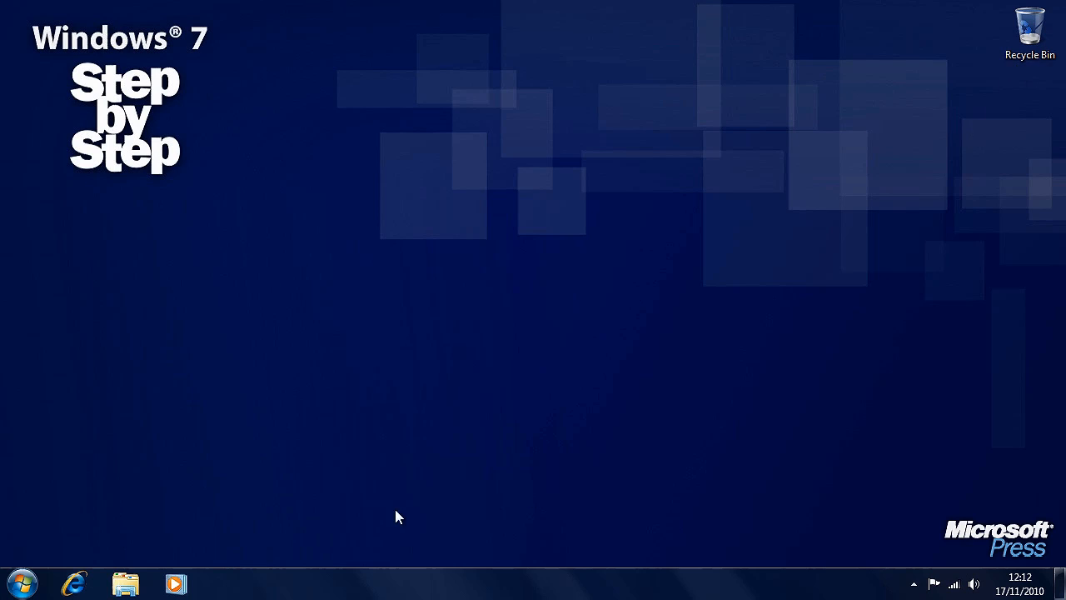
mouse_move(564, 587)
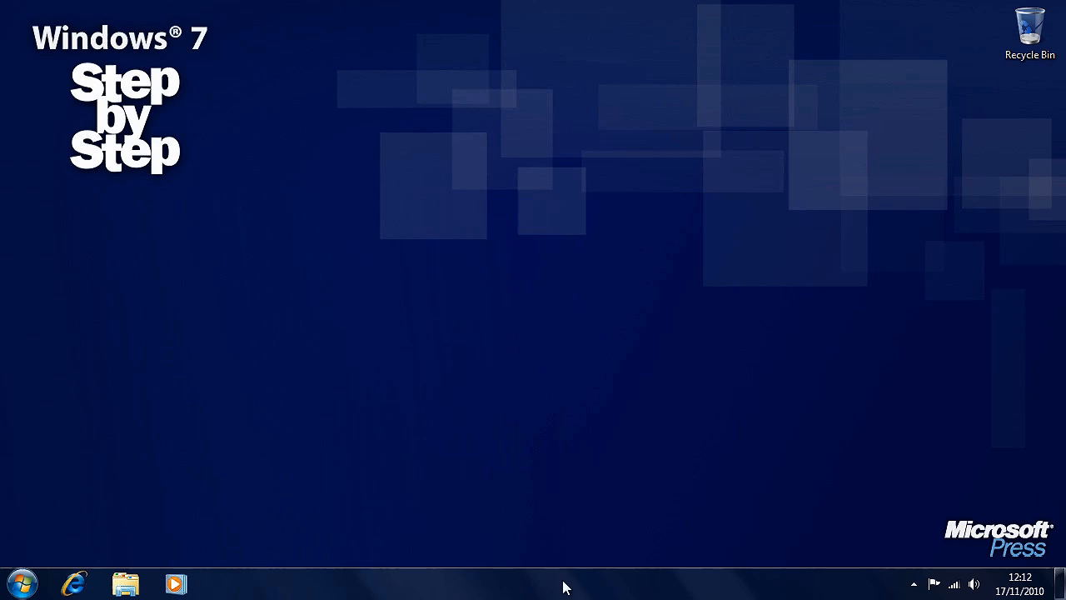
mouse_move(695, 583)
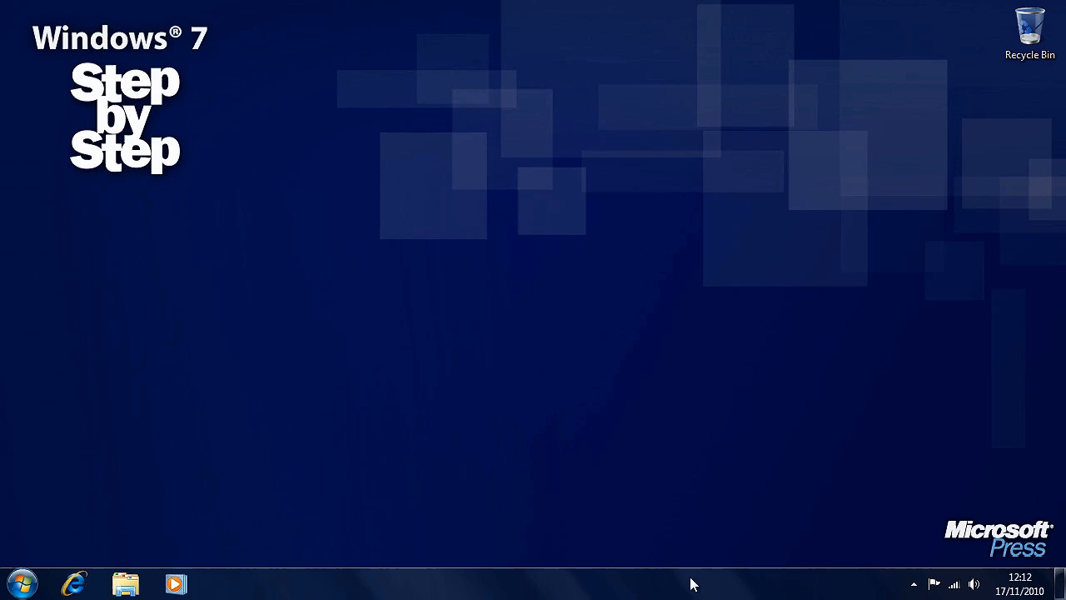
mouse_move(280, 287)
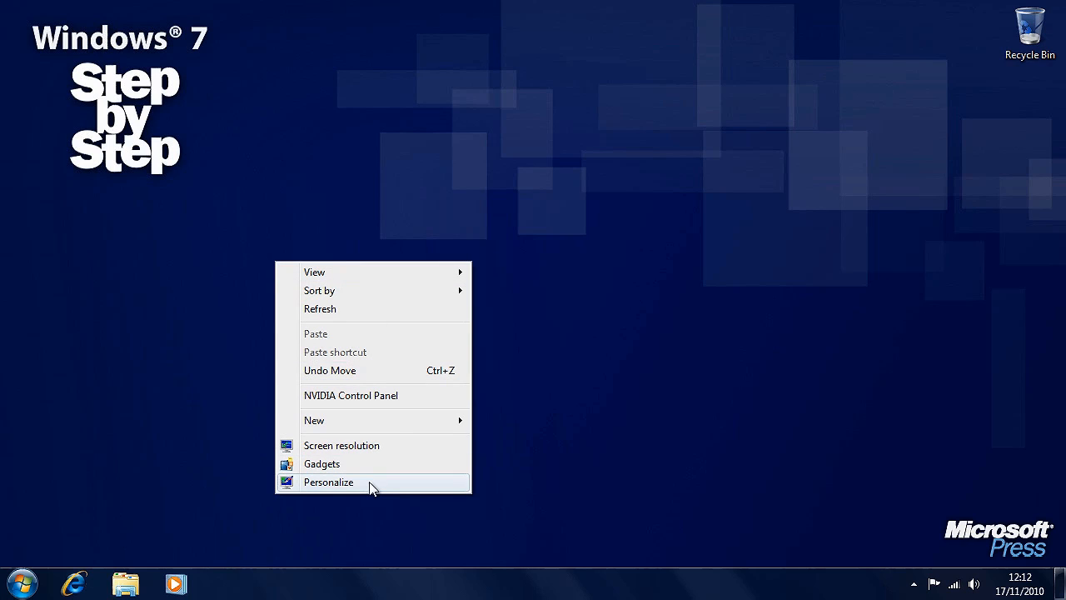
Open Personalization from the desktop's right-click menu
left_click(328, 481)
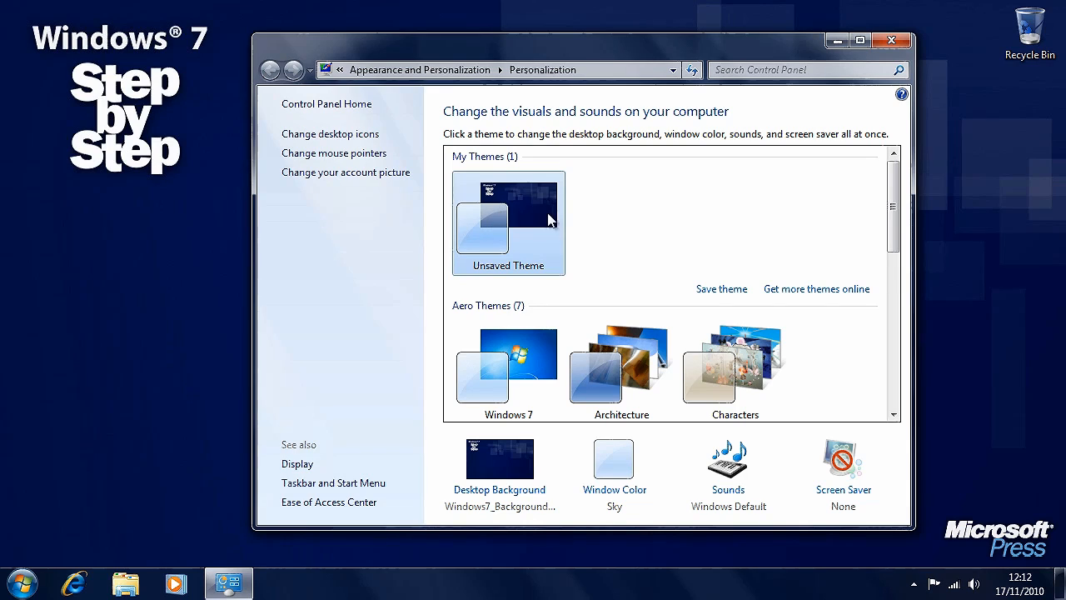
mouse_move(158, 210)
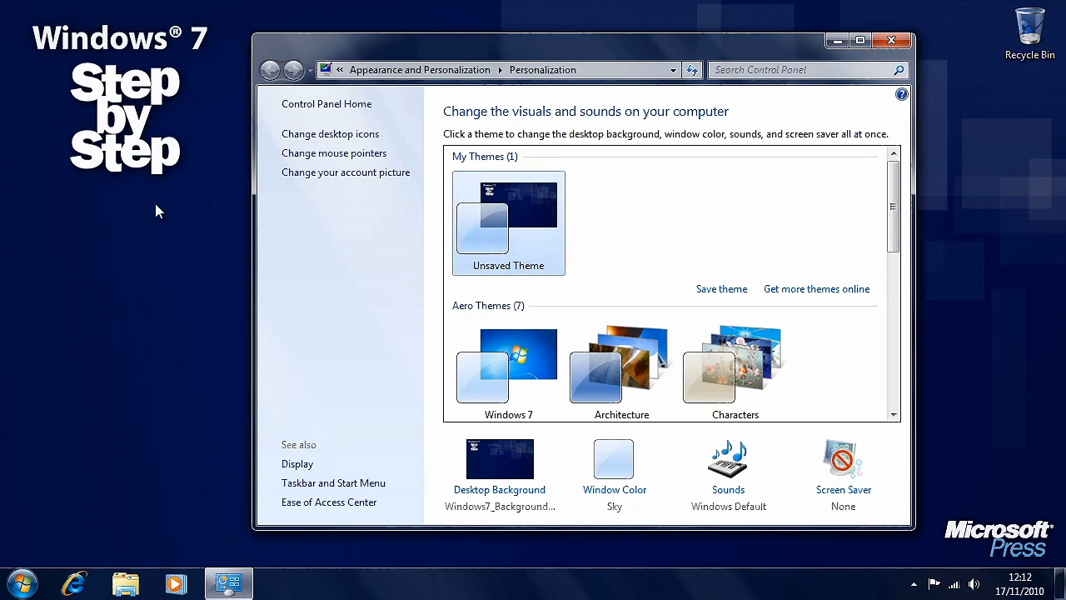
mouse_move(479, 235)
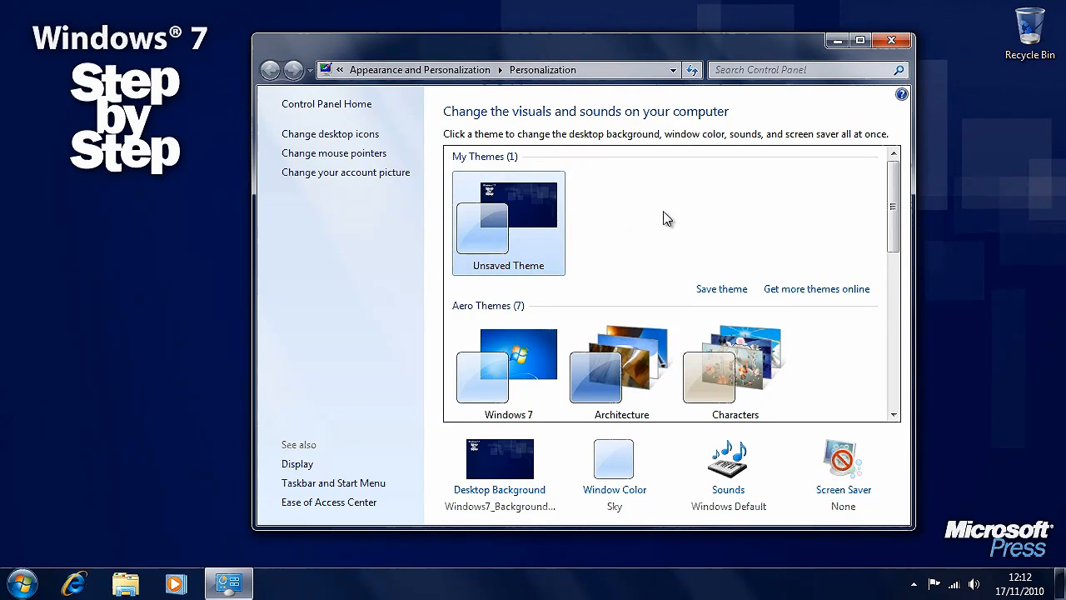
scroll("down", 3)
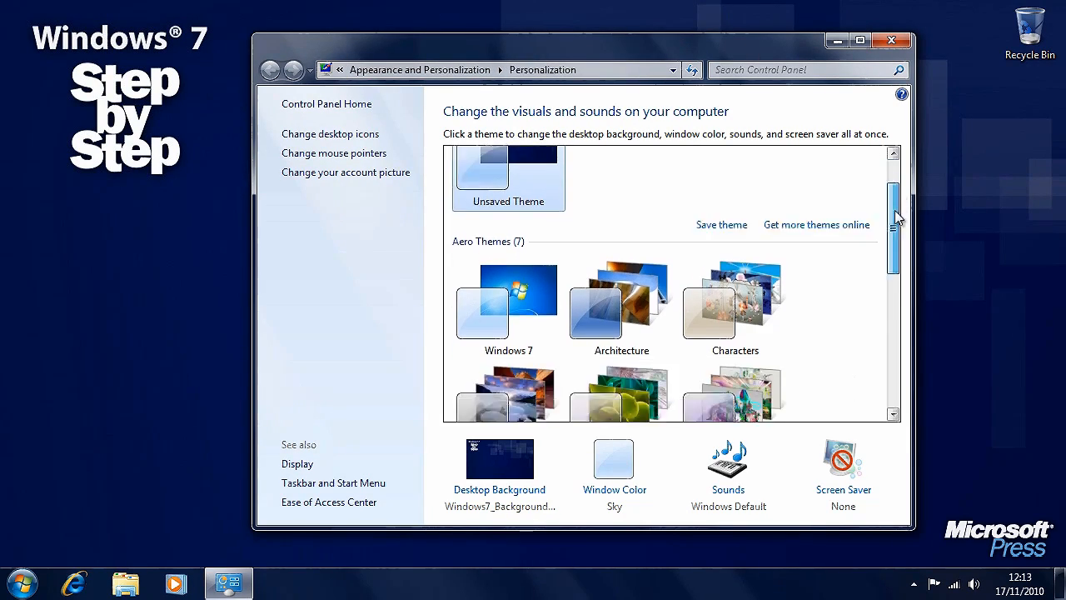
scroll("down", 3)
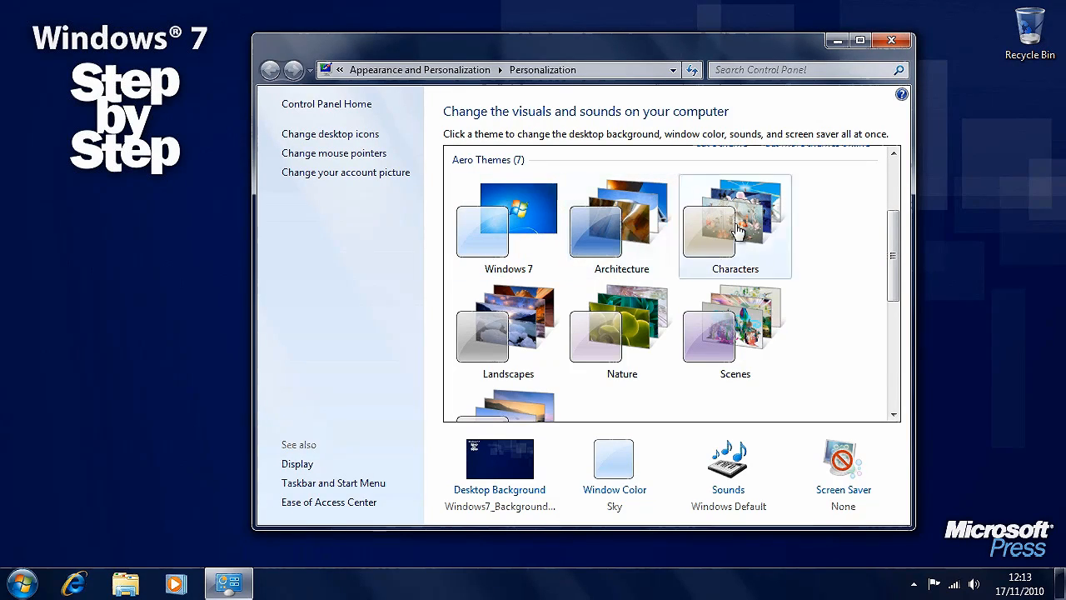
mouse_move(766, 240)
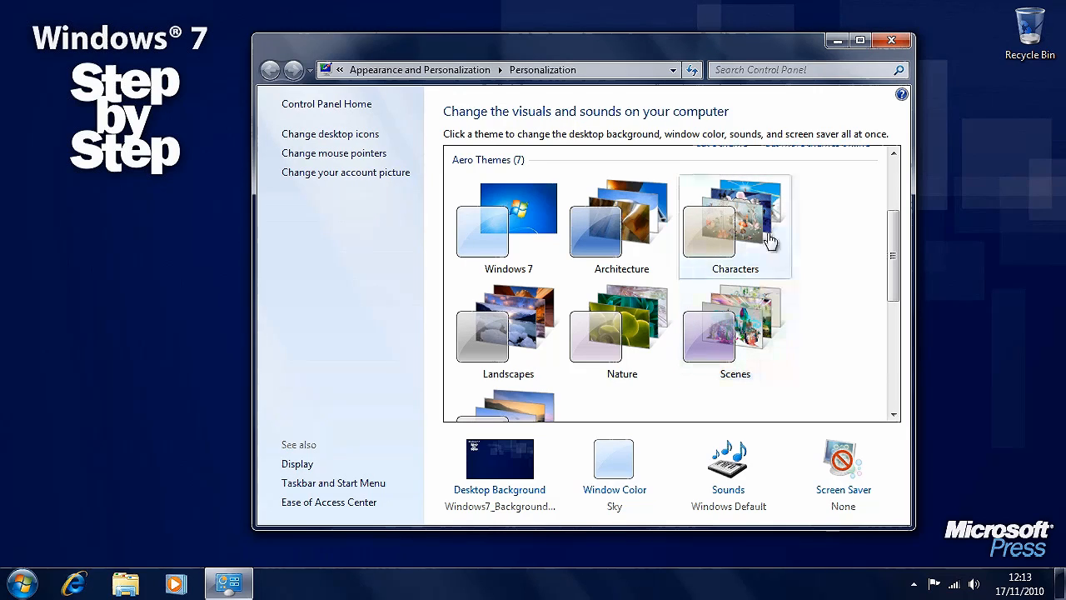
mouse_move(829, 219)
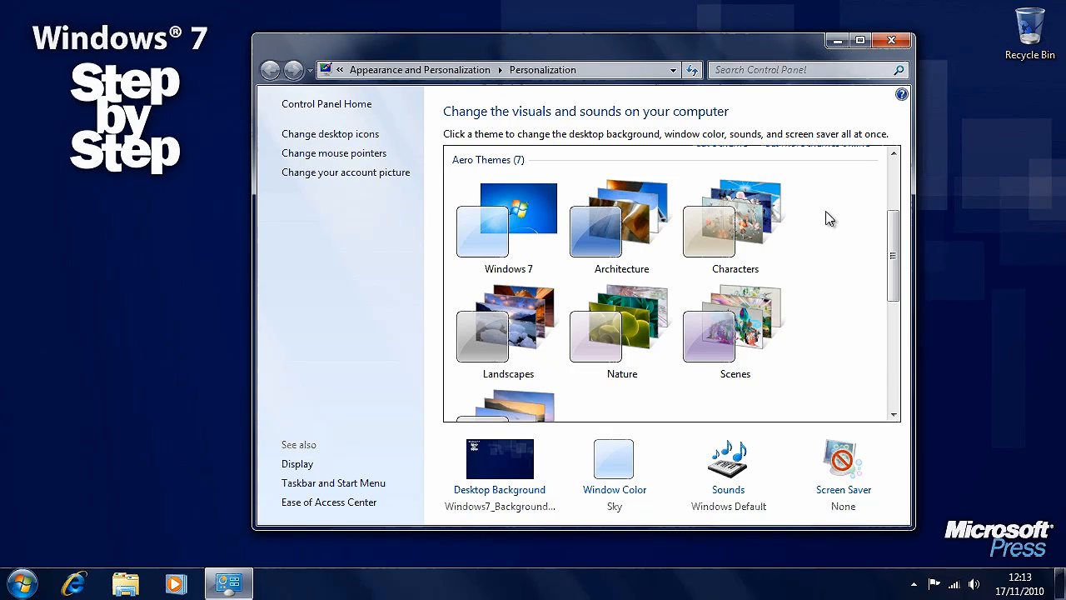
left_click(735, 225)
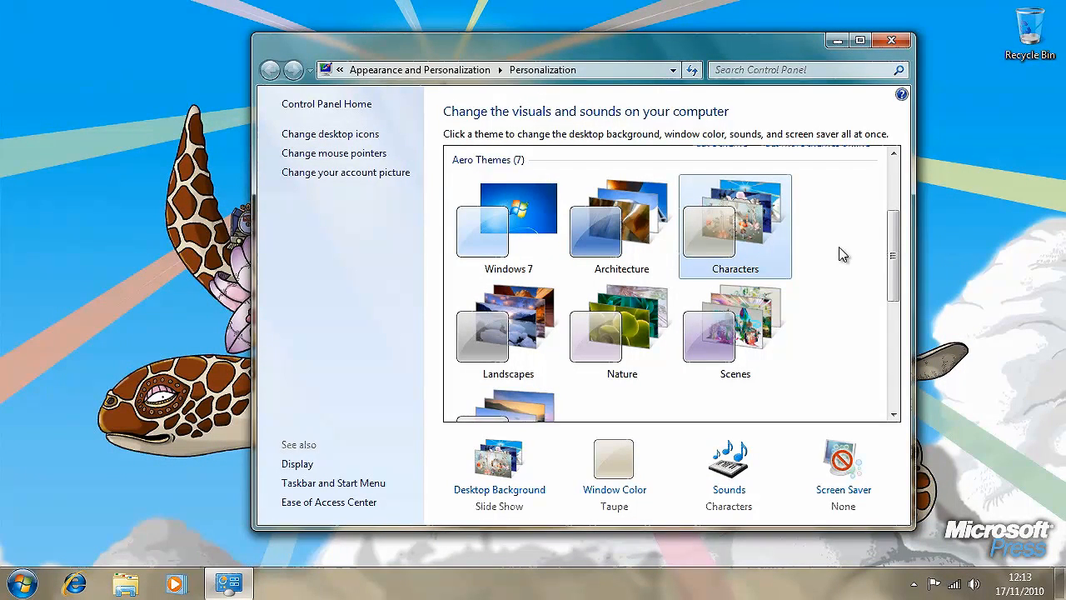
mouse_move(494, 48)
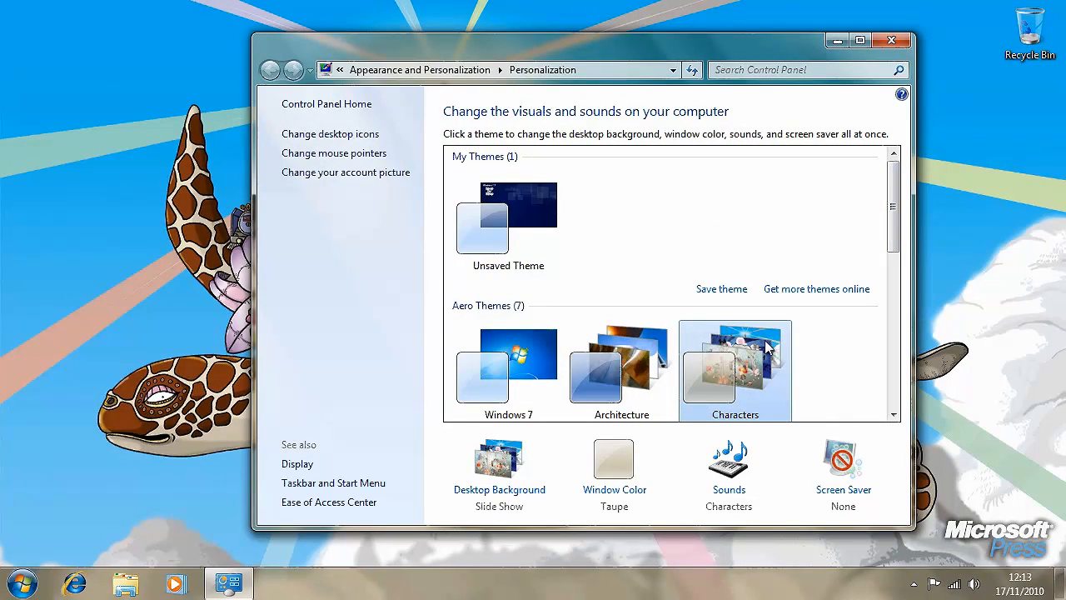
mouse_move(807, 342)
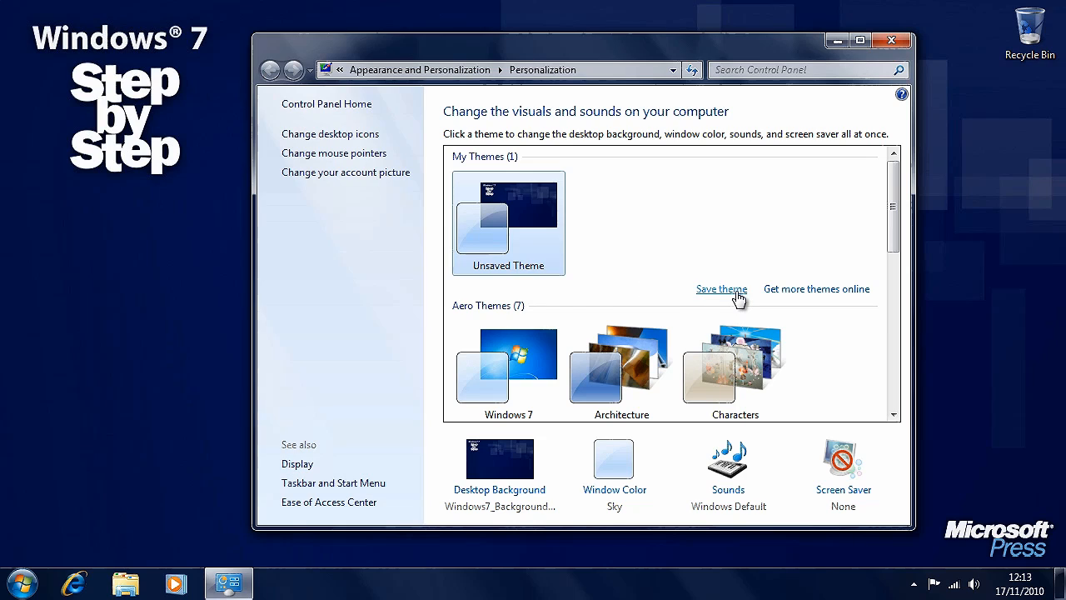
mouse_move(836, 297)
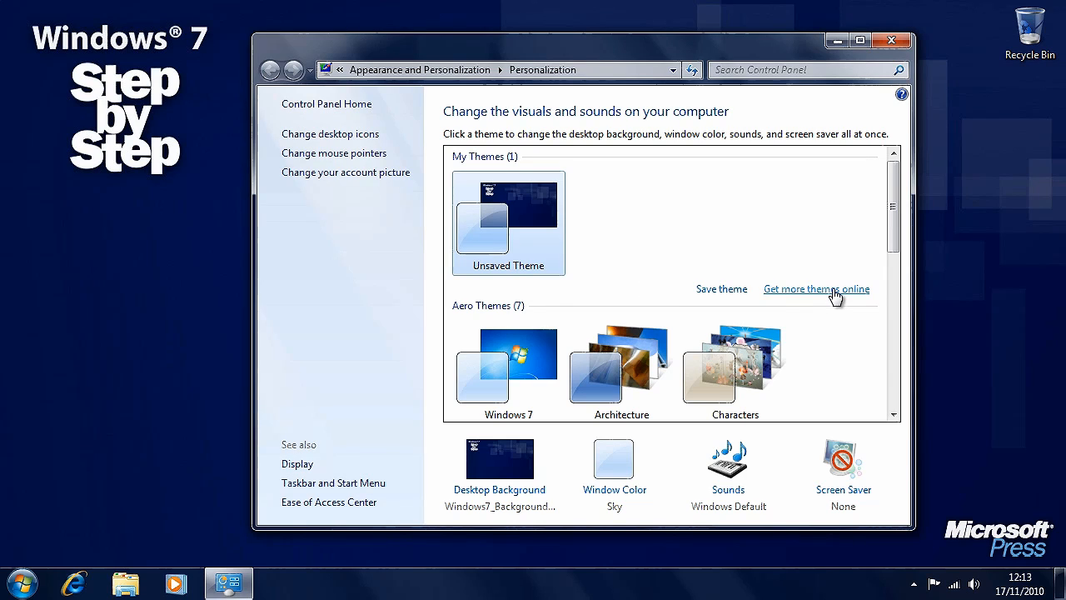
mouse_move(802, 298)
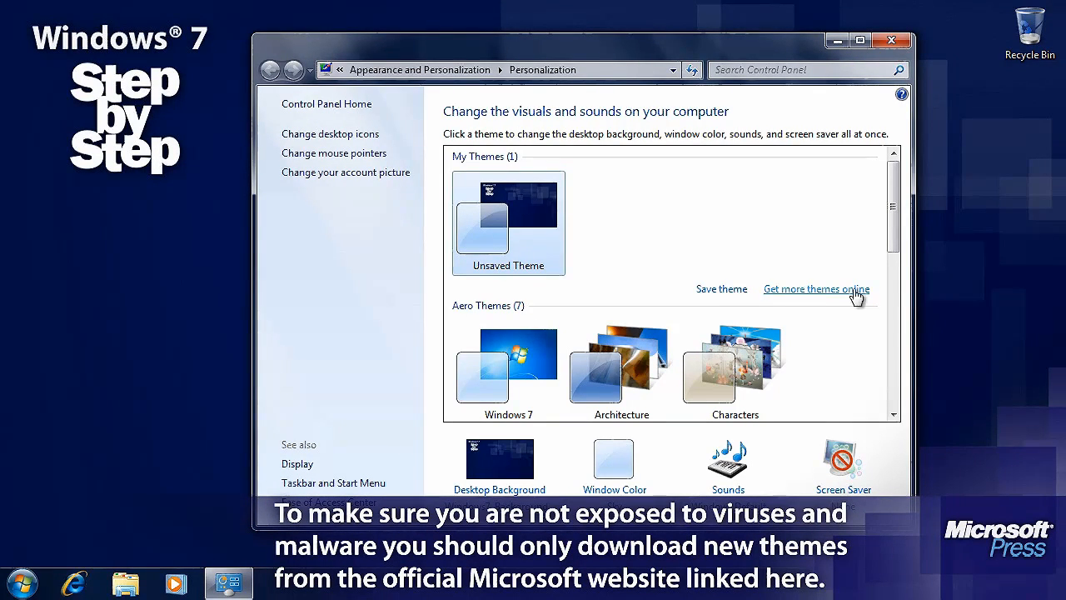
Browse Microsoft's online Windows 7 themes page, scrolling past Best of Bing and MEGAMIND
left_click(816, 288)
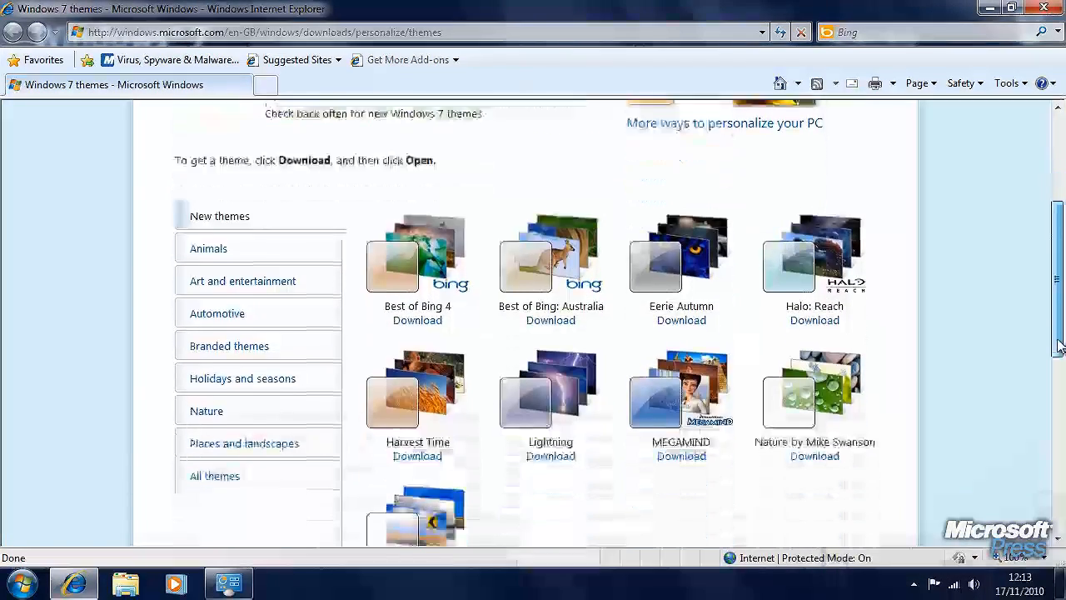
scroll("down", 3)
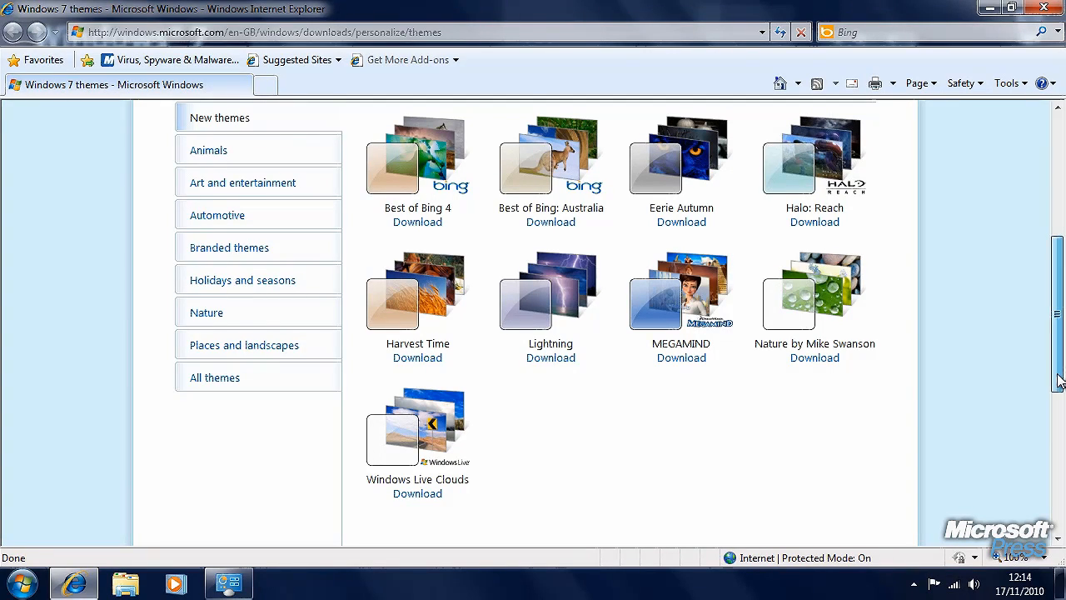
scroll("down", 3)
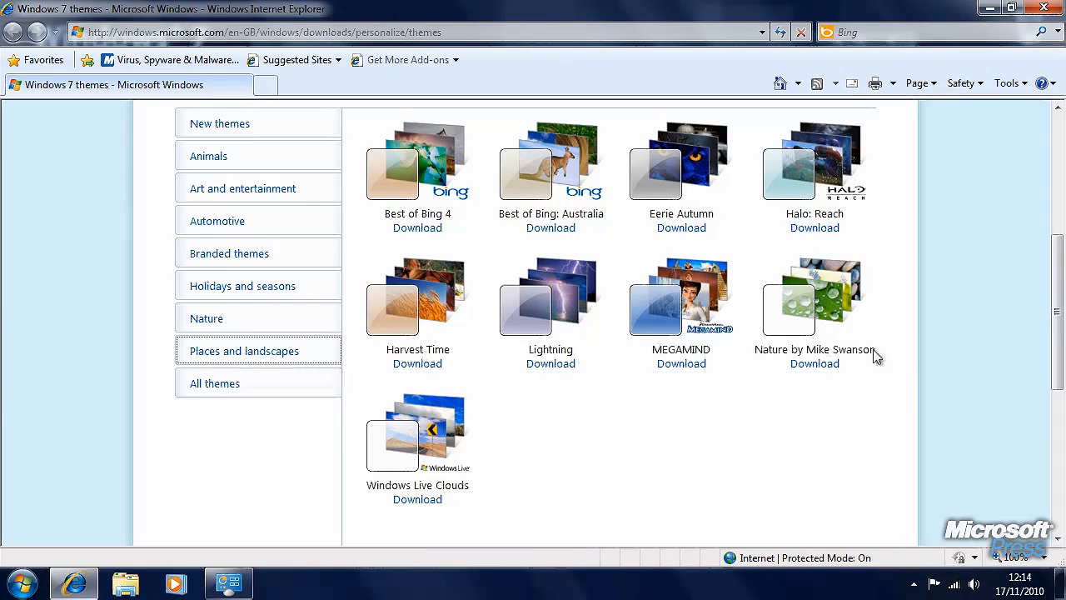
mouse_move(968, 356)
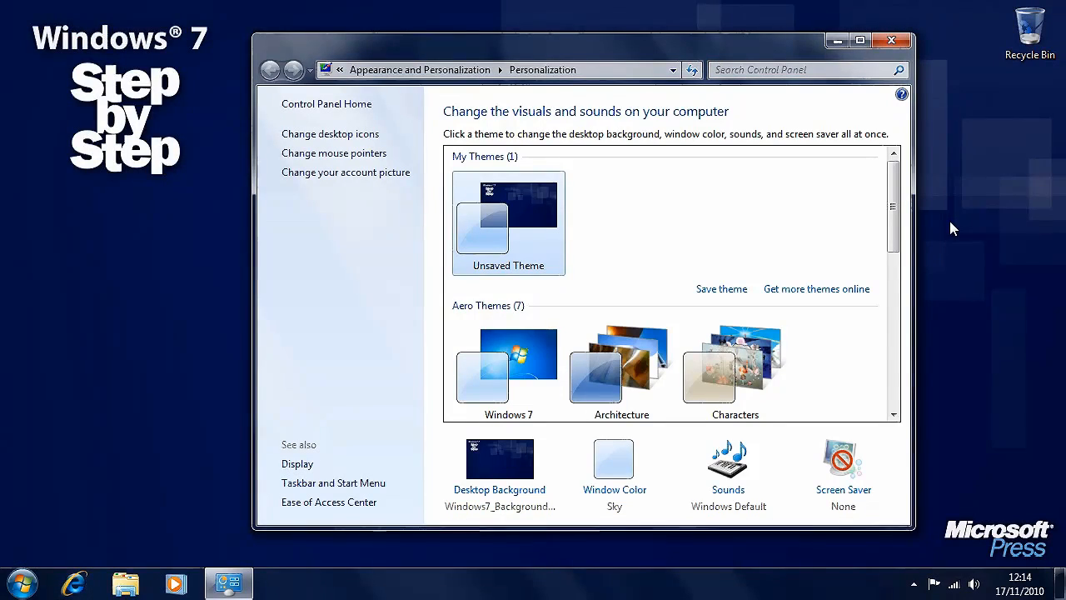
mouse_move(952, 262)
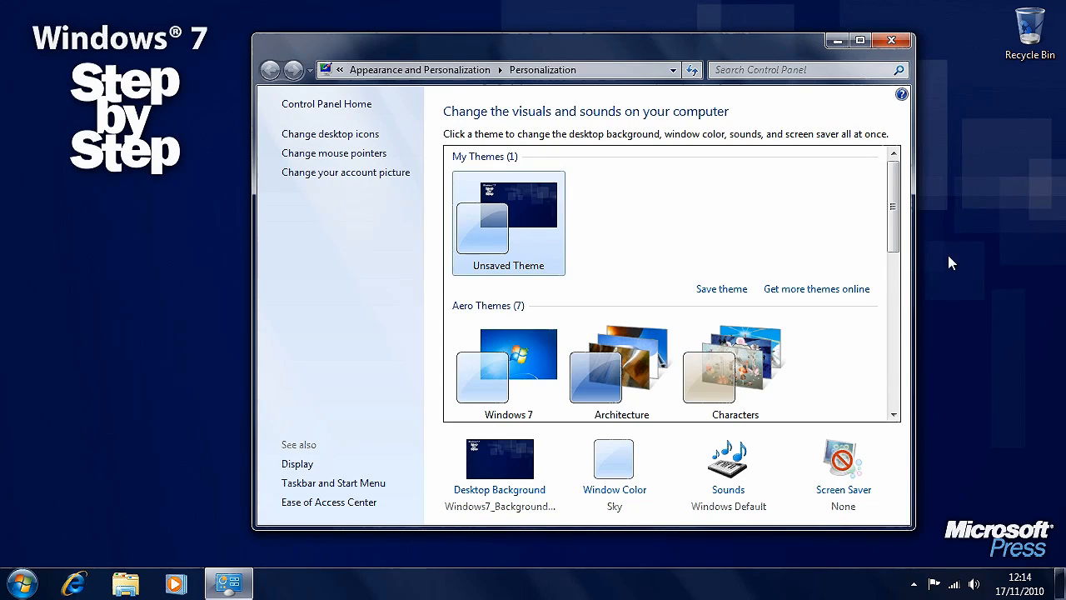
mouse_move(952, 287)
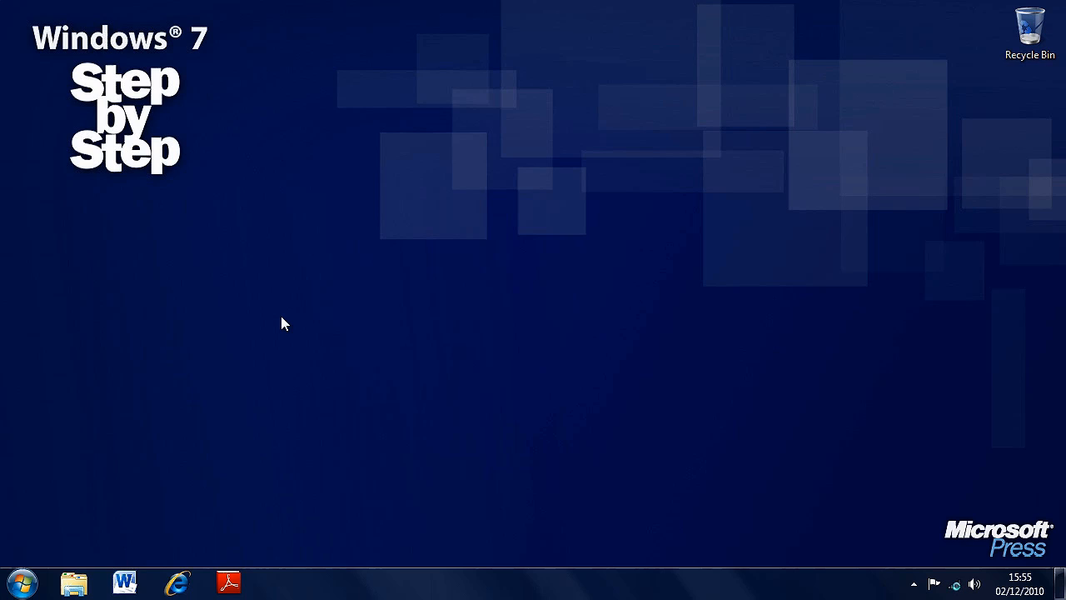
right_click(284, 323)
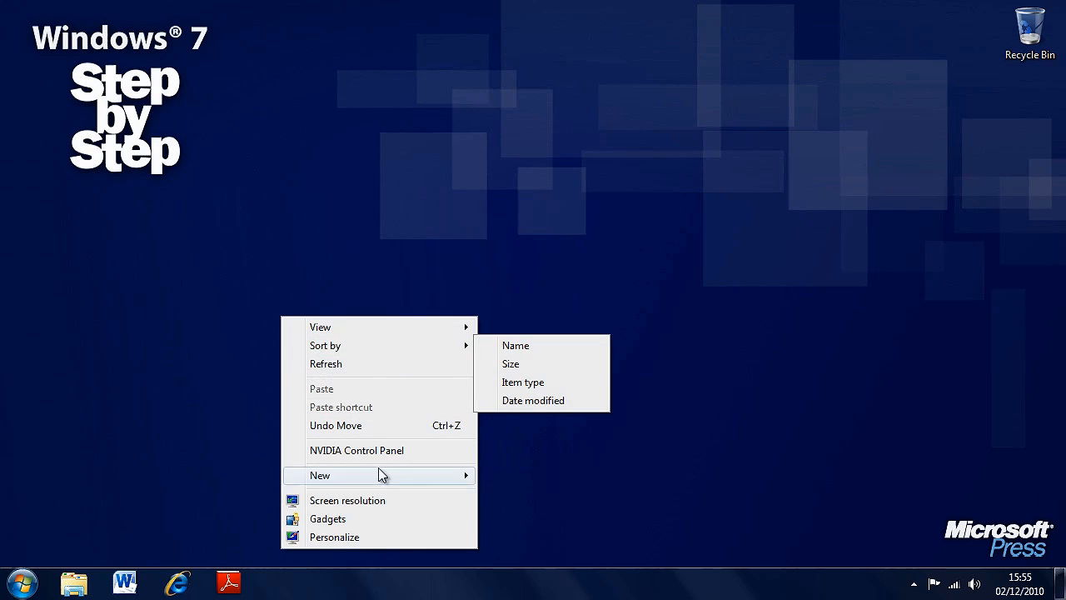
mouse_move(380, 536)
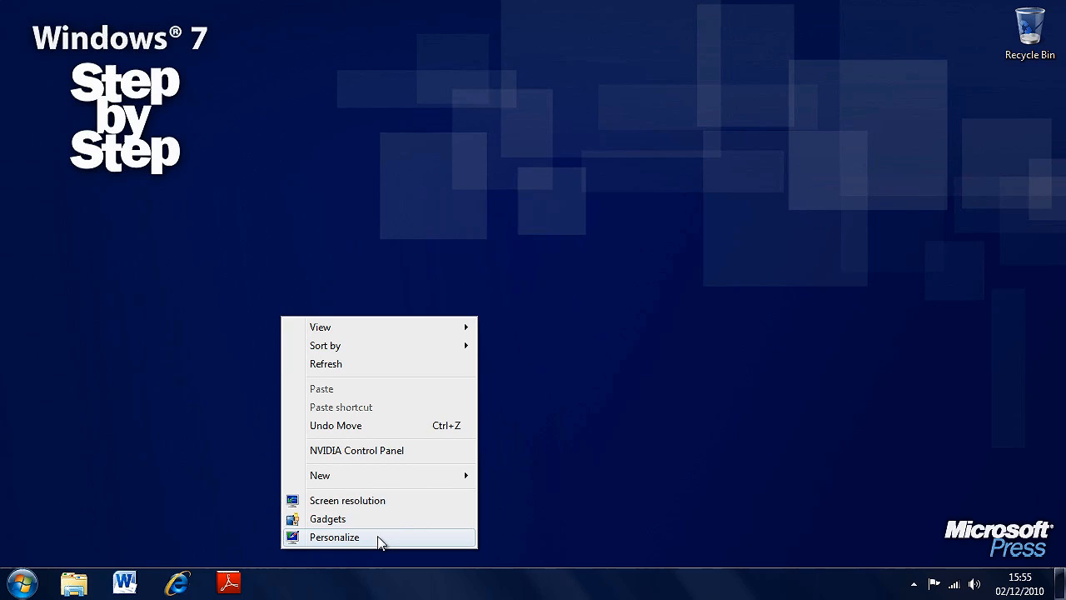
left_click(334, 536)
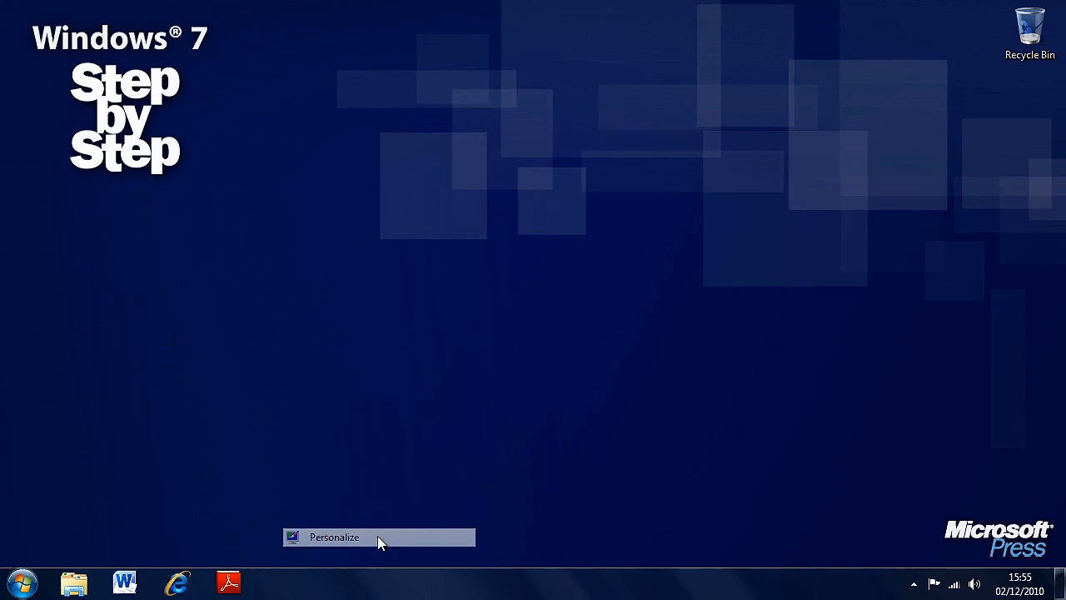
left_click(334, 536)
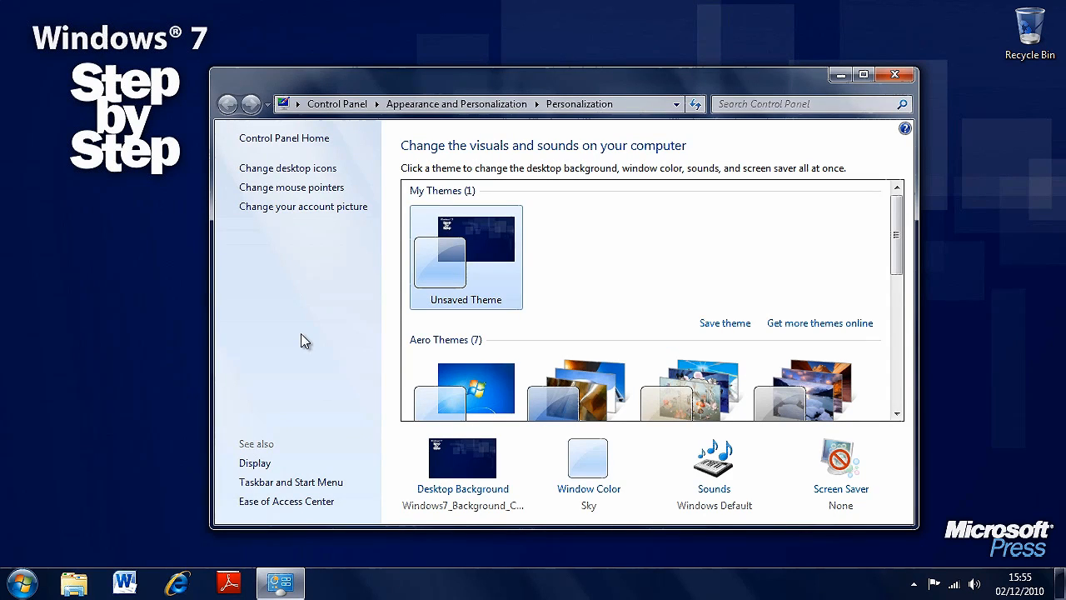
mouse_move(866, 241)
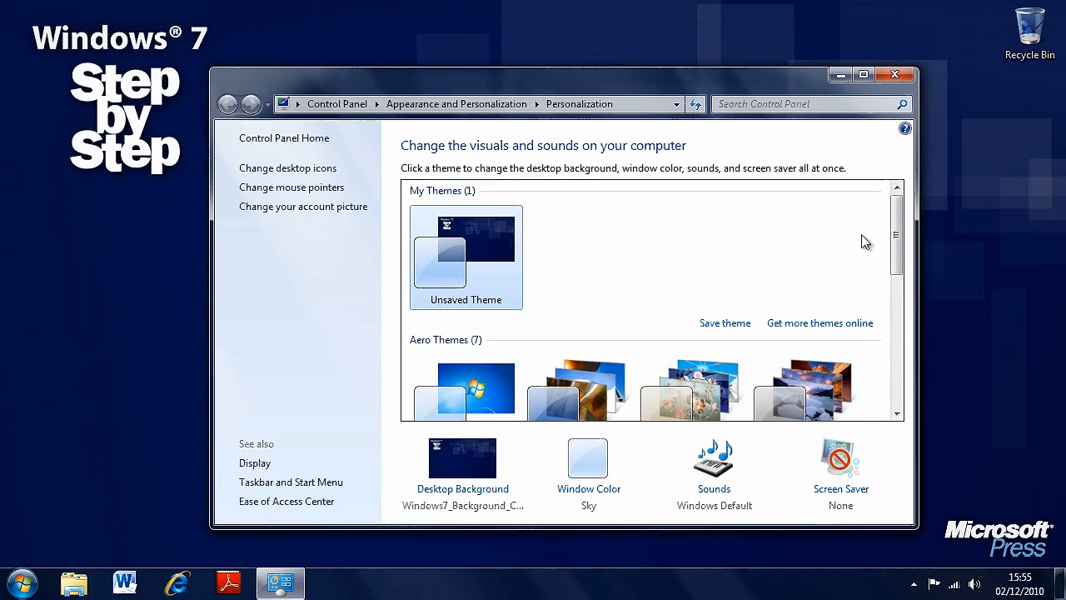
mouse_move(650, 250)
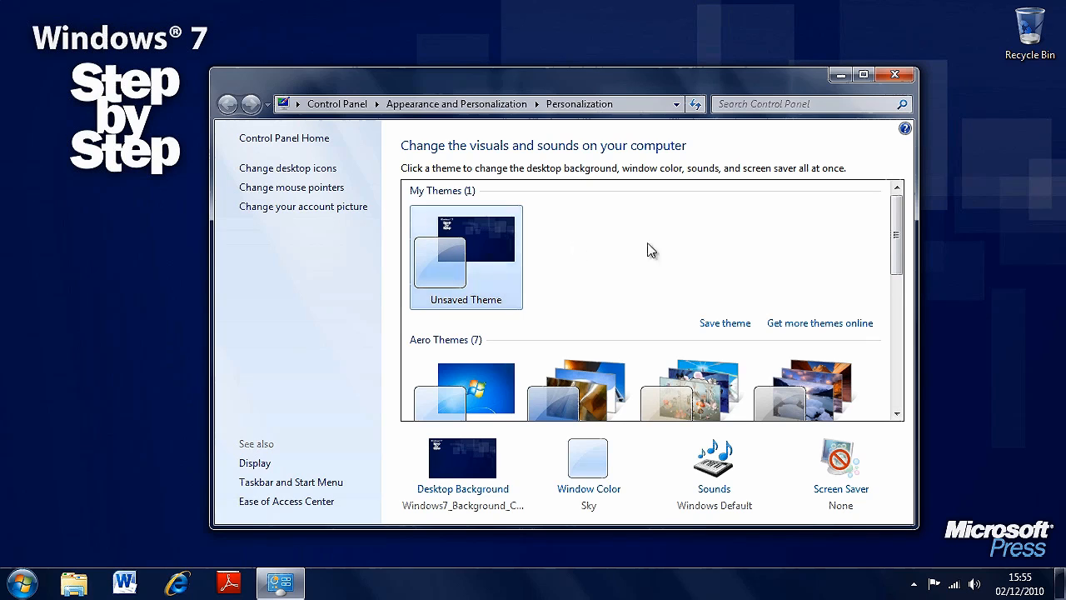
scroll("down", 3)
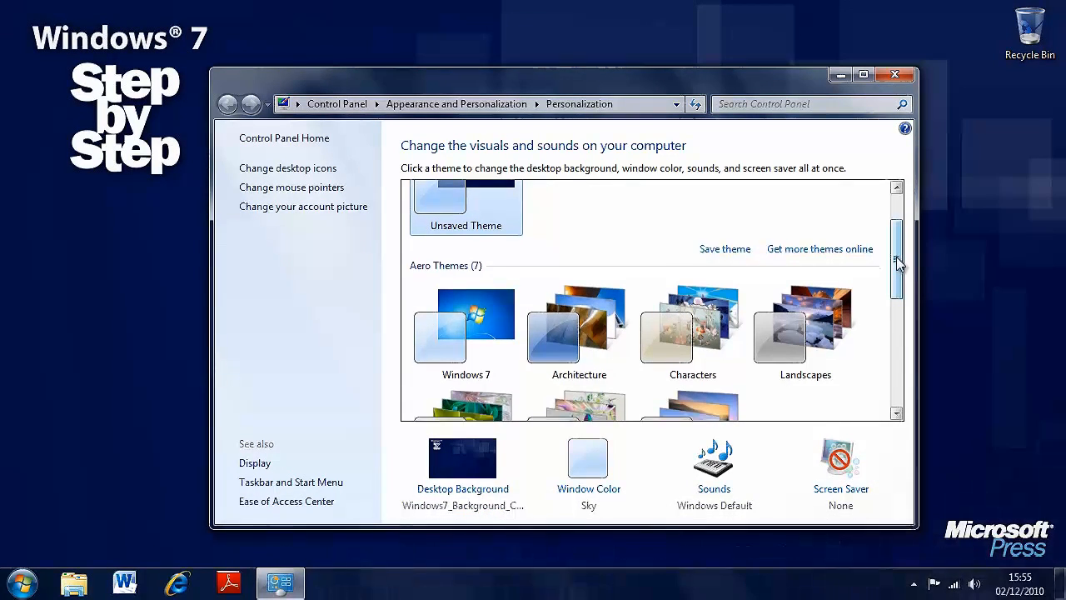
scroll("down", 3)
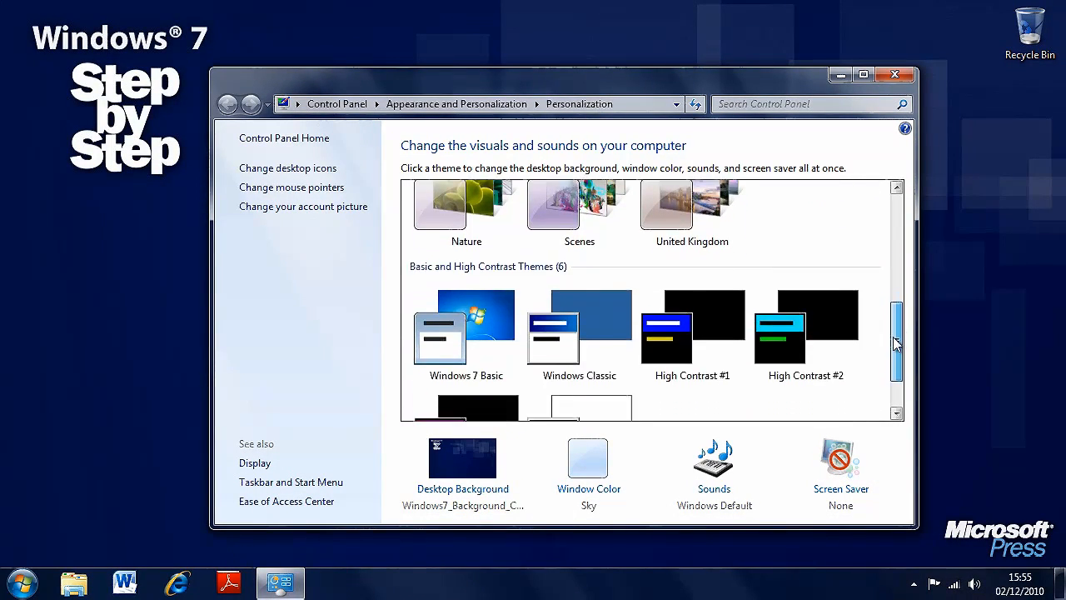
scroll("down", 3)
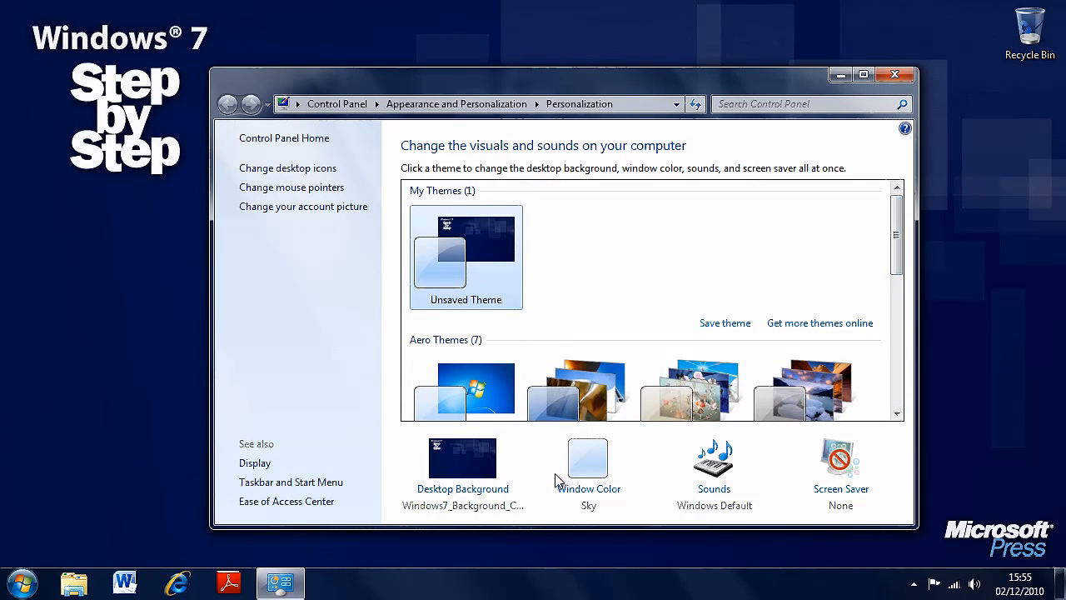
mouse_move(462, 488)
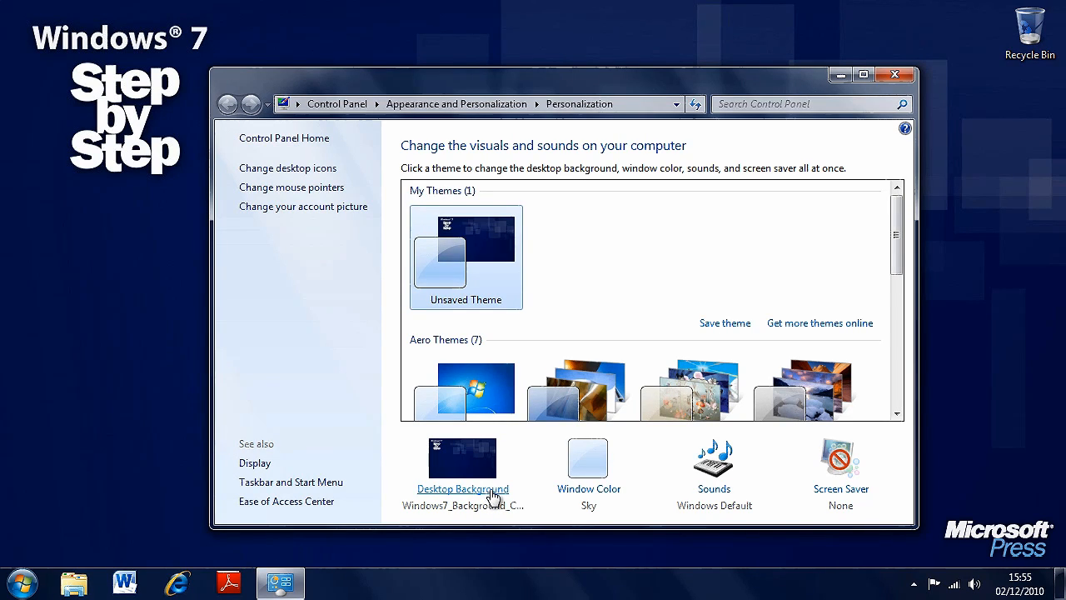
Open Desktop Background with Pictures Library as the picture location
left_click(462, 488)
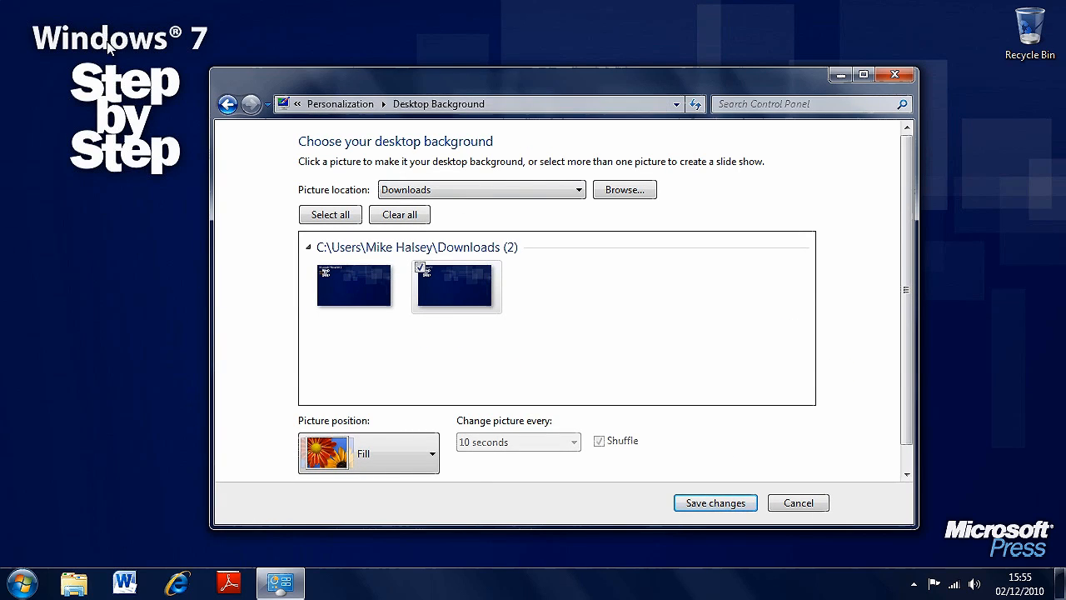
mouse_move(632, 324)
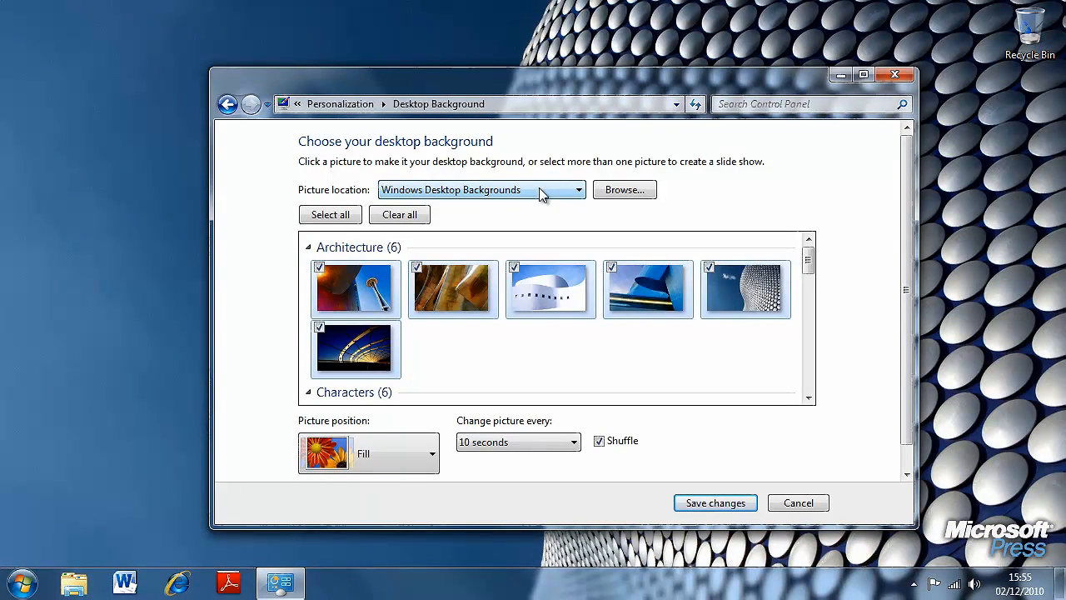
left_click(481, 189)
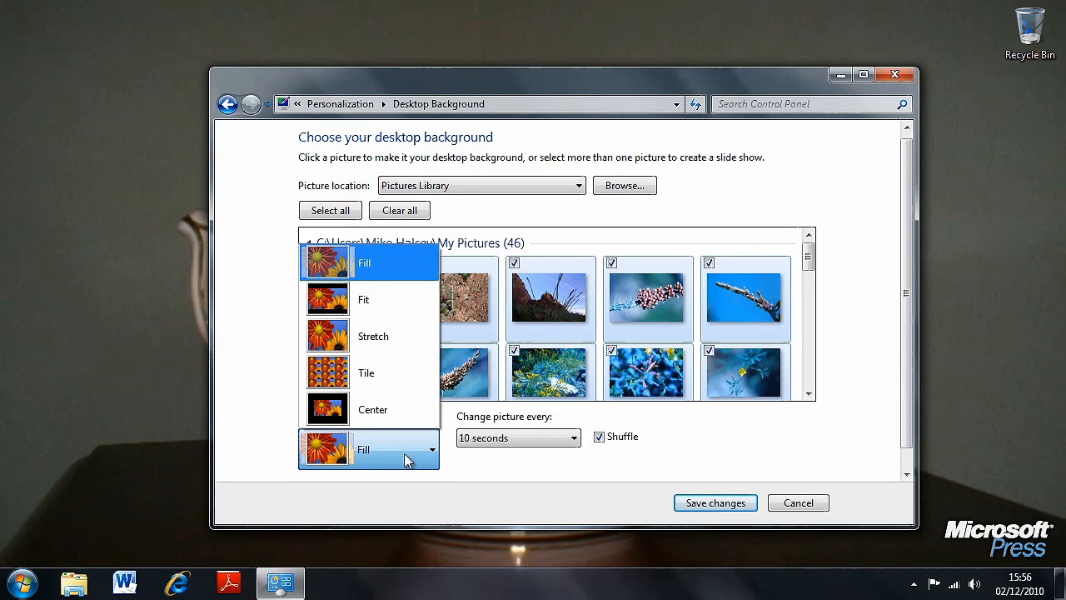
Make the rocky landscape photo the only checked background, filling the screen
left_click(365, 263)
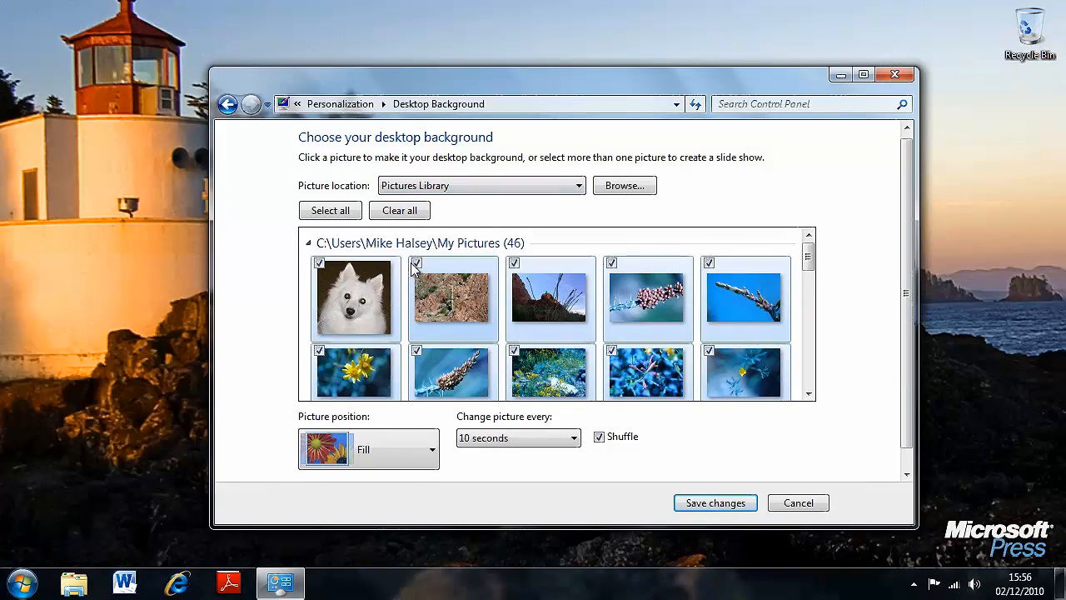
mouse_move(452, 297)
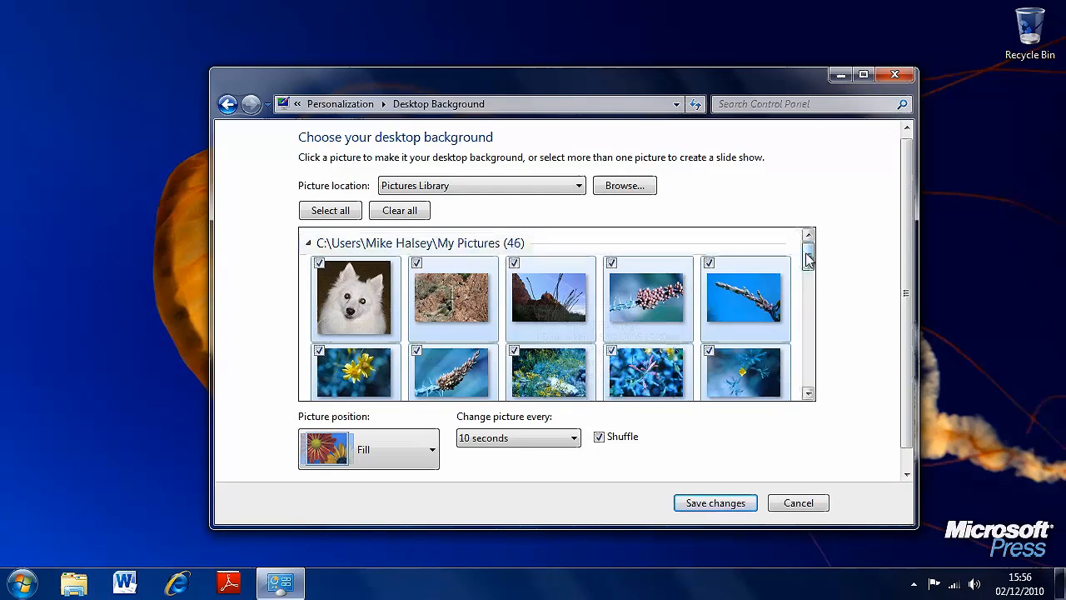
scroll("down", 3)
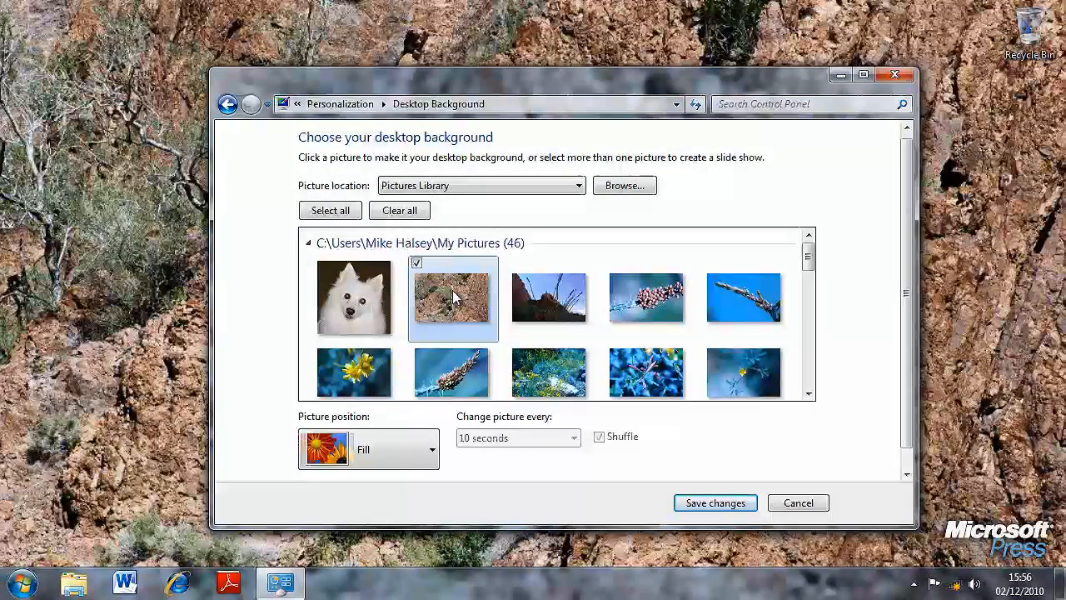
Check several more photos, review picture position options, then cancel the background chooser
left_click(614, 264)
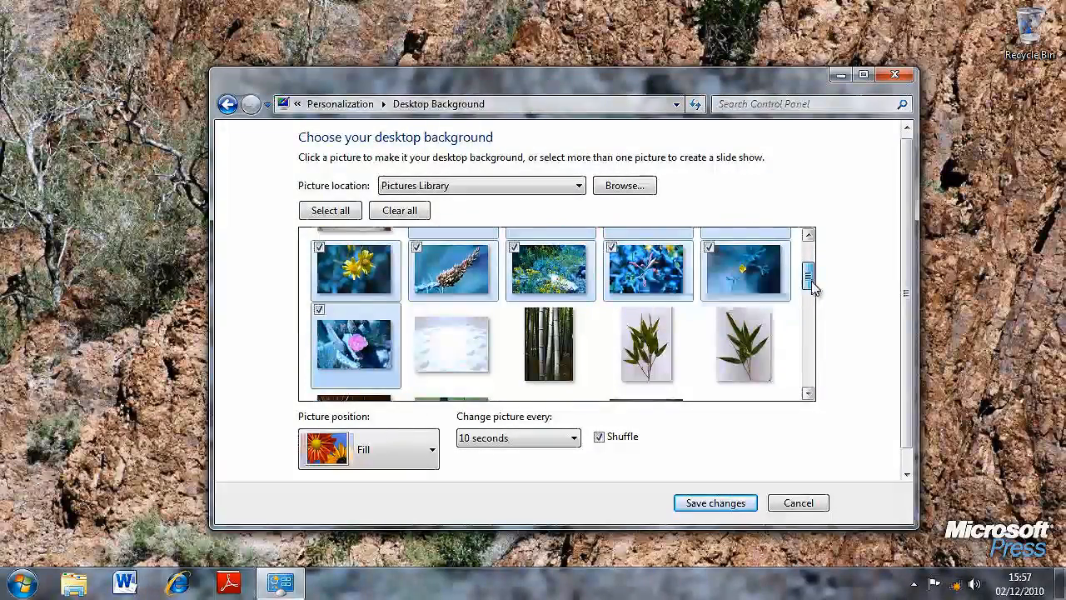
left_click(573, 437)
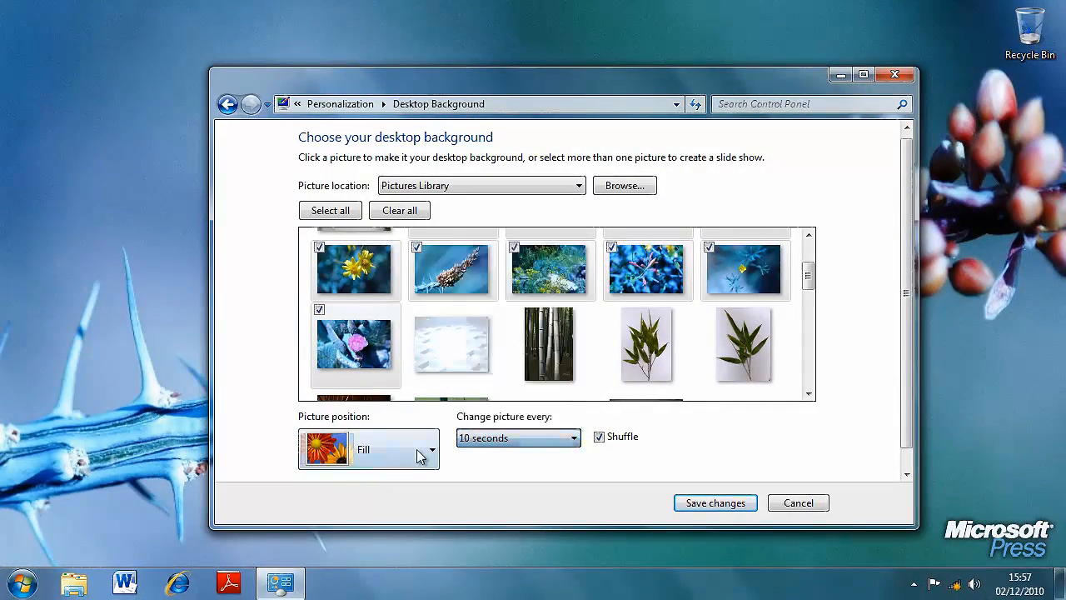
left_click(432, 448)
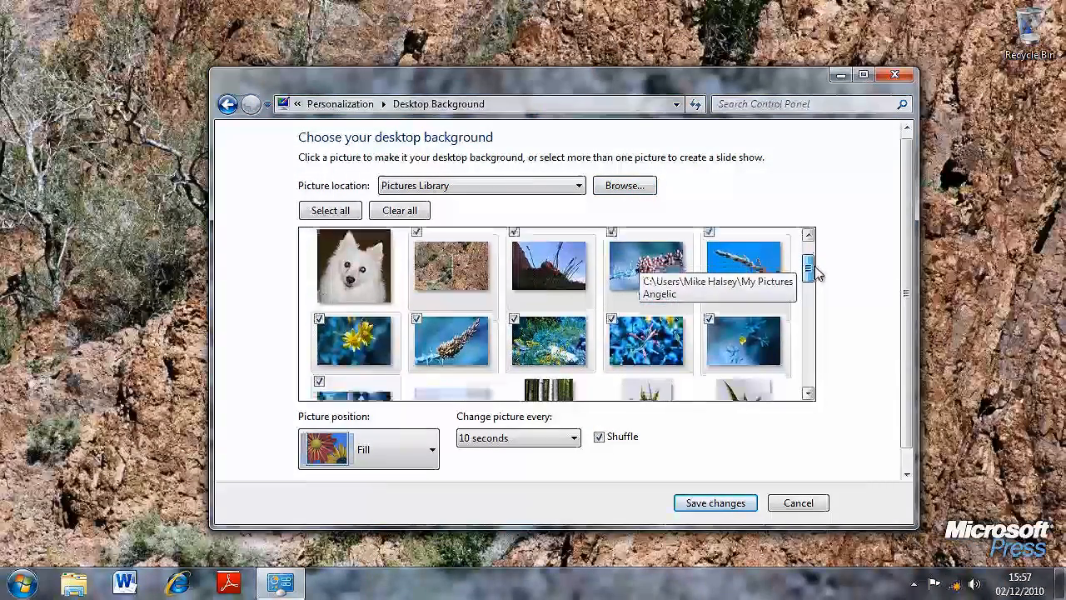
scroll("down", 3)
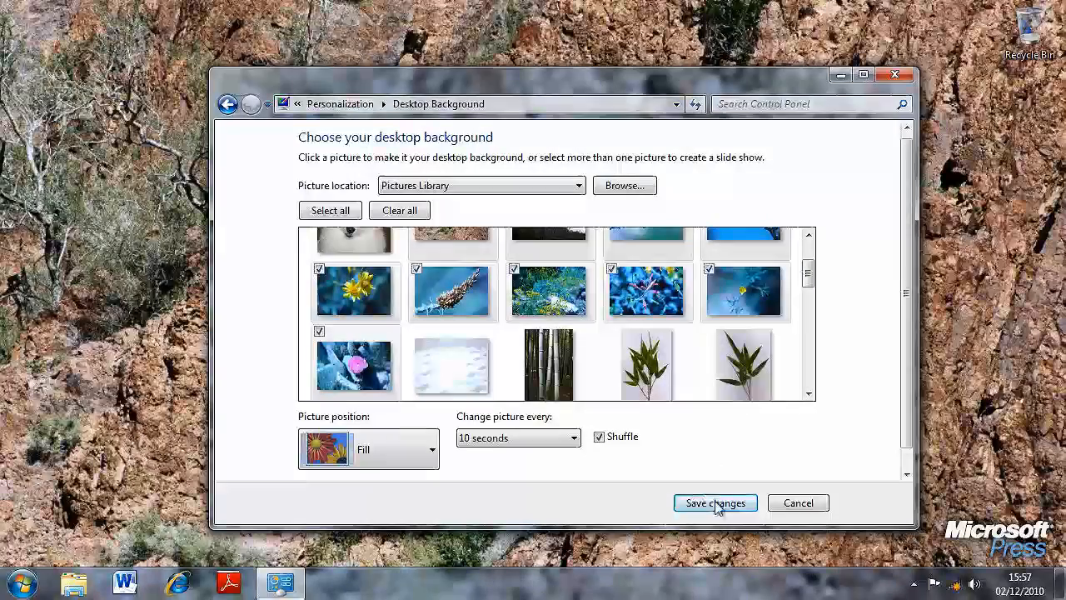
left_click(714, 502)
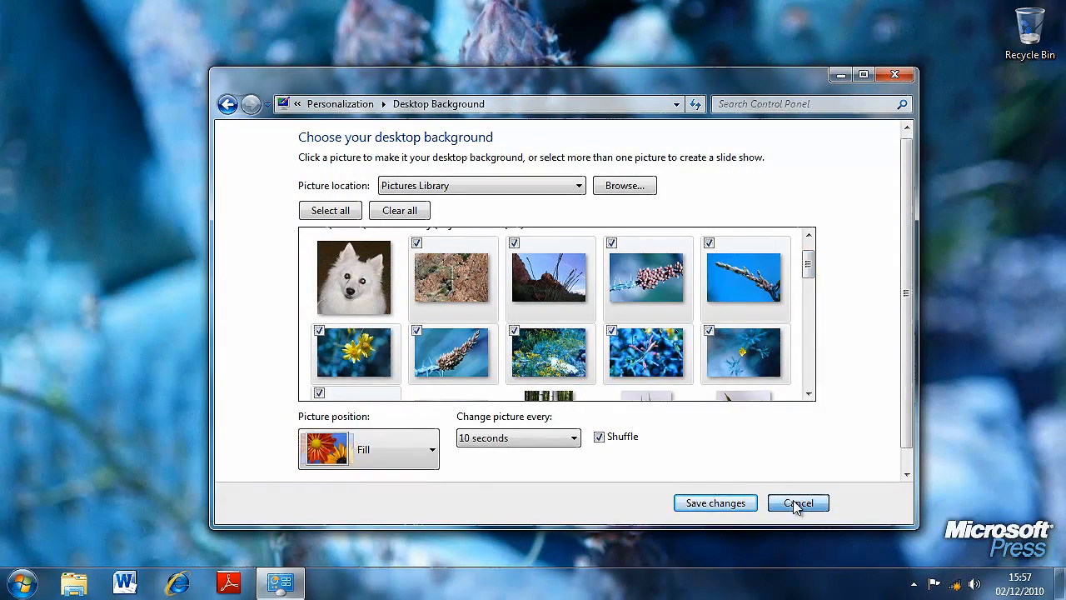
left_click(797, 502)
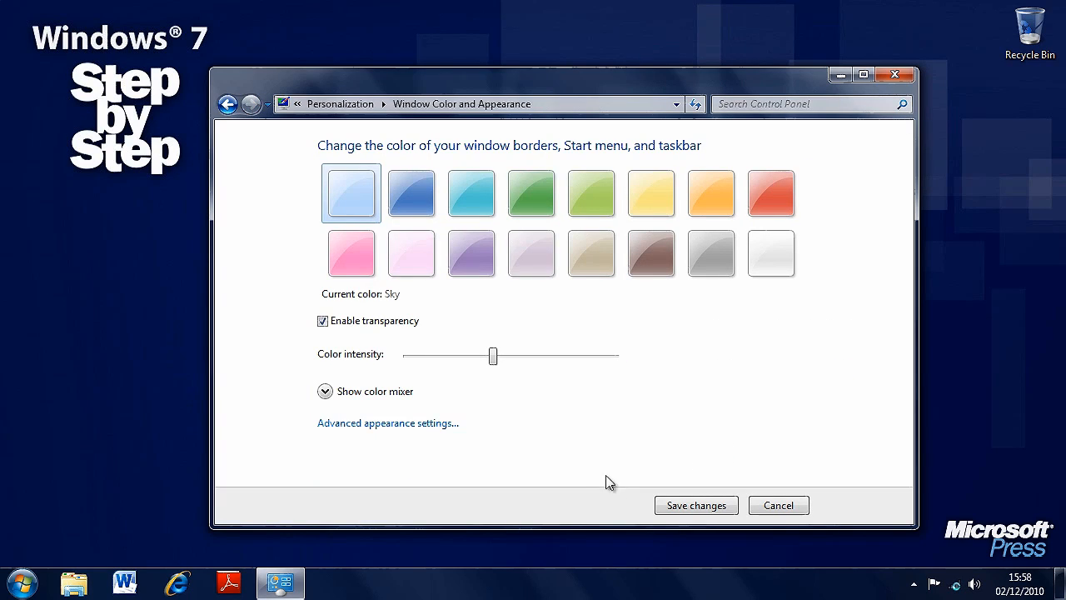
mouse_move(607, 414)
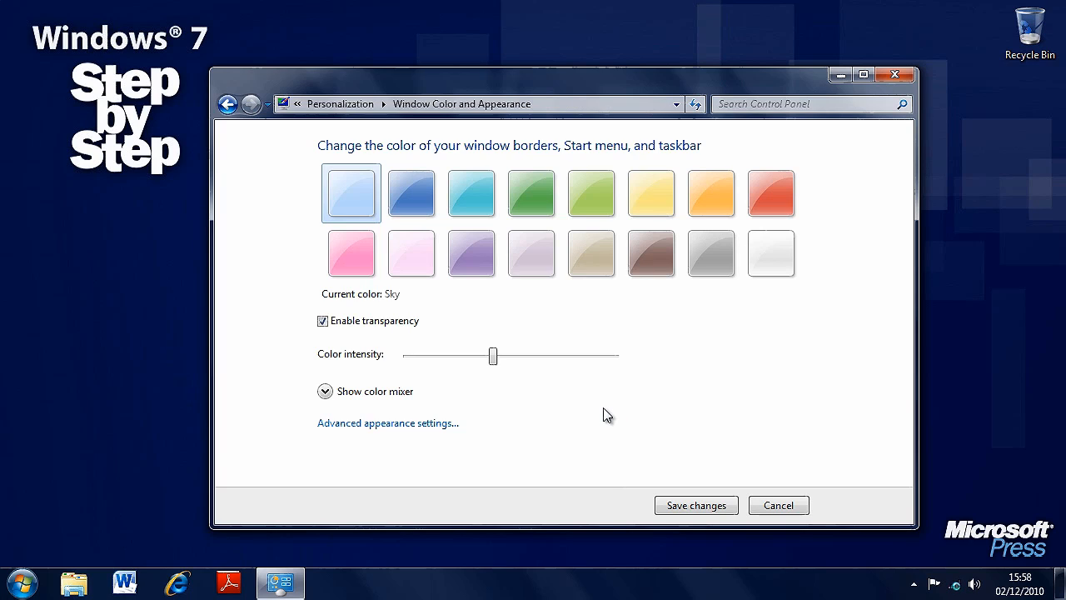
mouse_move(724, 81)
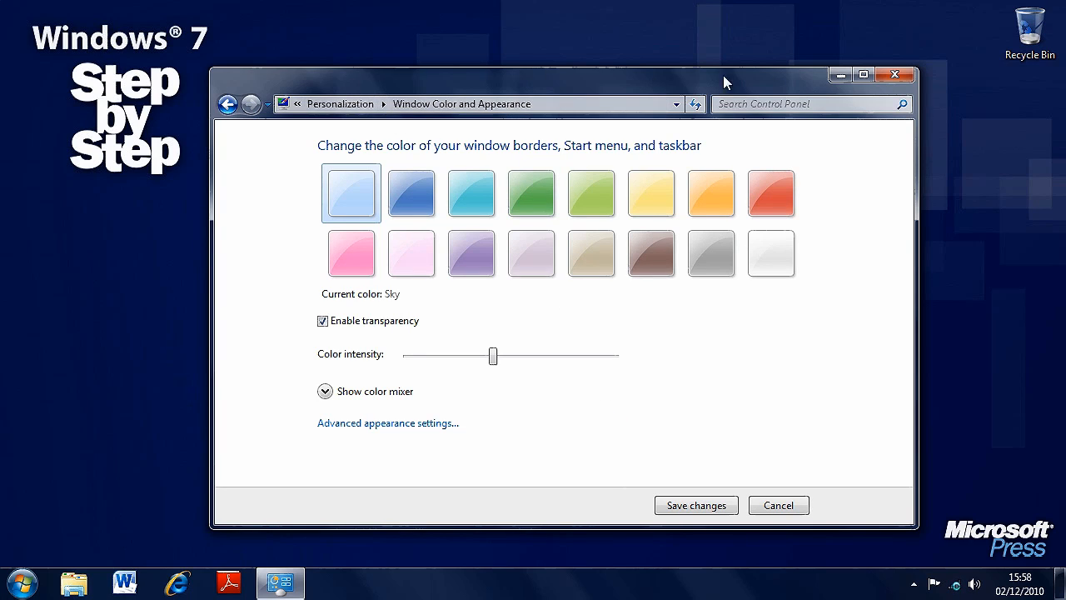
mouse_move(370, 84)
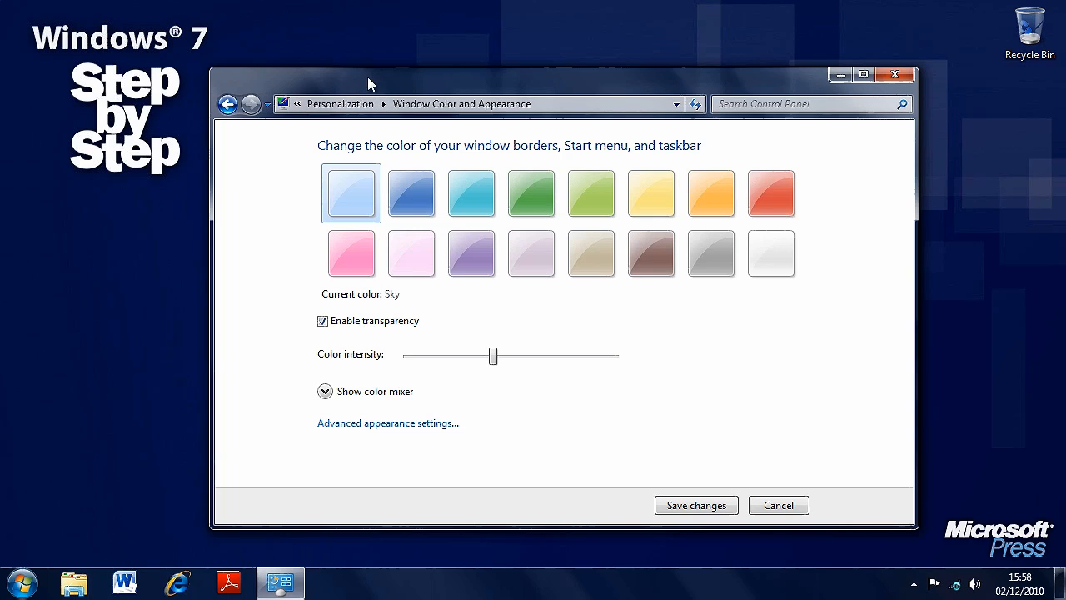
Try the Twilight, Lime, Pumpkin and Ruby window colours
left_click(411, 193)
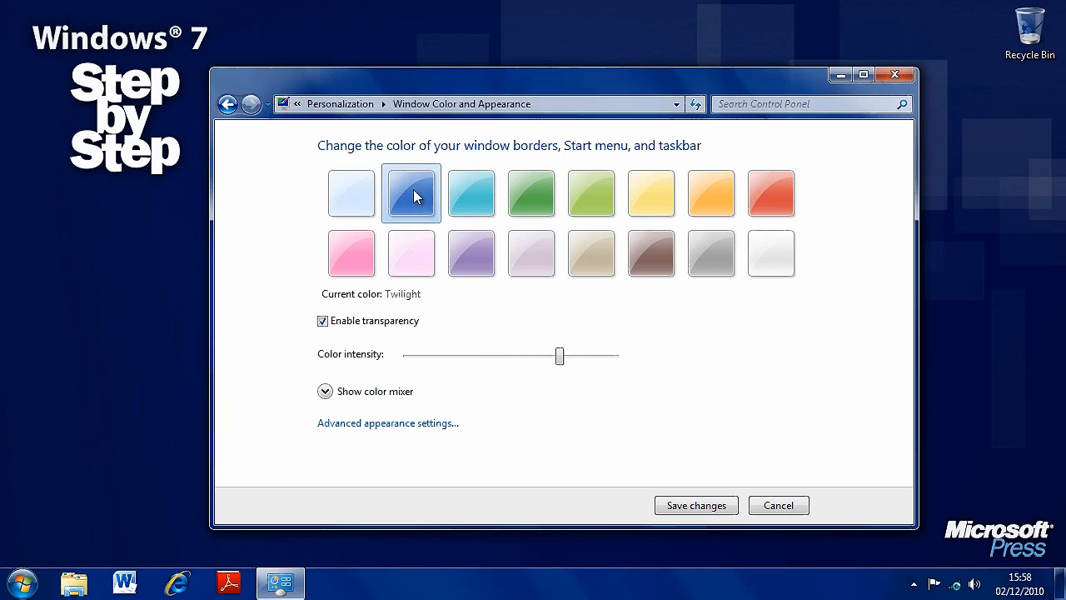
left_click(590, 193)
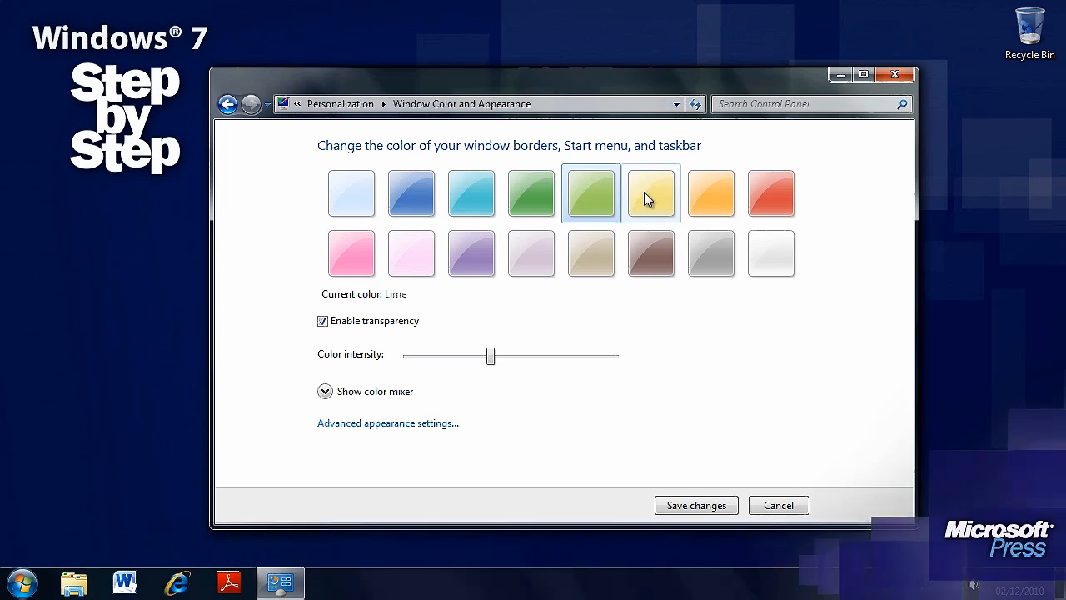
left_click(711, 193)
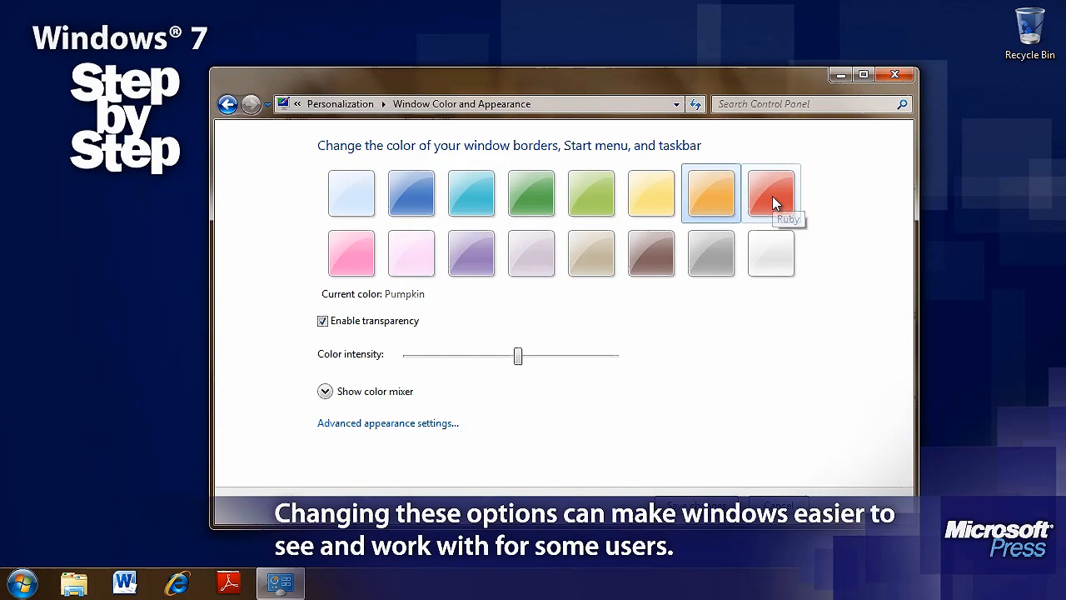
left_click(349, 192)
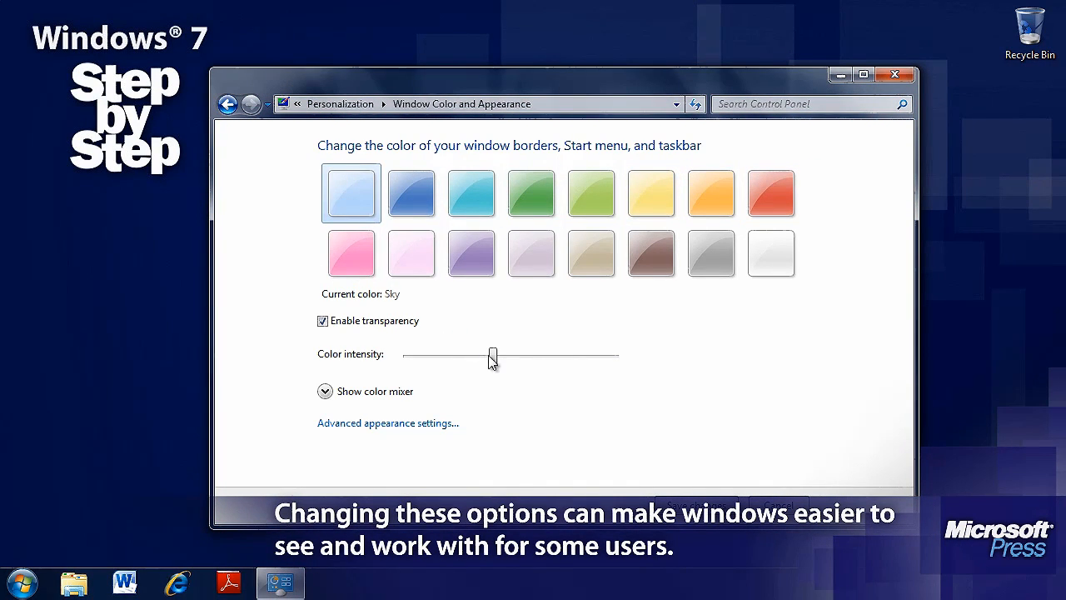
Adjust colour intensity, try purple, and toggle transparency off and back on
left_click_drag(492, 355, 520, 355)
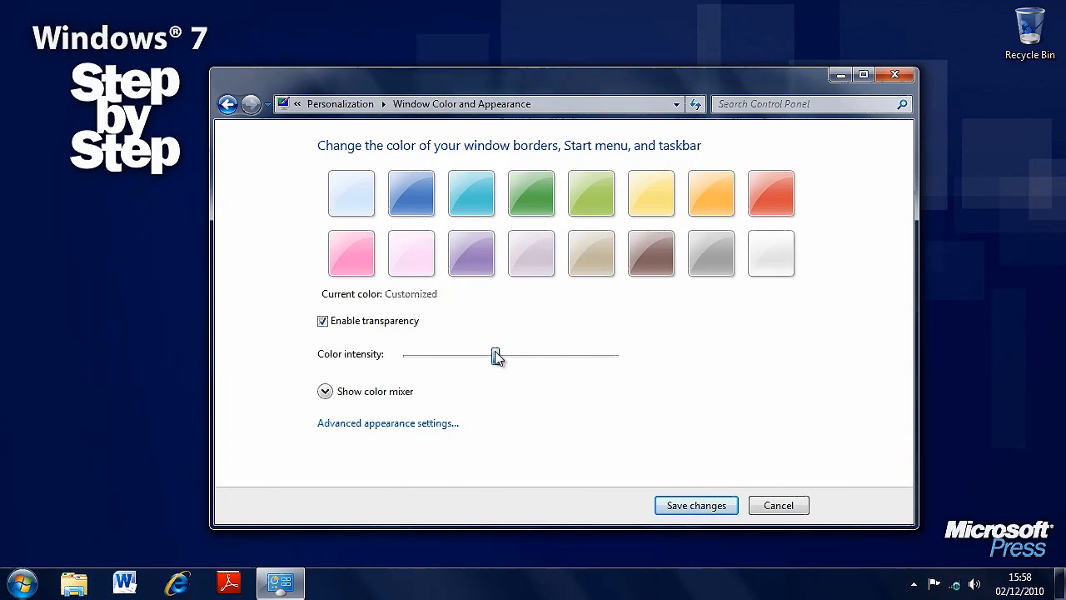
left_click_drag(495, 356, 541, 356)
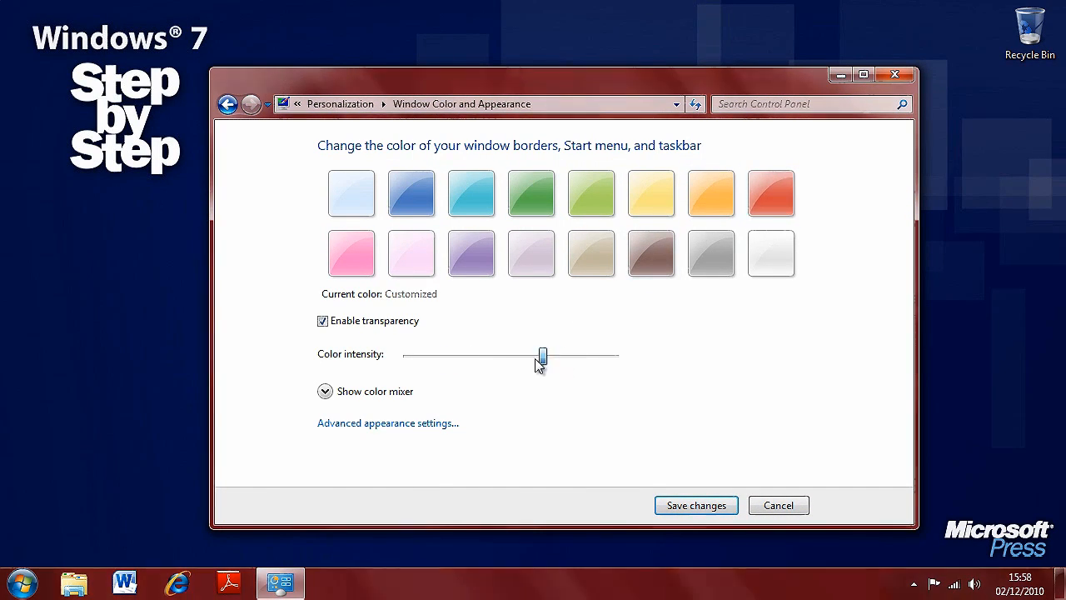
left_click_drag(542, 354, 583, 354)
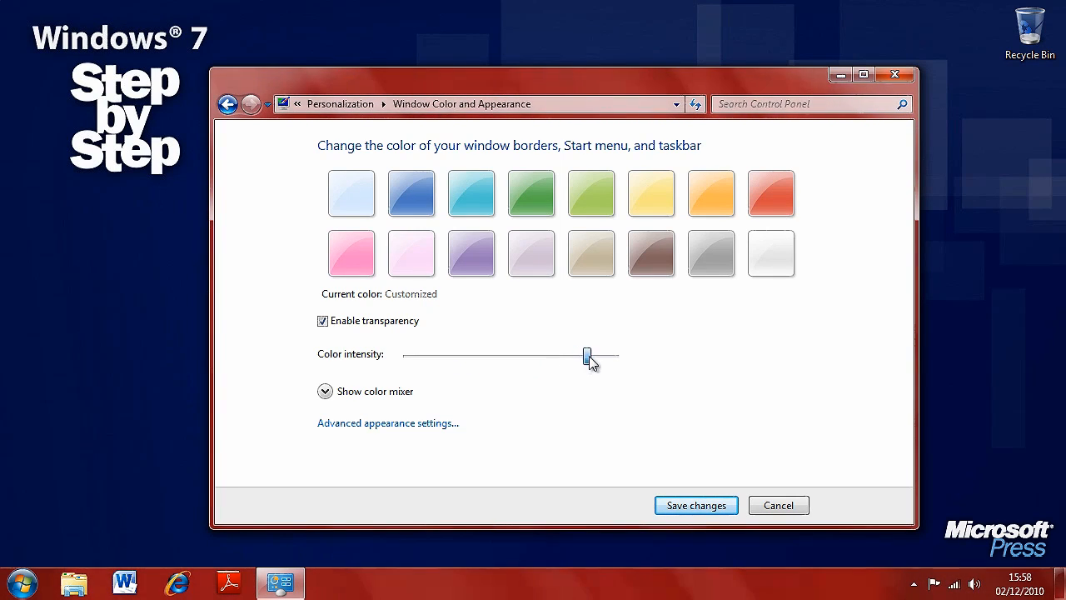
left_click_drag(583, 356, 466, 356)
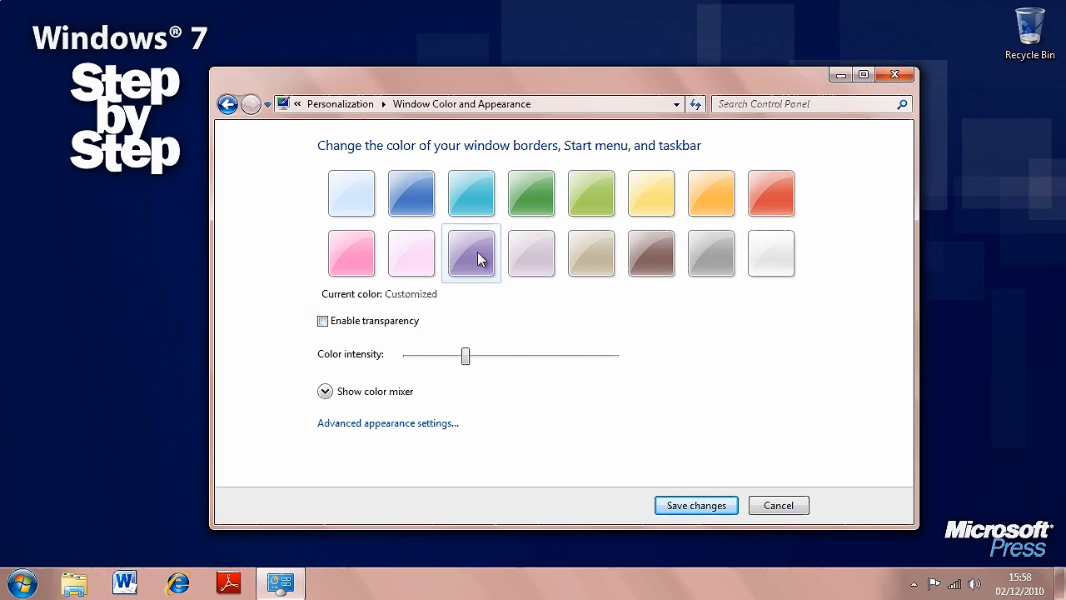
left_click(530, 253)
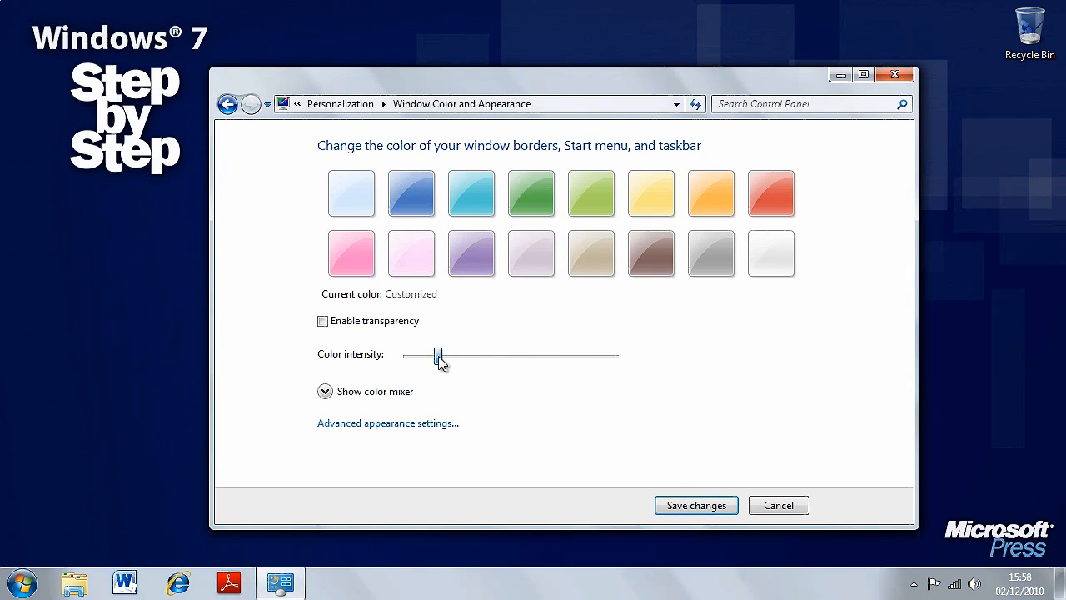
left_click_drag(439, 355, 487, 355)
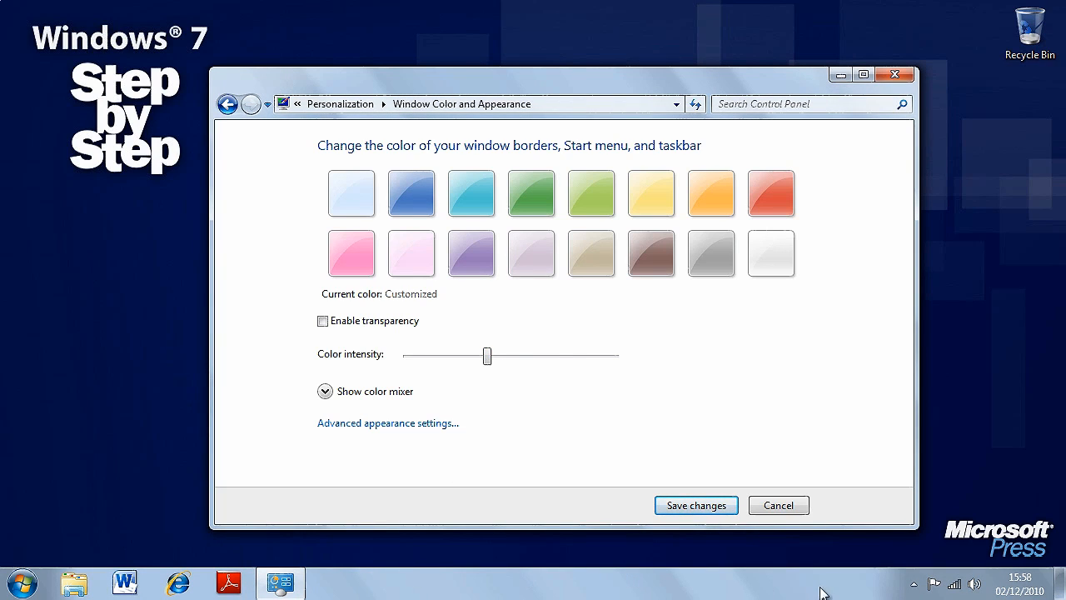
left_click(323, 320)
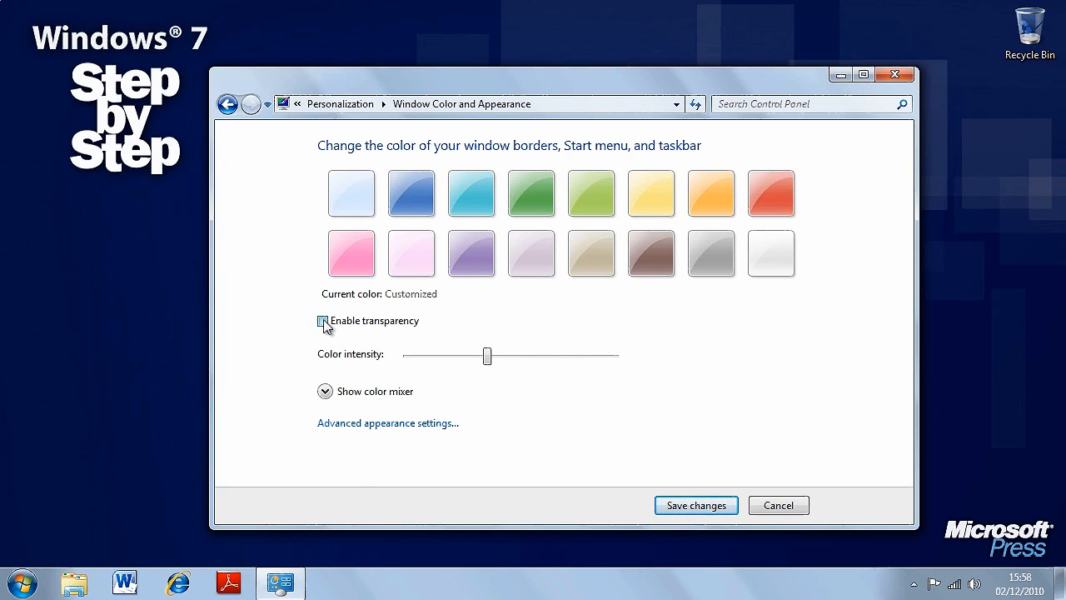
left_click(323, 321)
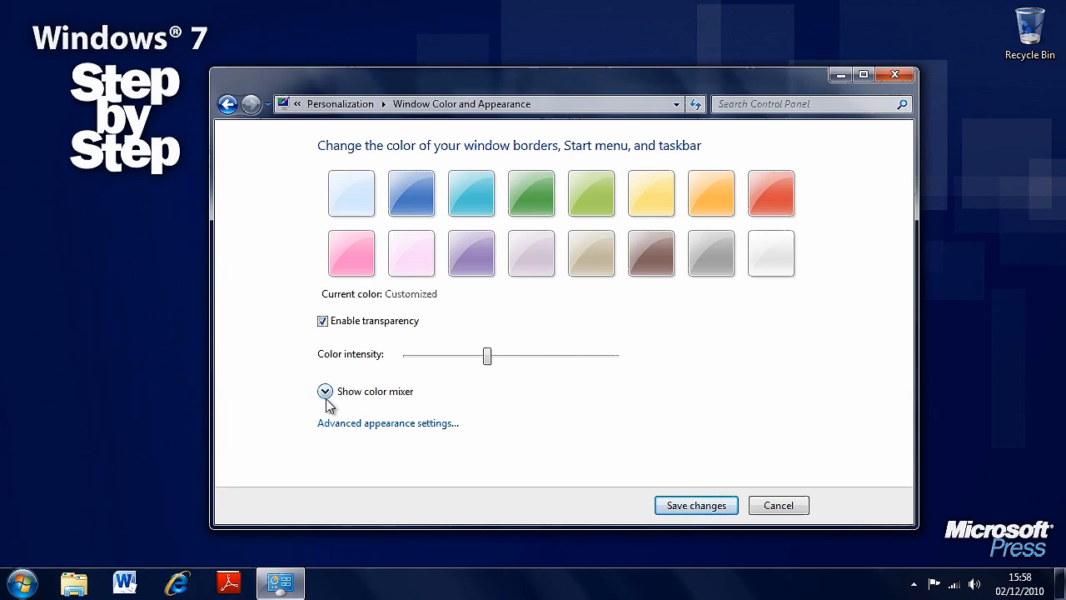
Shift the colour mixer's hue toward green and adjust brightness, then cancel
left_click(317, 391)
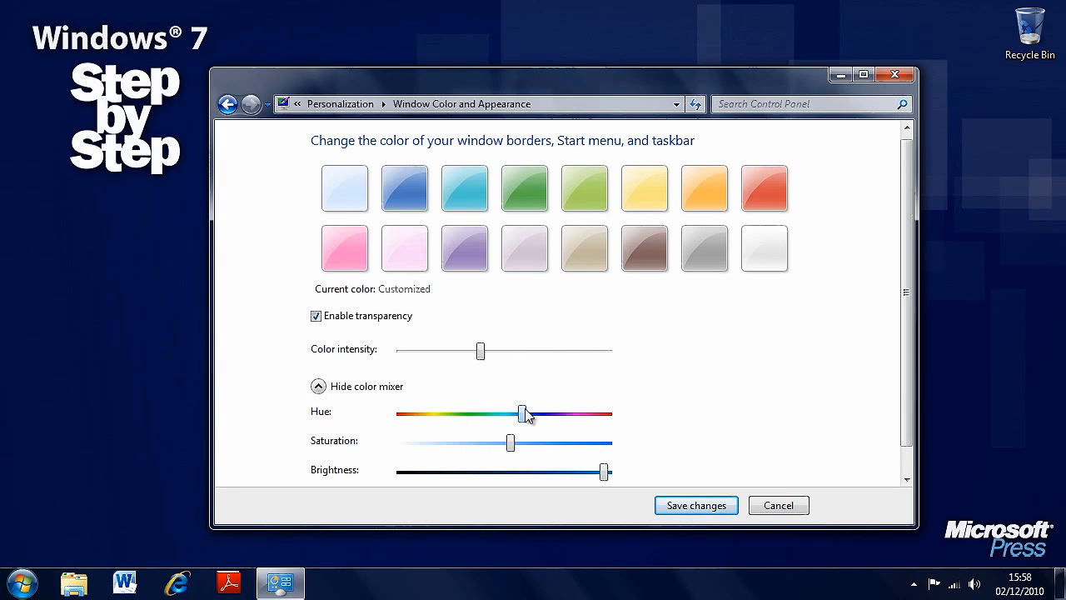
left_click_drag(523, 412, 466, 412)
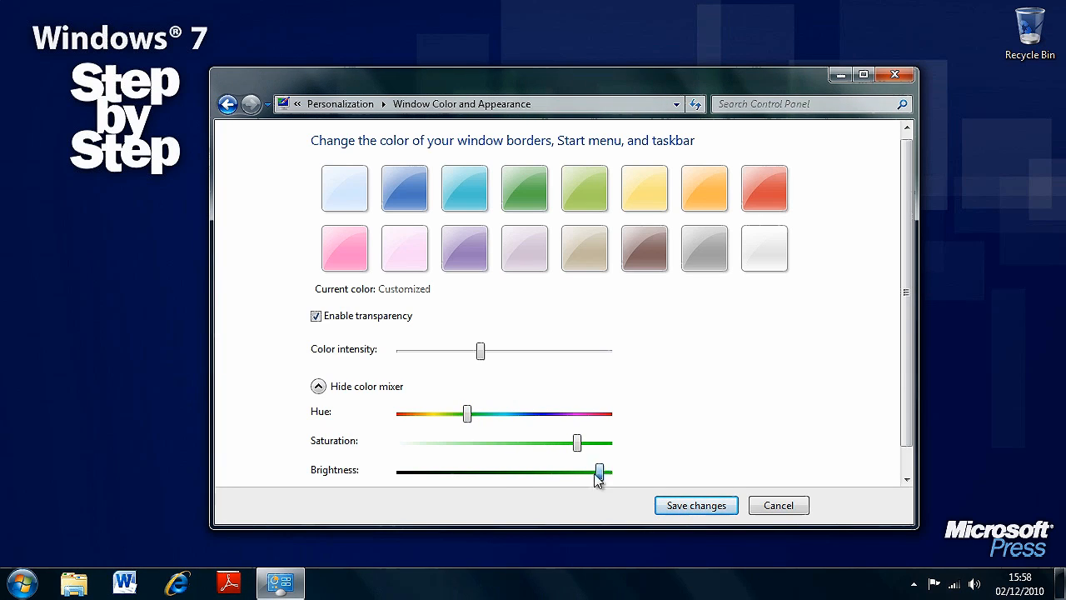
left_click_drag(599, 472, 522, 472)
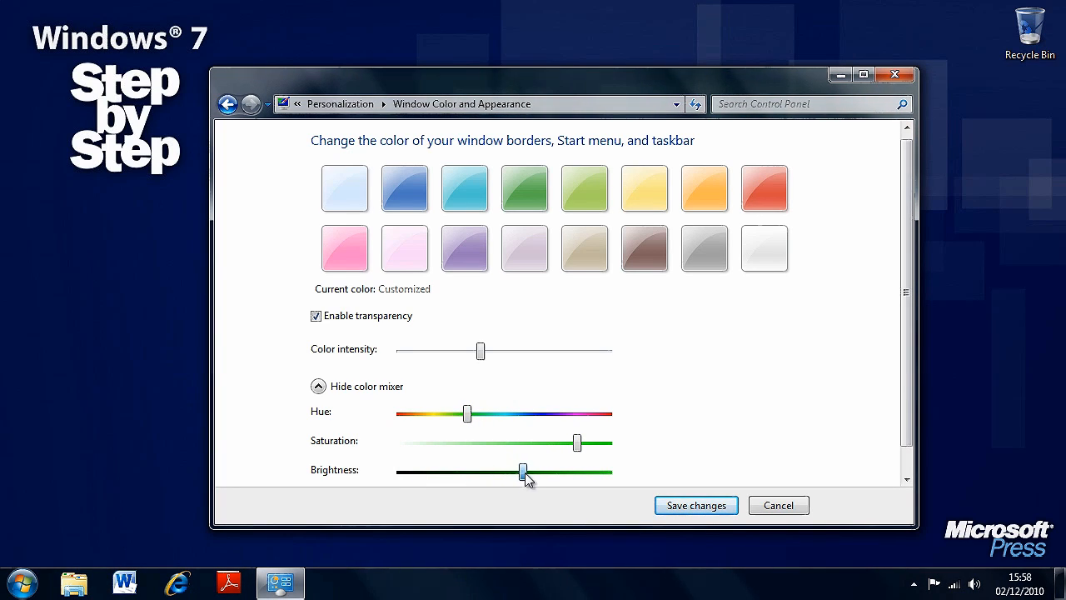
left_click_drag(522, 472, 533, 472)
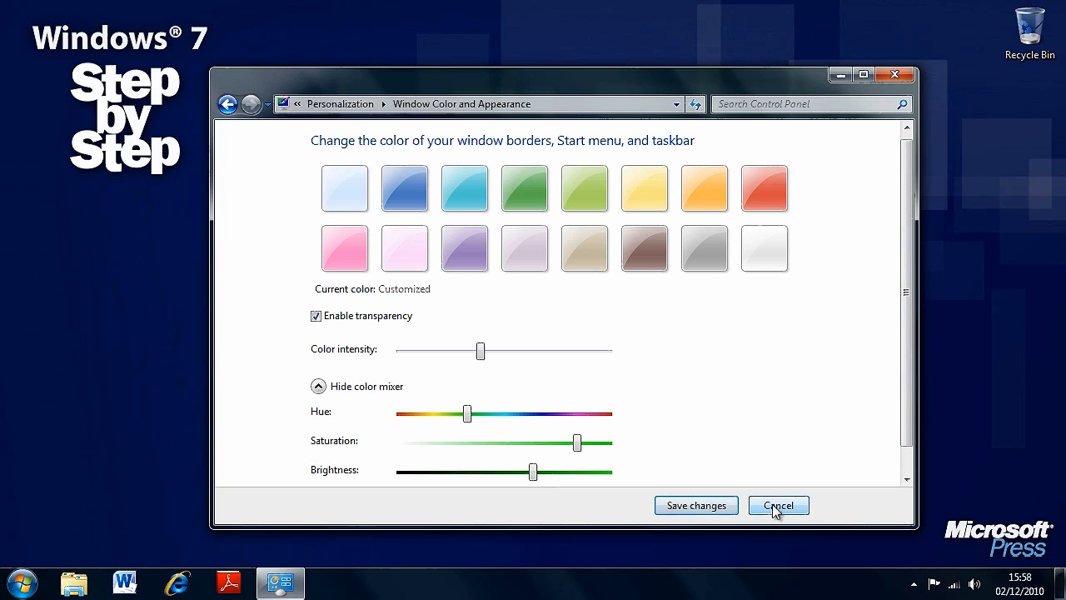
left_click(778, 505)
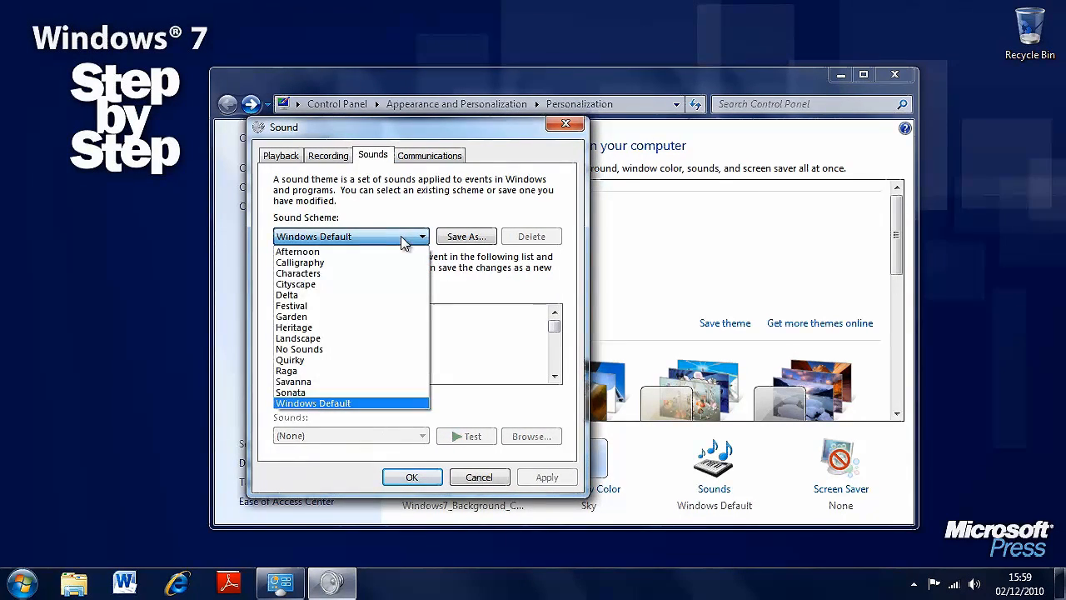
mouse_move(292, 317)
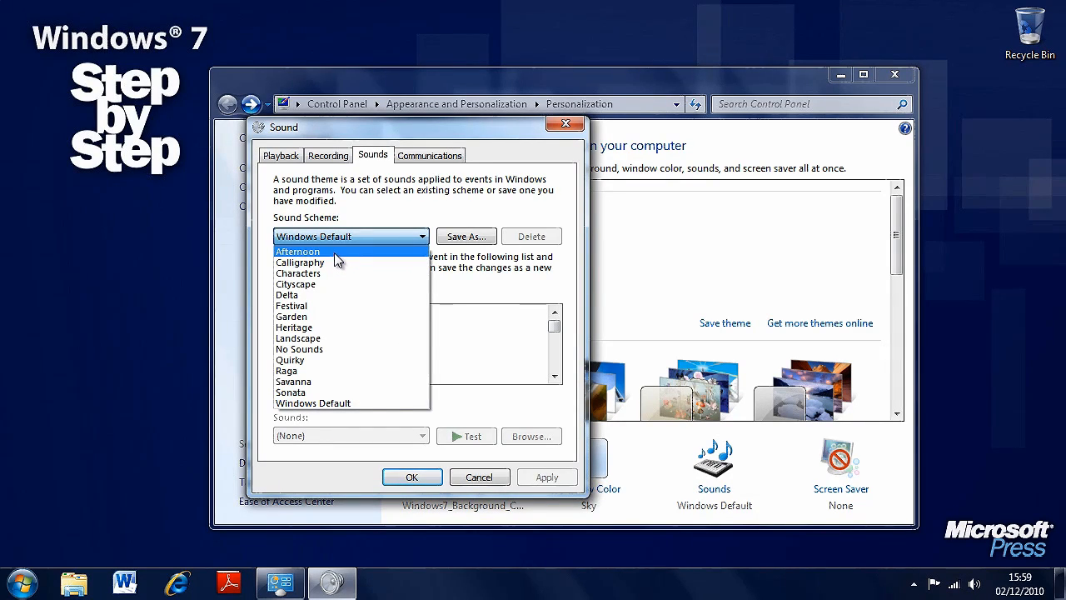
left_click(297, 250)
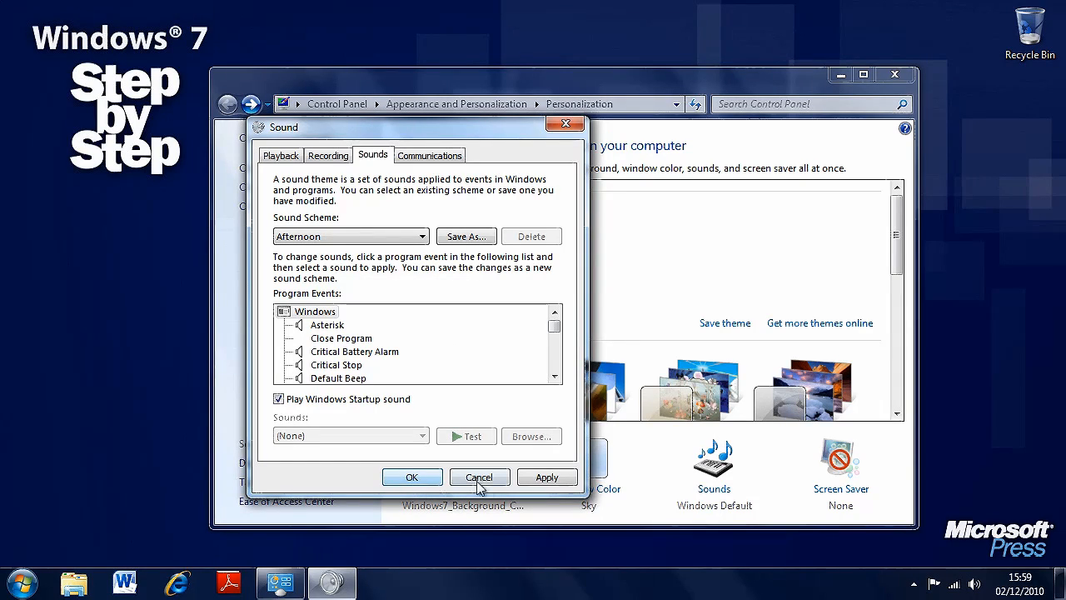
left_click(479, 478)
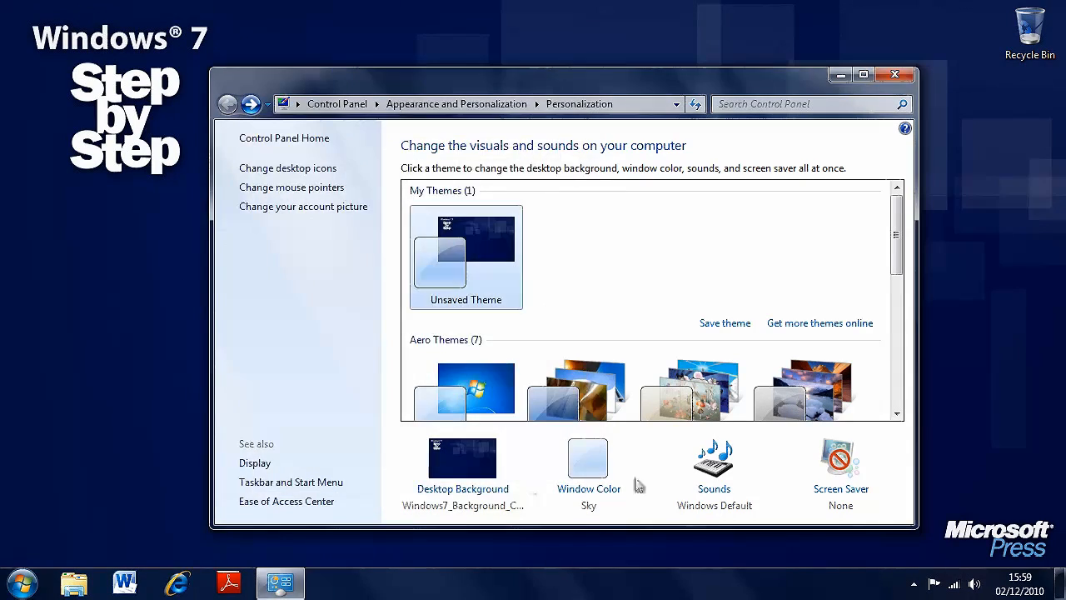
mouse_move(839, 488)
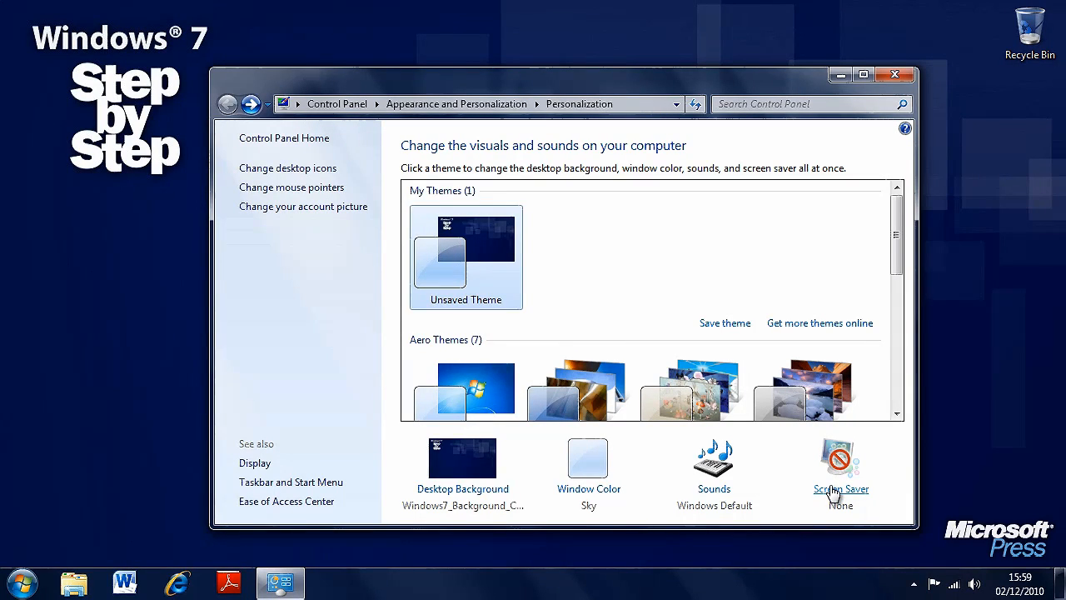
mouse_move(889, 494)
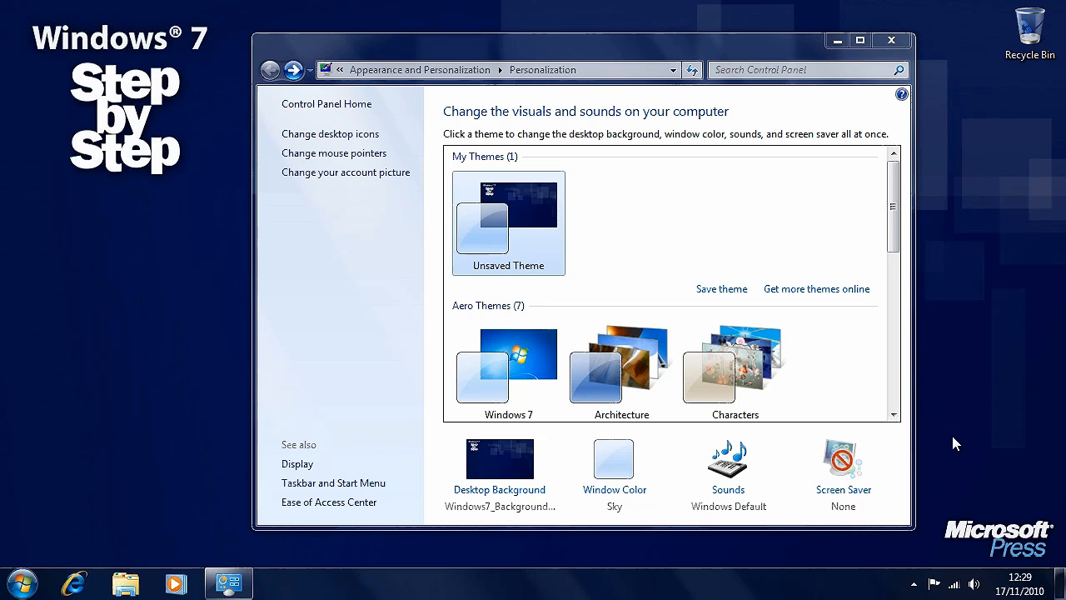
mouse_move(121, 259)
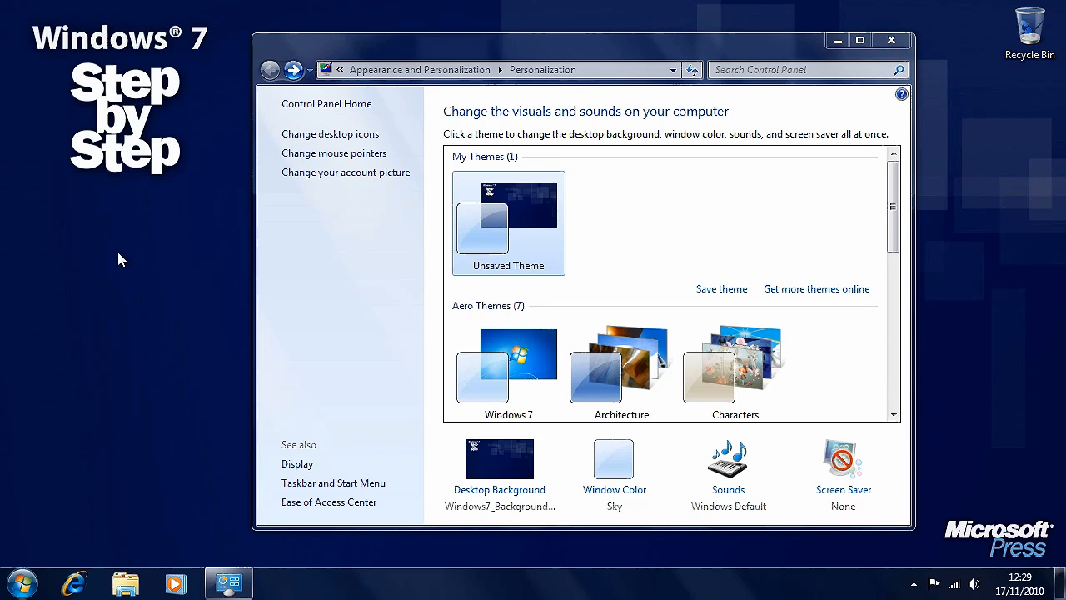
mouse_move(332, 383)
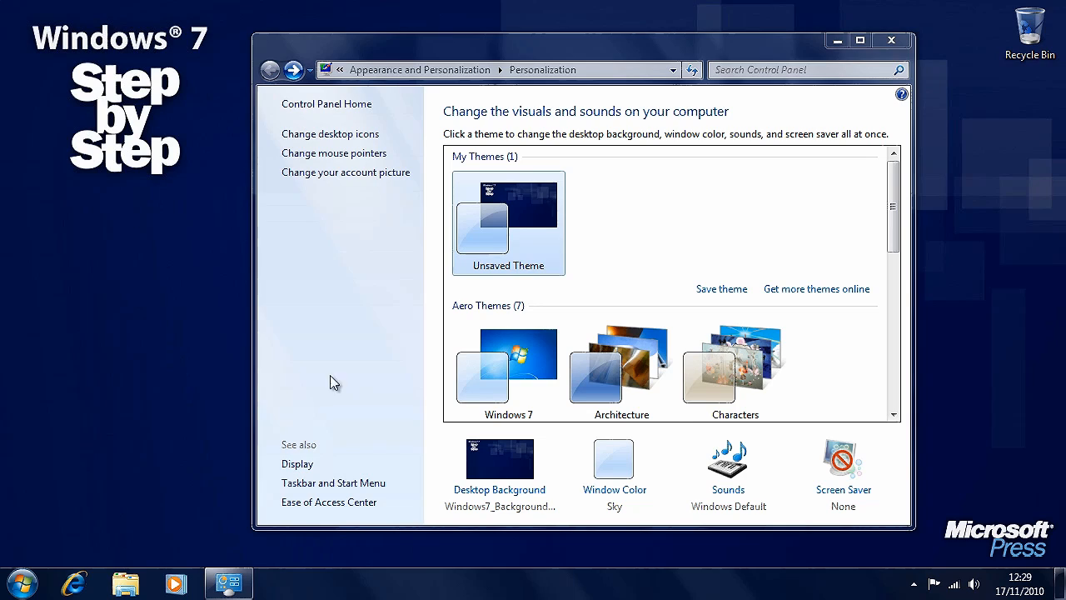
mouse_move(895, 497)
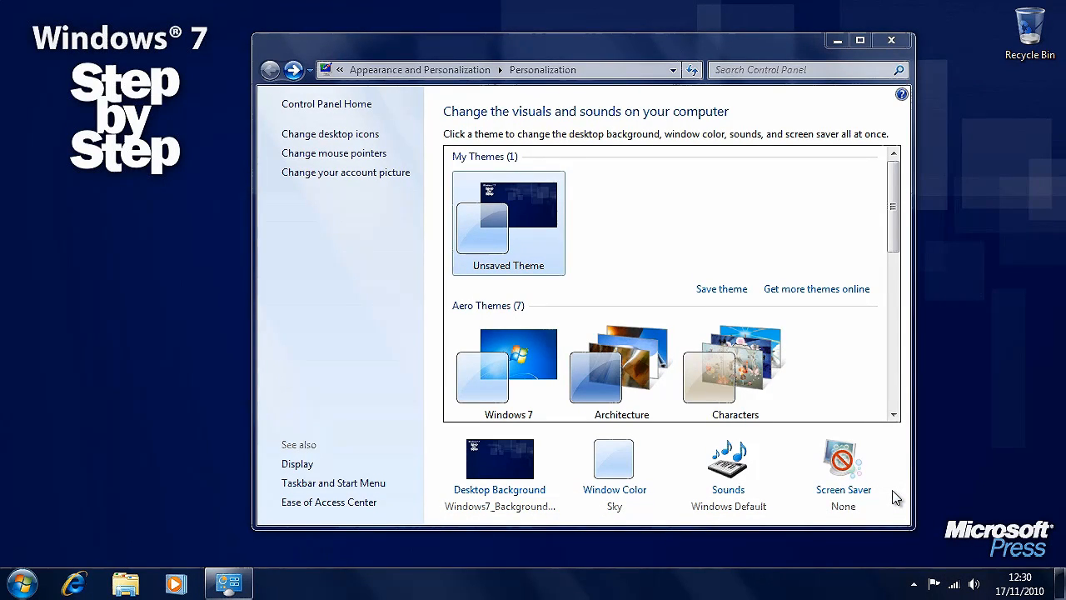
mouse_move(843, 489)
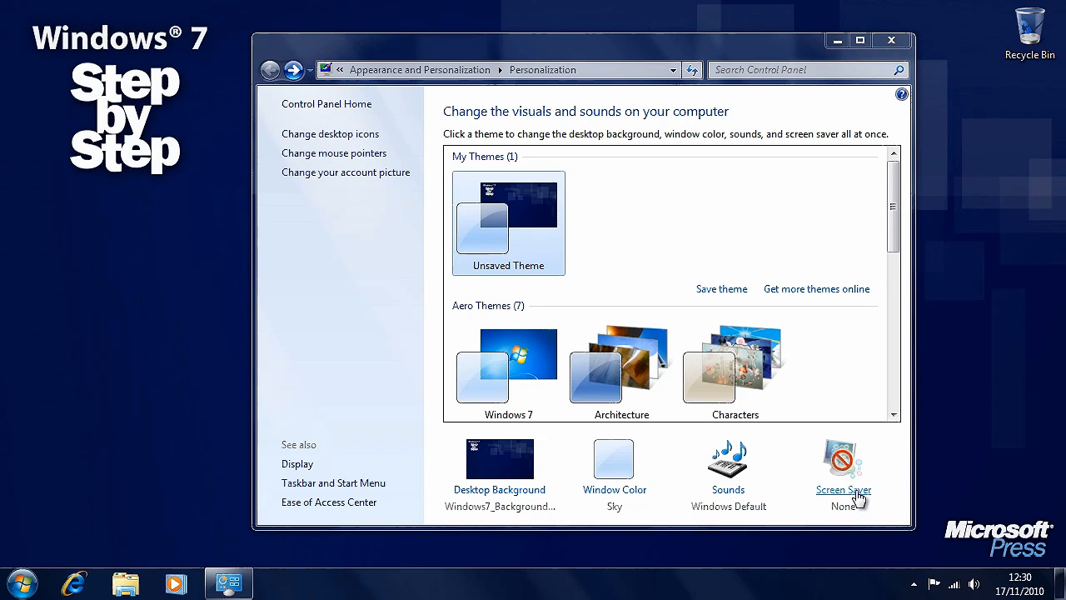
Choose Bubbles in the Screen Saver settings and preview it
left_click(842, 489)
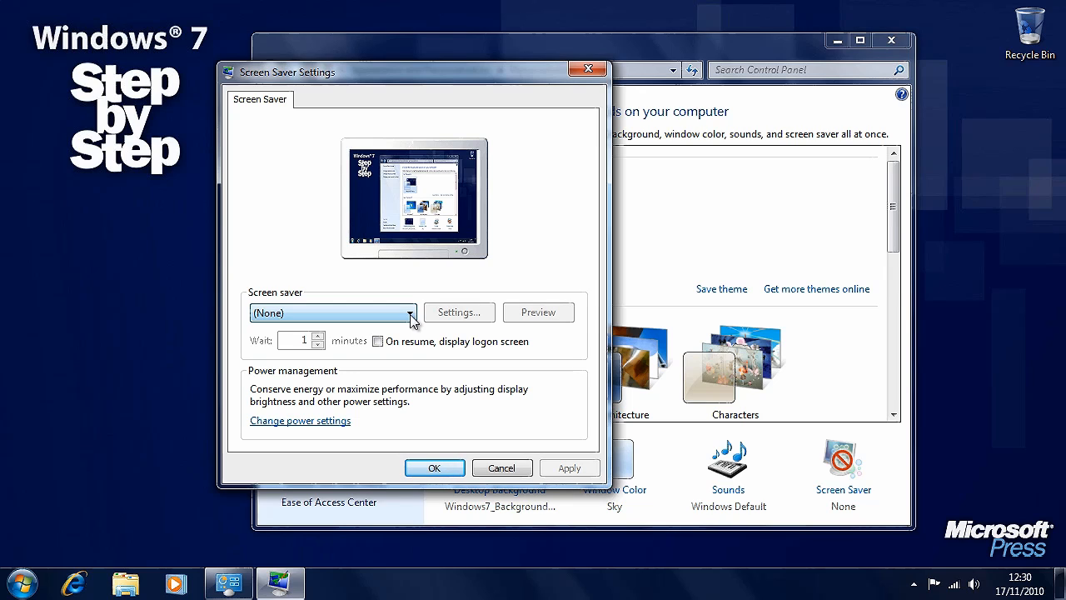
left_click(408, 312)
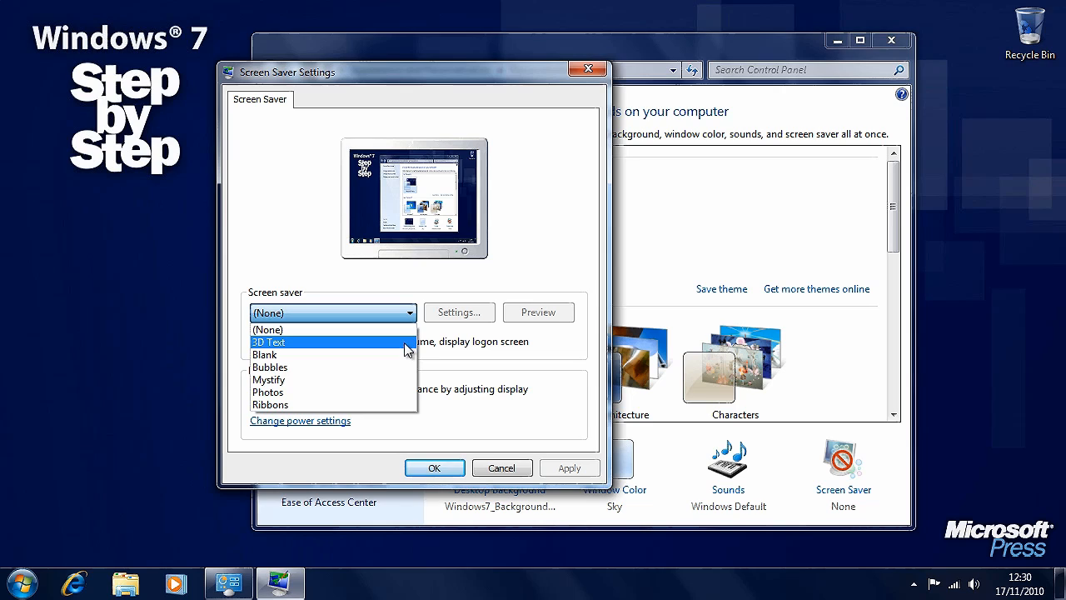
mouse_move(407, 369)
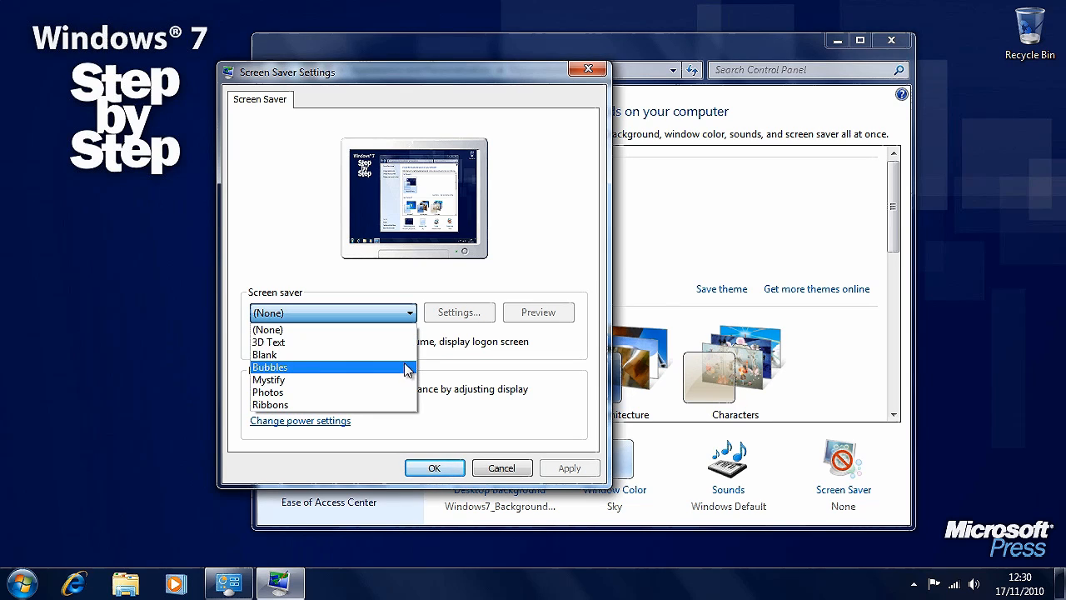
left_click(269, 366)
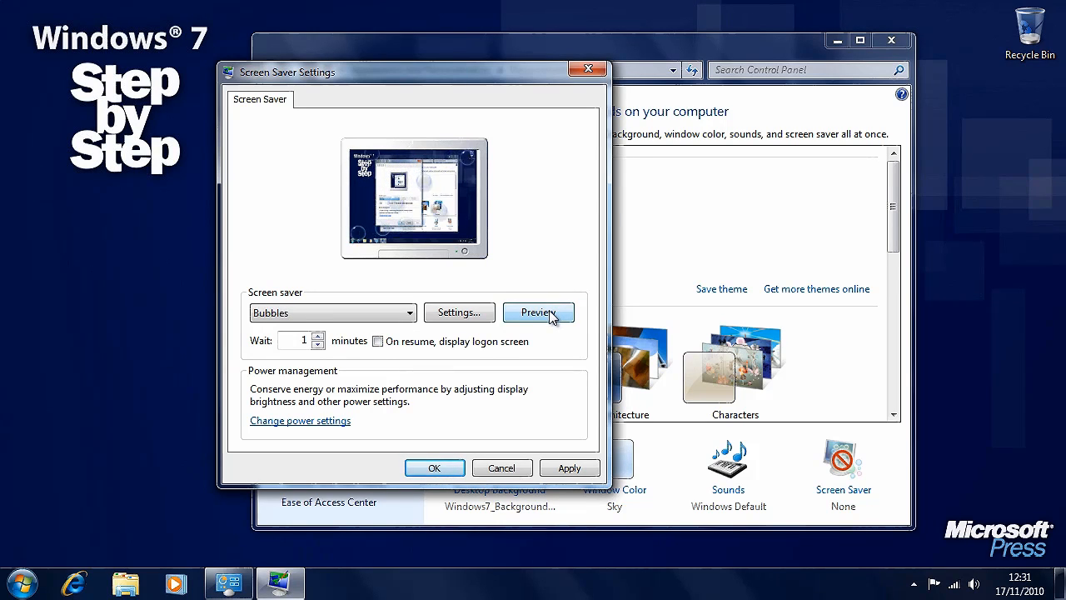
left_click(538, 312)
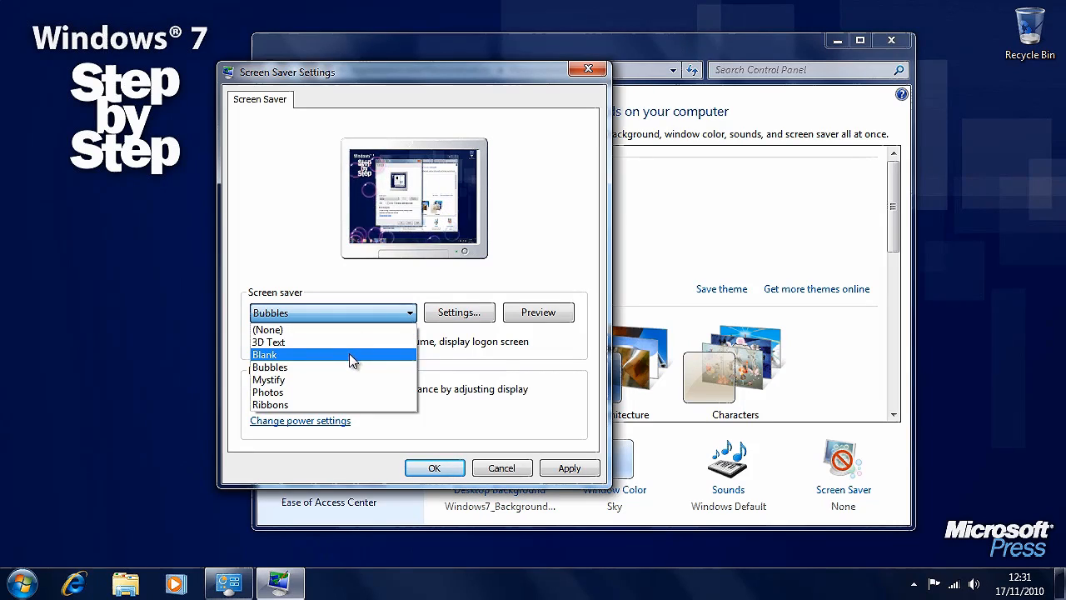
Select the Mystify screen saver and preview it
left_click(268, 379)
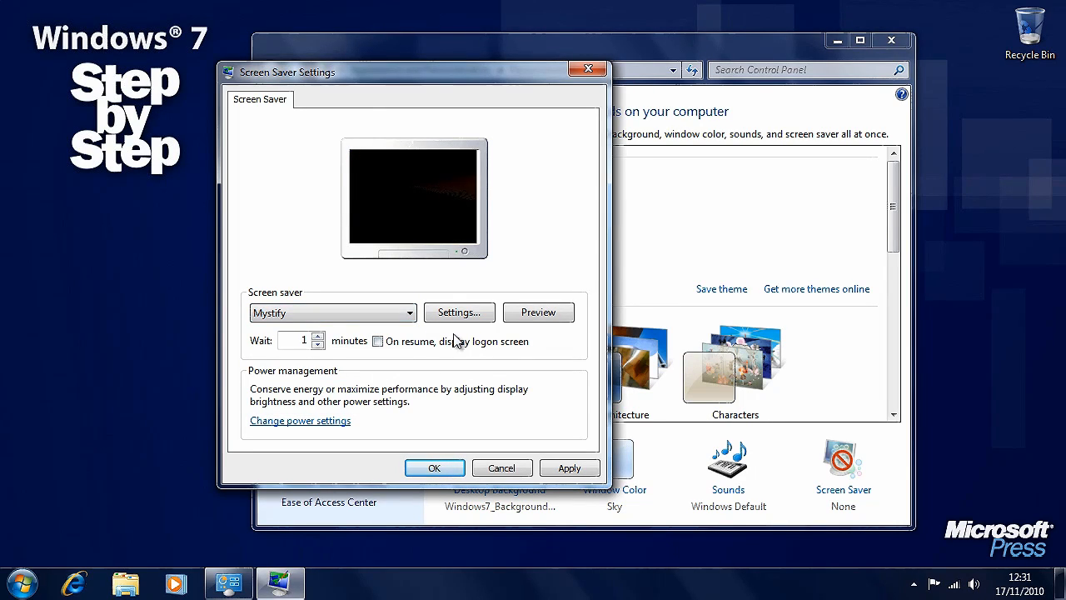
left_click(538, 311)
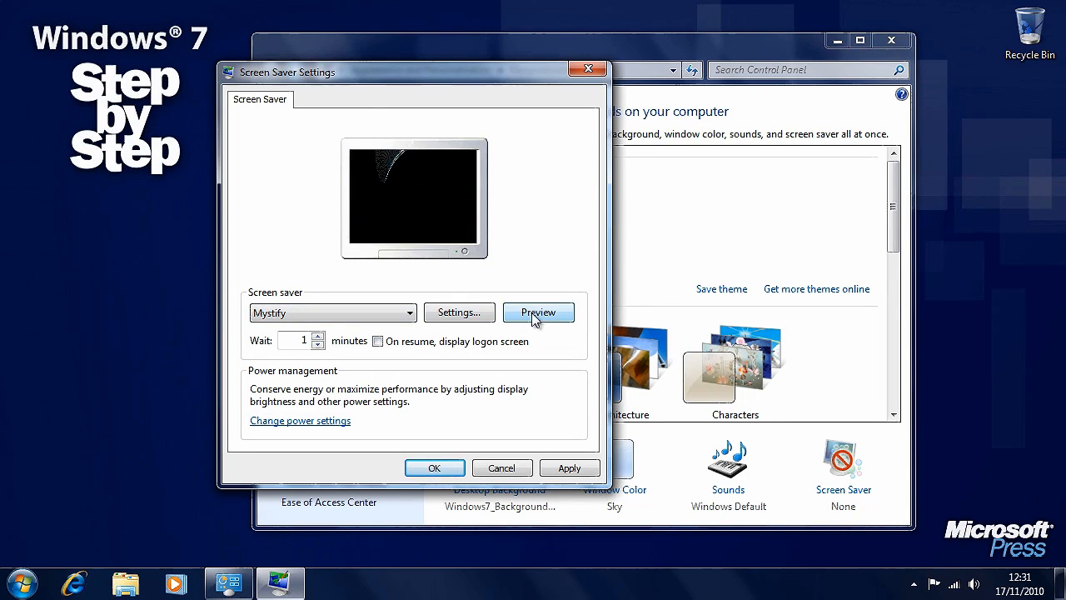
left_click(538, 311)
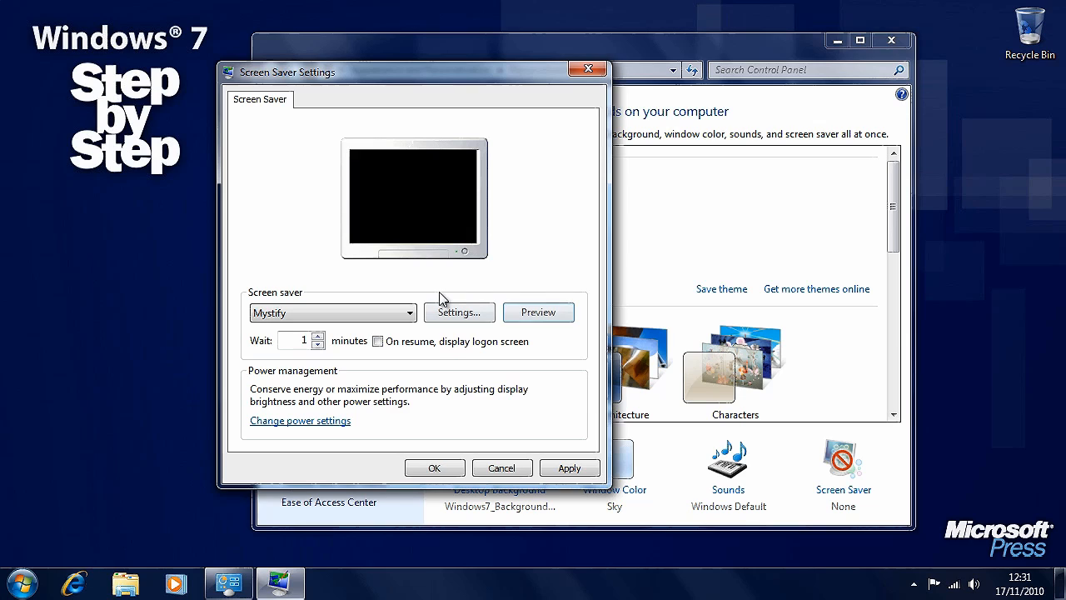
left_click(538, 311)
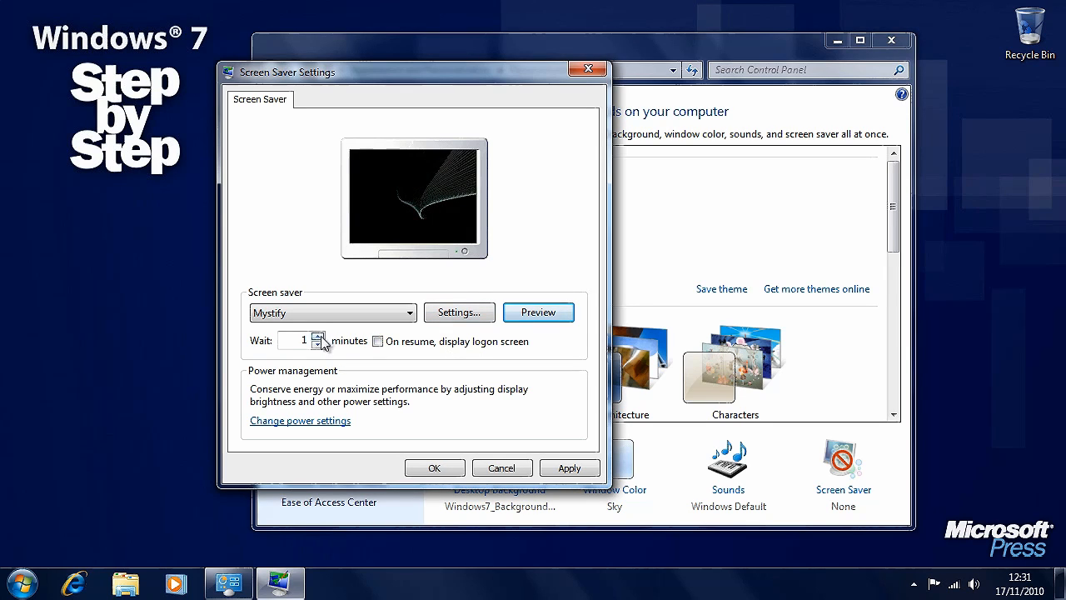
Set the screen saver wait to 10 minutes and require logon on resume
left_click(318, 340)
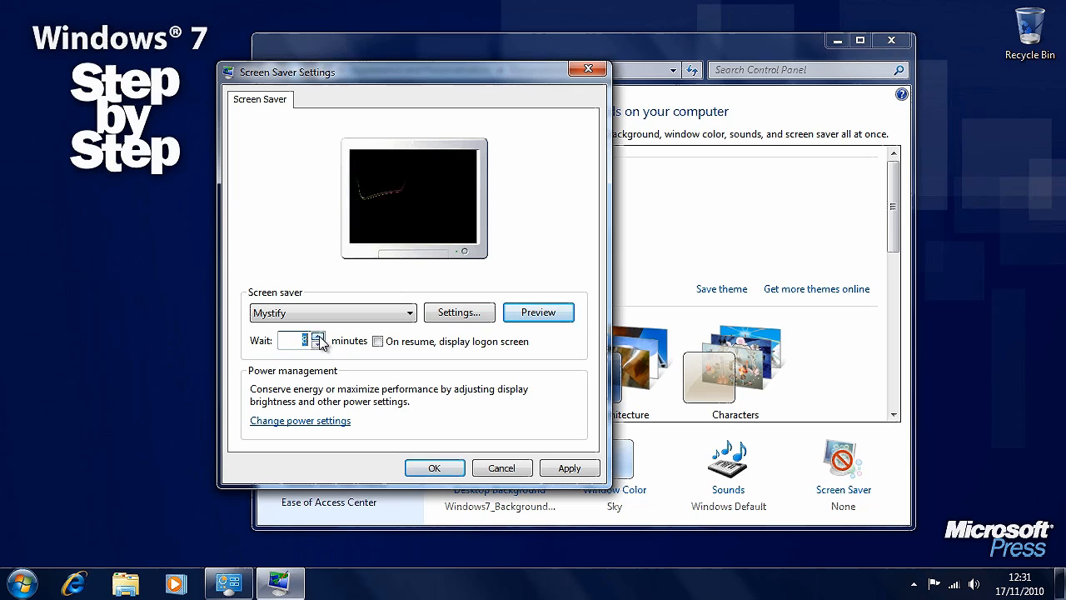
left_click(318, 335)
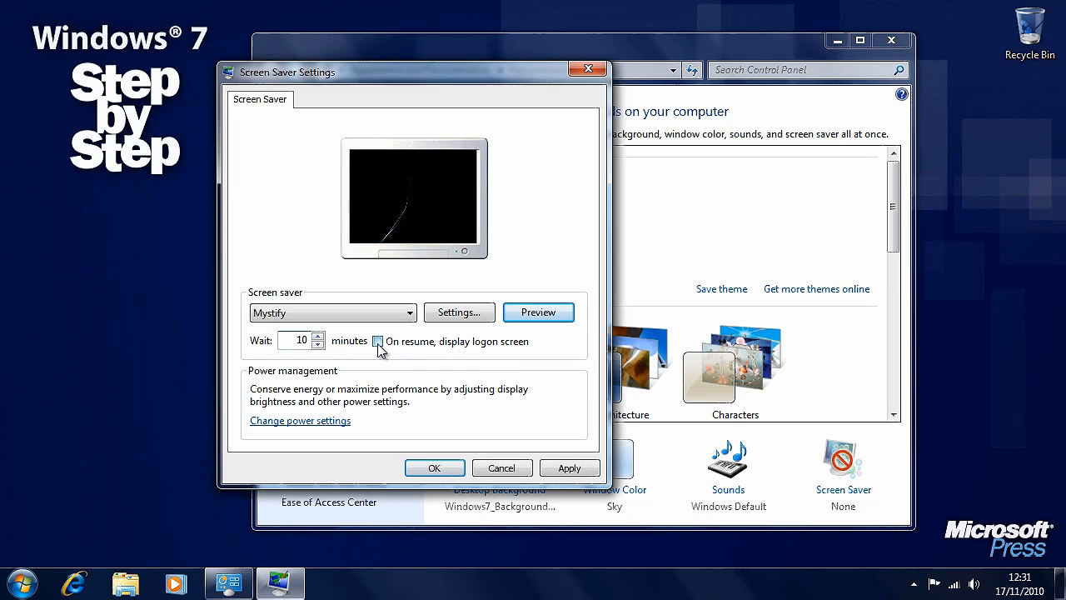
left_click(377, 341)
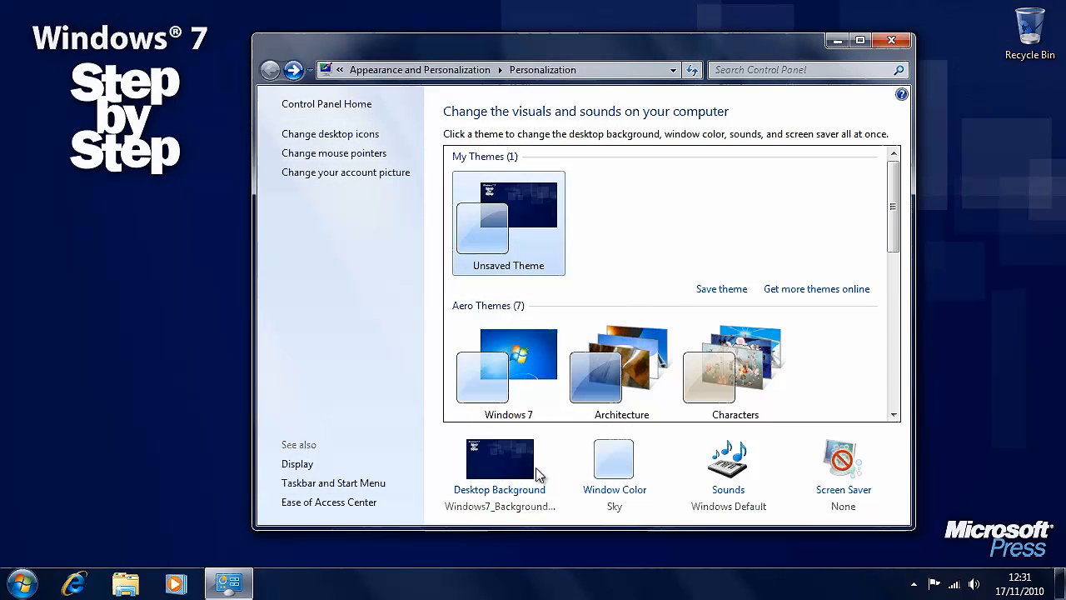
mouse_move(939, 485)
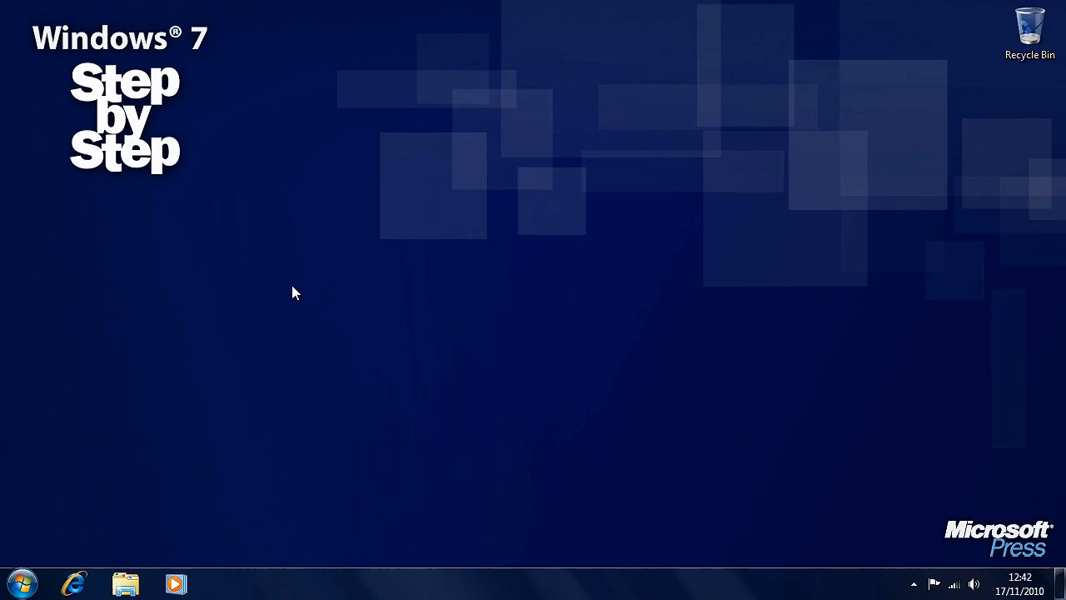
Open Screen Resolution from the desktop menu, showing MB24W at 1280 × 720
right_click(293, 292)
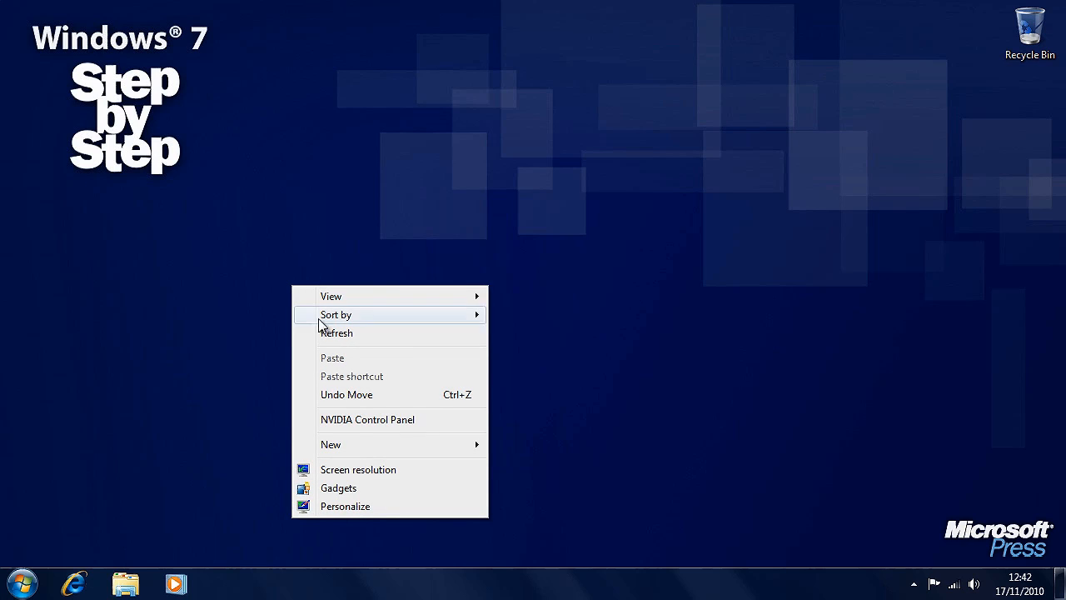
mouse_move(433, 475)
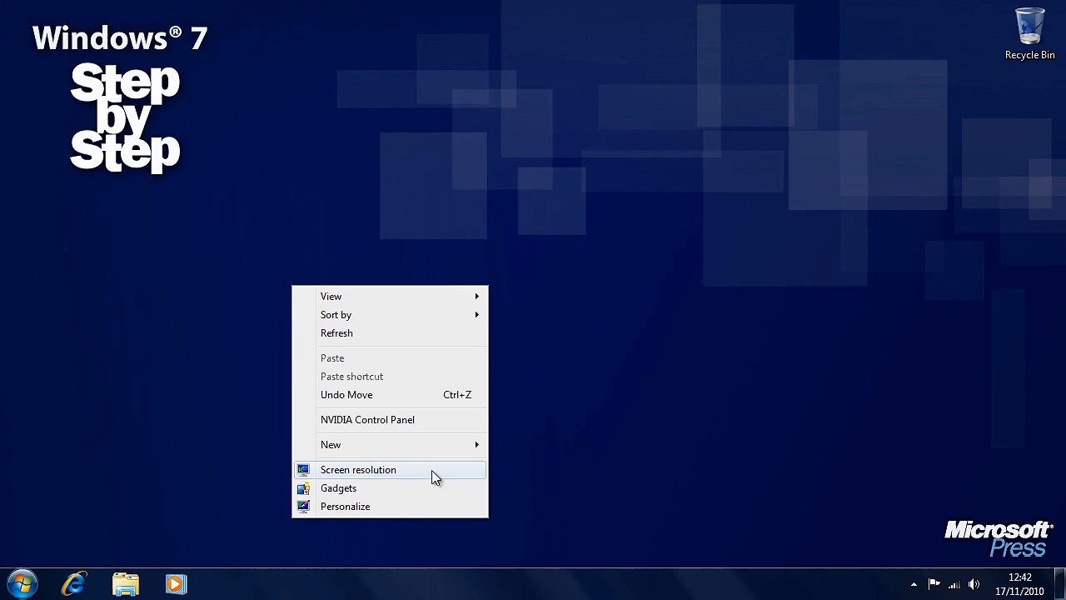
left_click(358, 469)
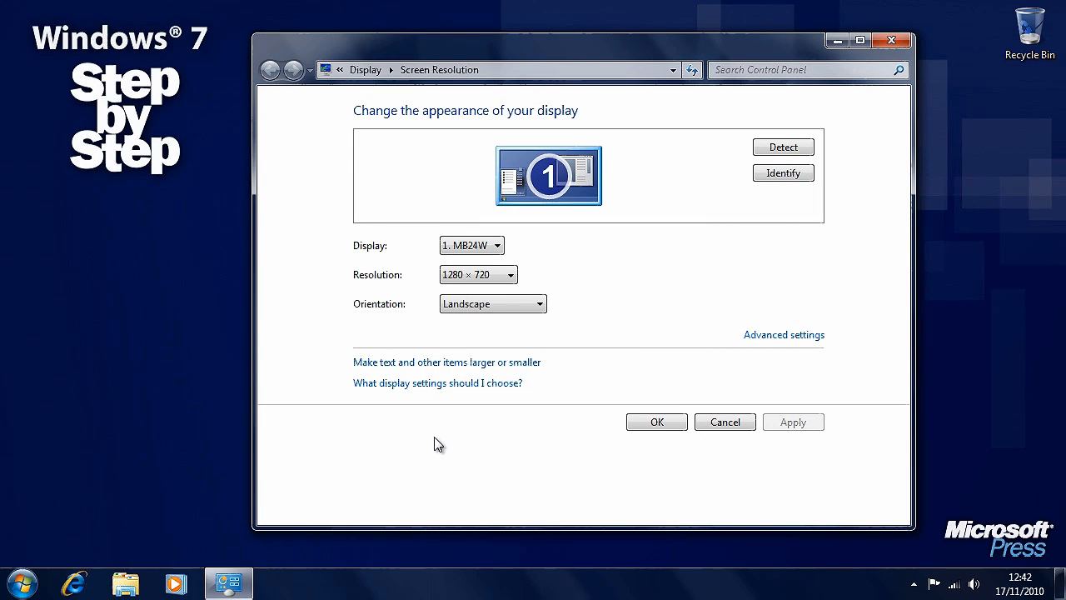
mouse_move(637, 292)
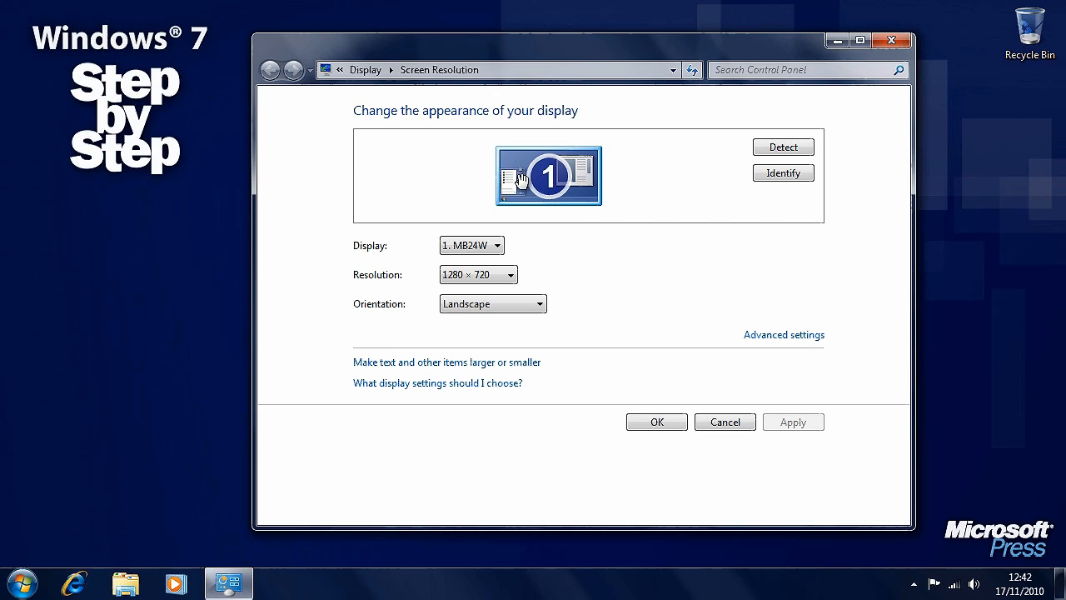
mouse_move(639, 187)
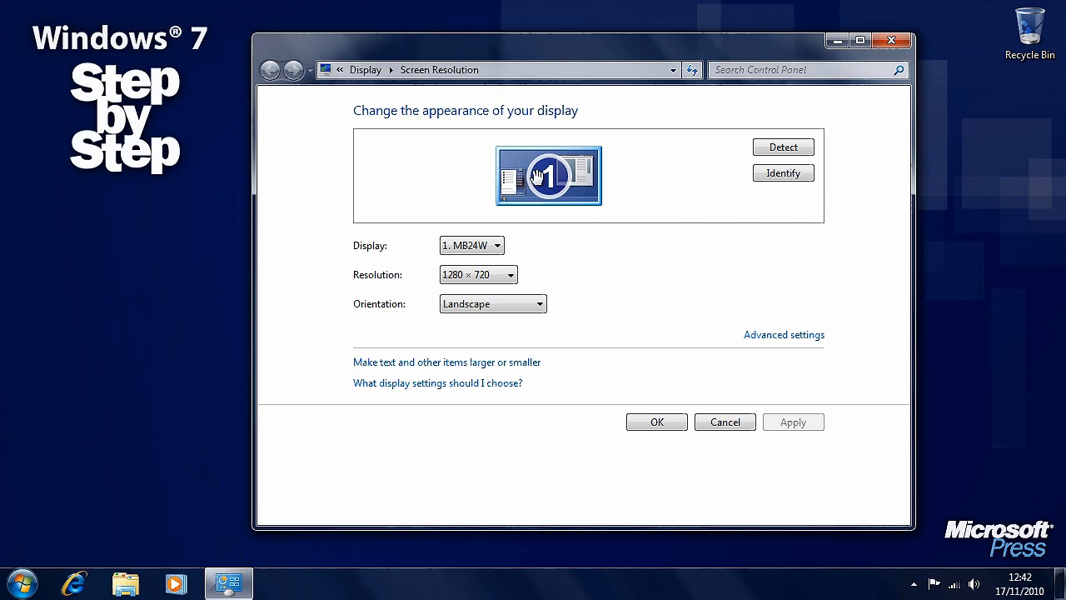
mouse_move(545, 175)
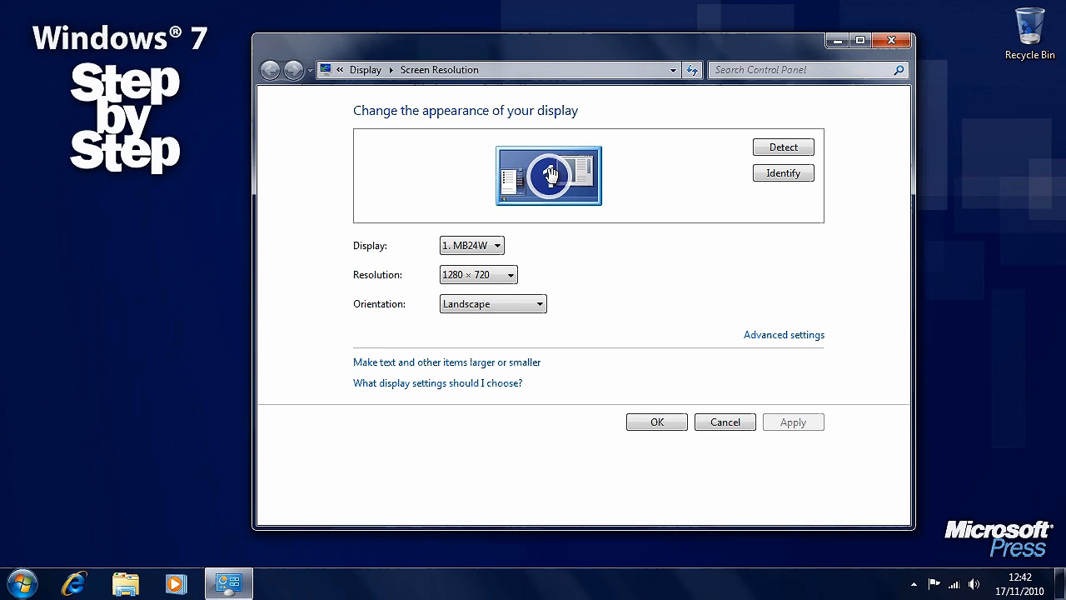
Identify monitor 1, check the connected displays, and keep the orientation at Landscape
left_click(783, 147)
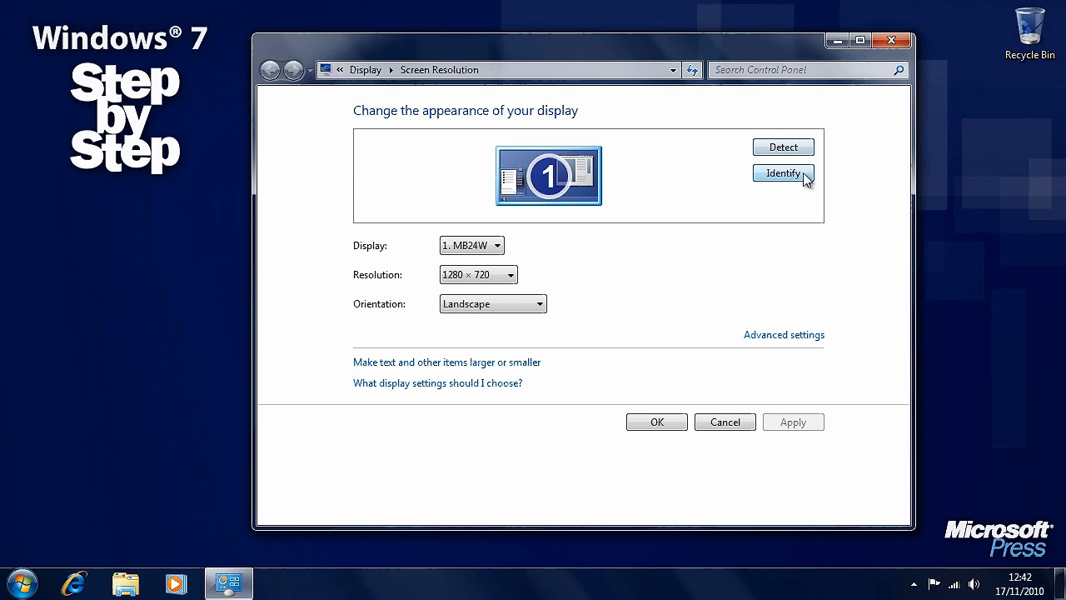
left_click(782, 173)
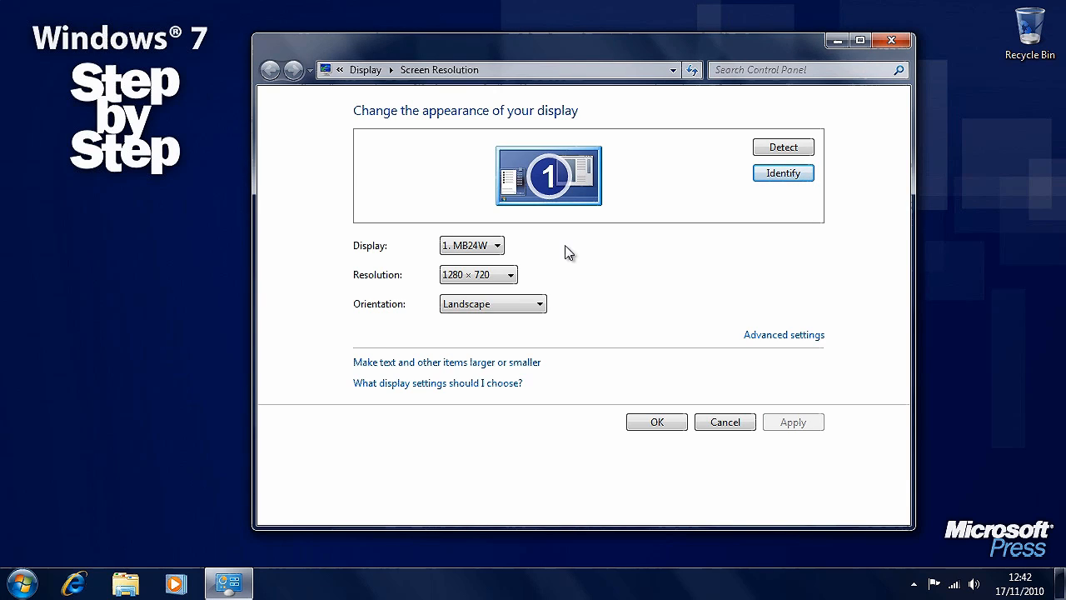
left_click(496, 245)
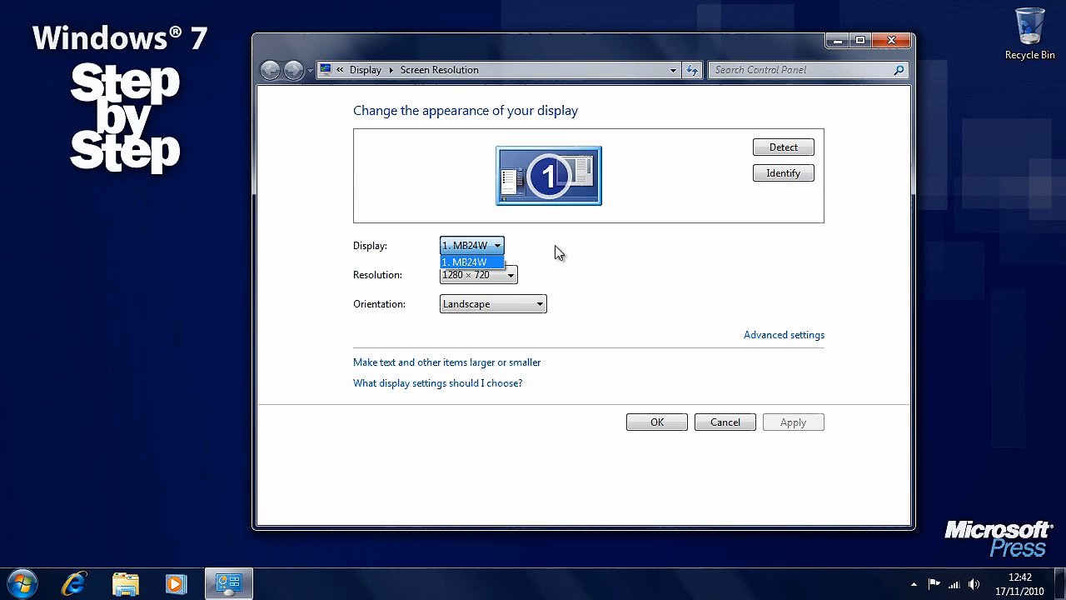
left_click(492, 303)
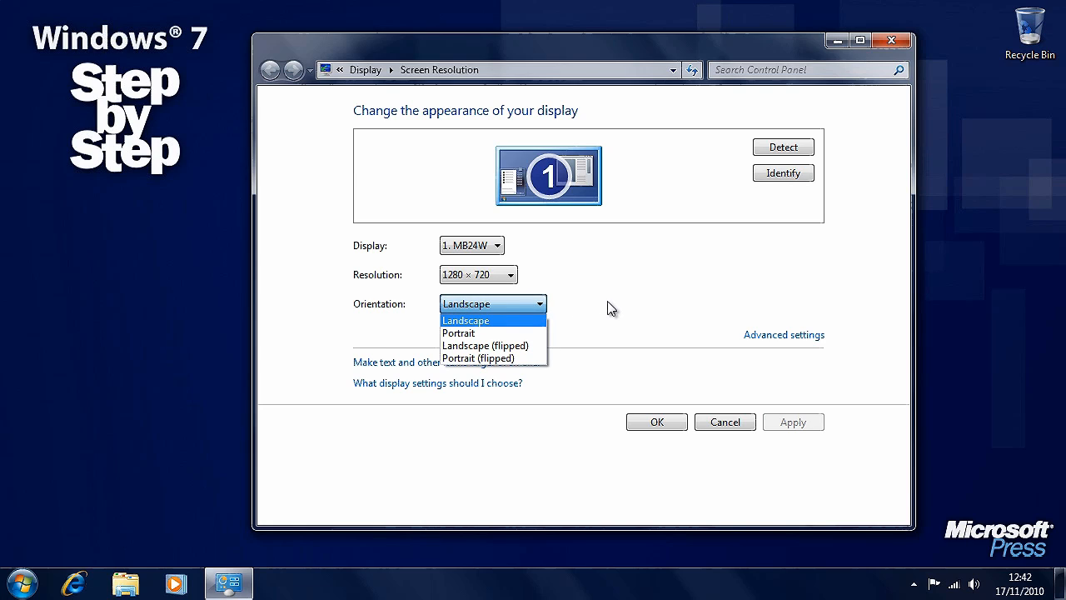
left_click(464, 320)
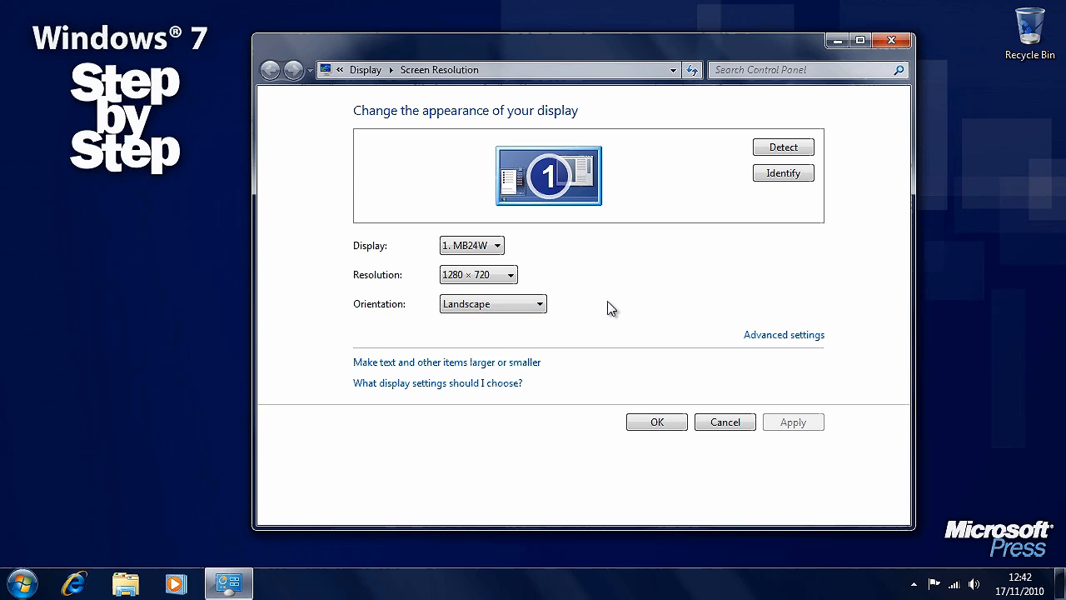
Preview resolutions up to 1920 × 1200, then return the slider to 1280 × 720
left_click(510, 274)
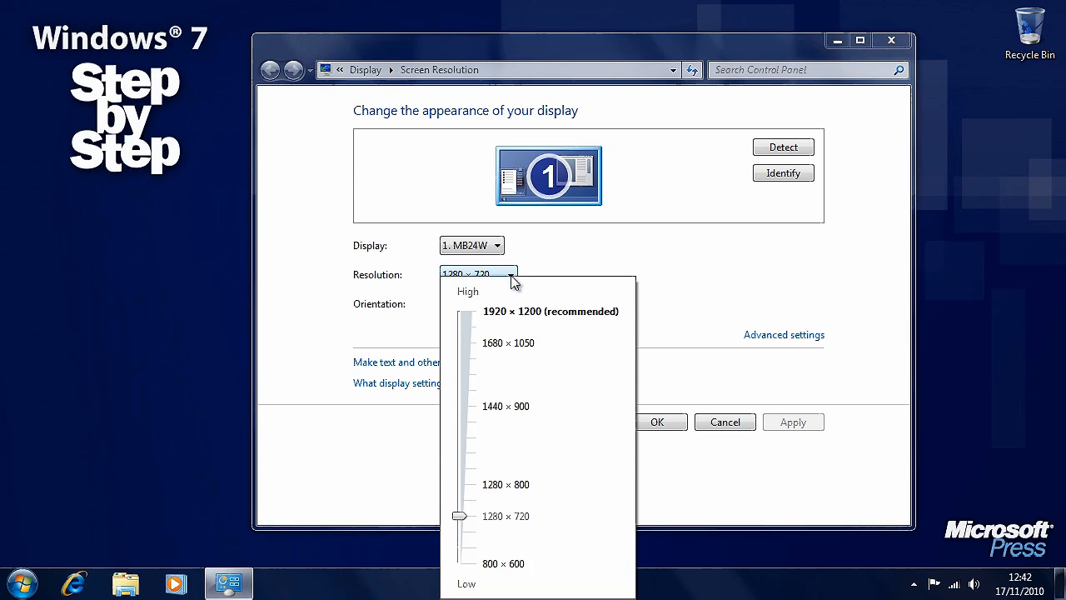
mouse_move(683, 281)
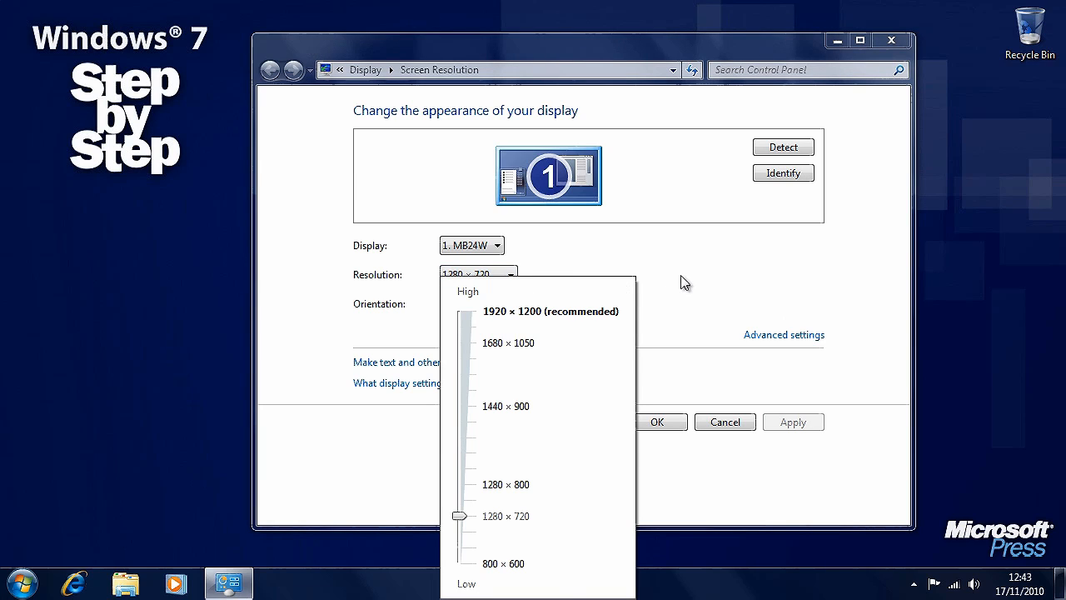
mouse_move(654, 306)
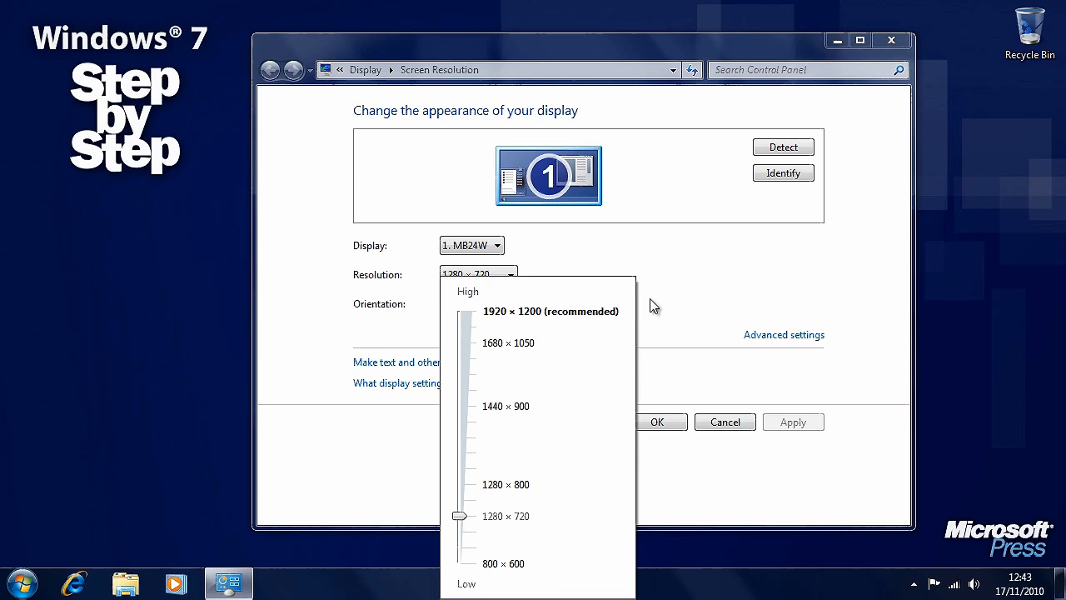
mouse_move(557, 524)
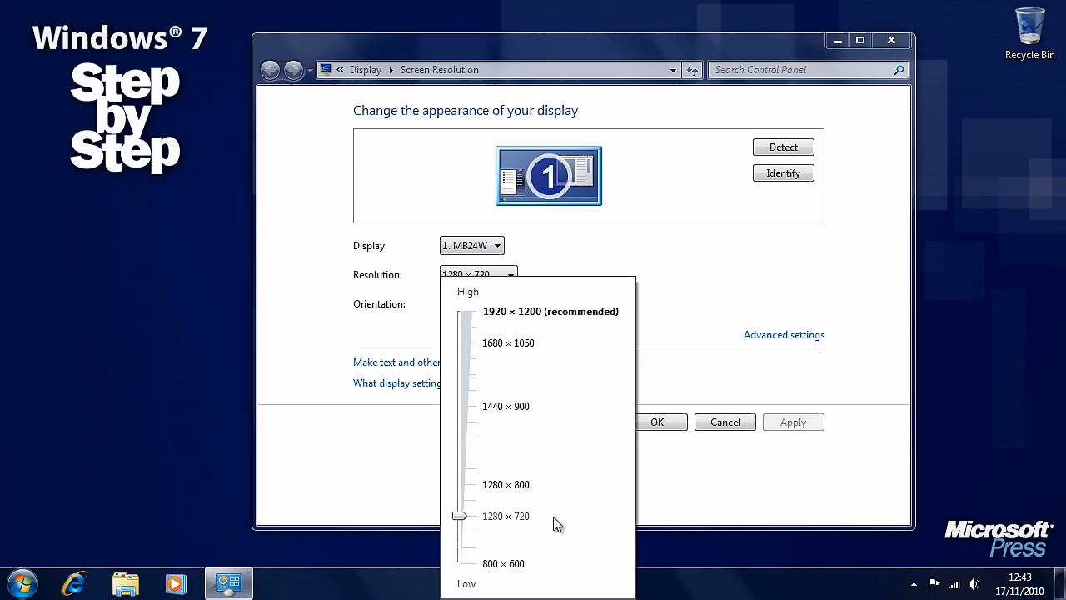
mouse_move(573, 326)
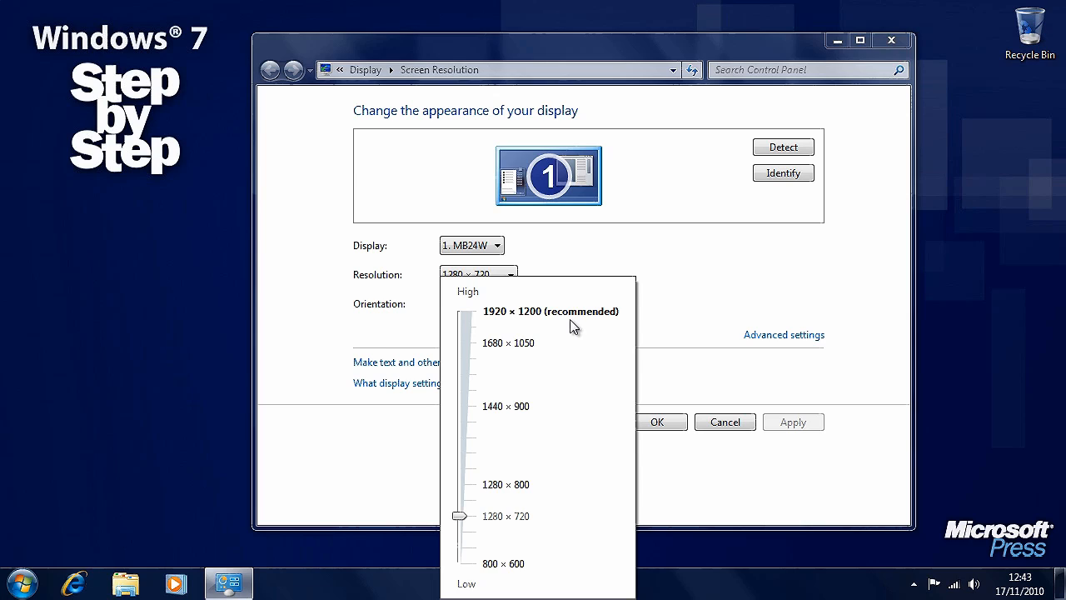
mouse_move(459, 517)
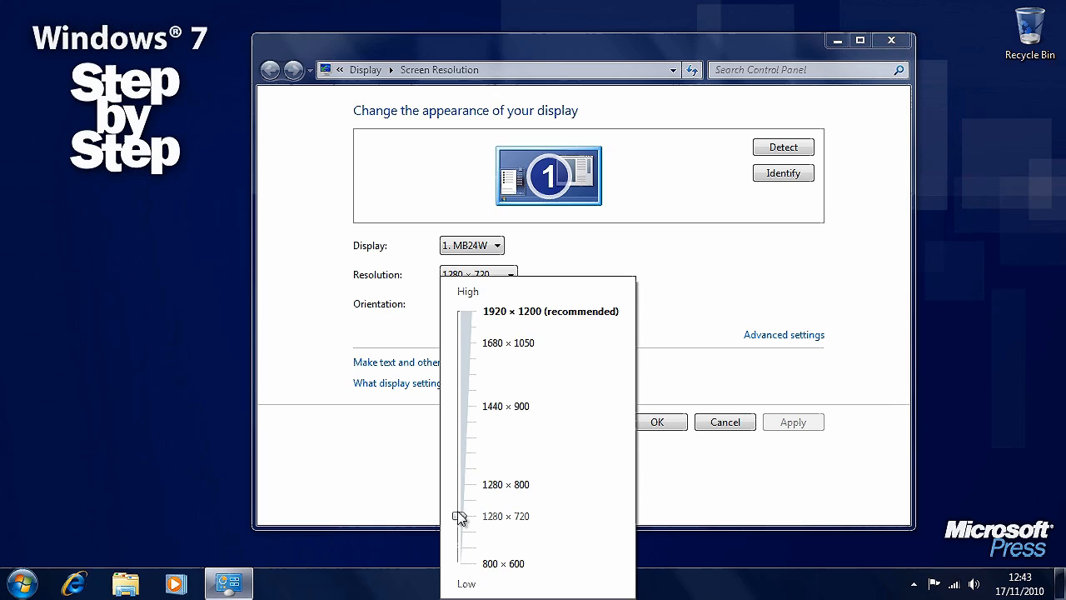
left_click_drag(459, 516, 459, 452)
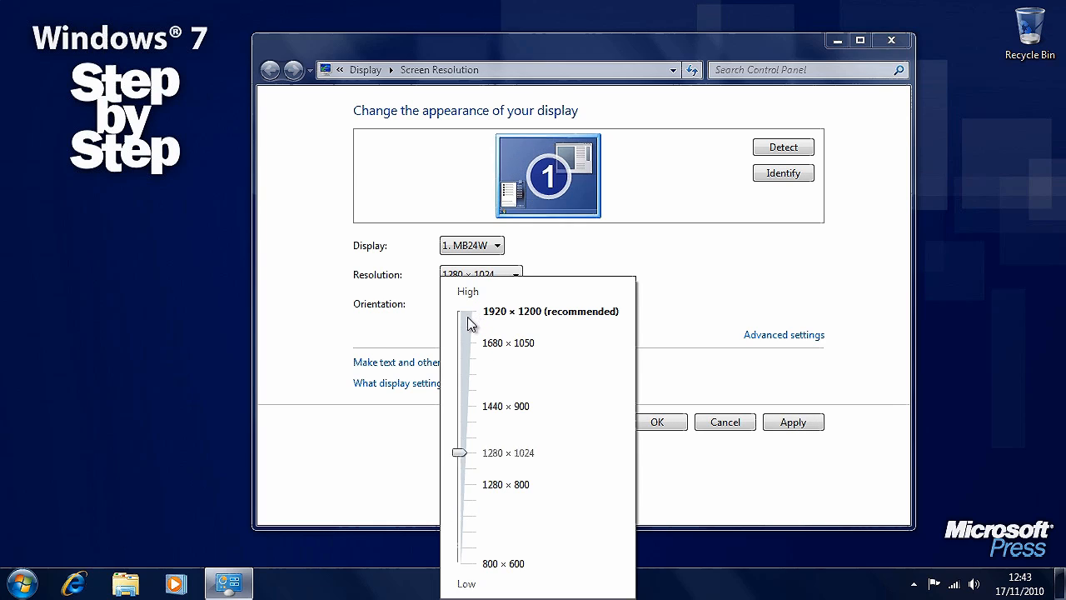
left_click_drag(459, 452, 460, 311)
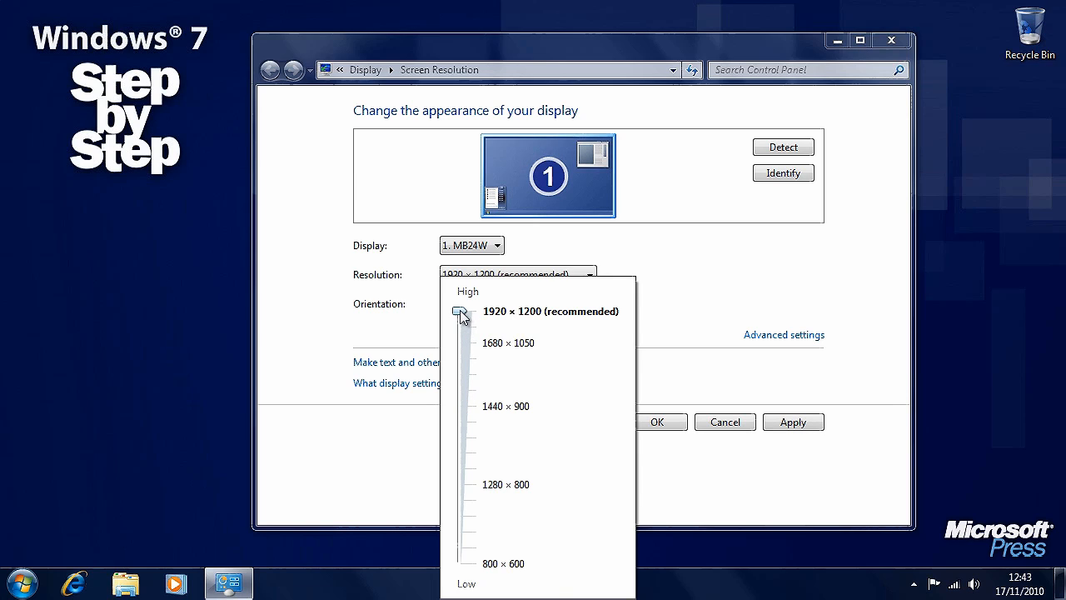
left_click_drag(461, 315, 461, 484)
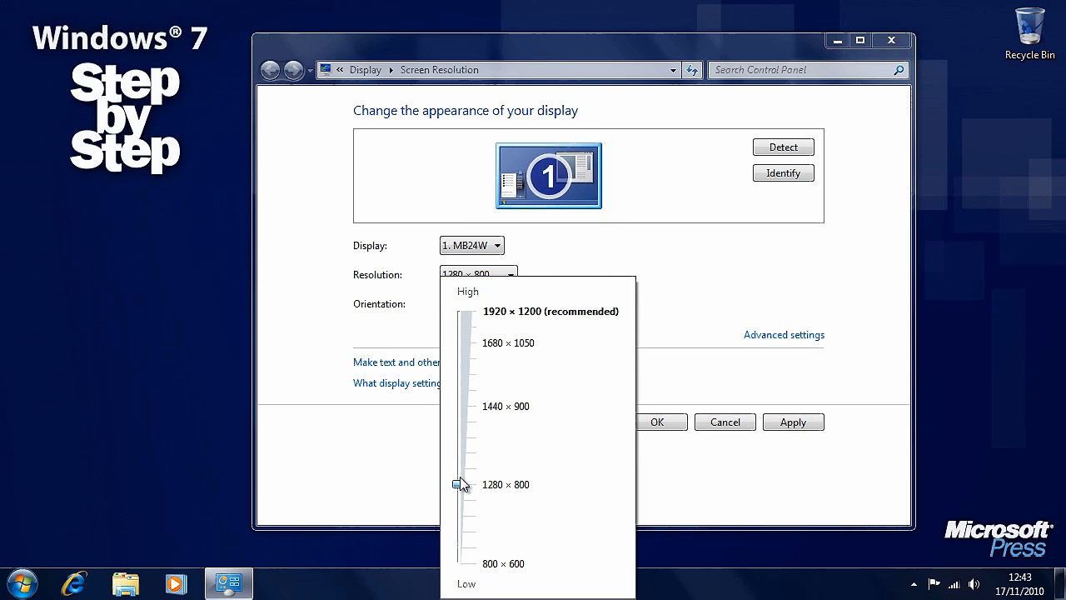
left_click_drag(462, 484, 462, 515)
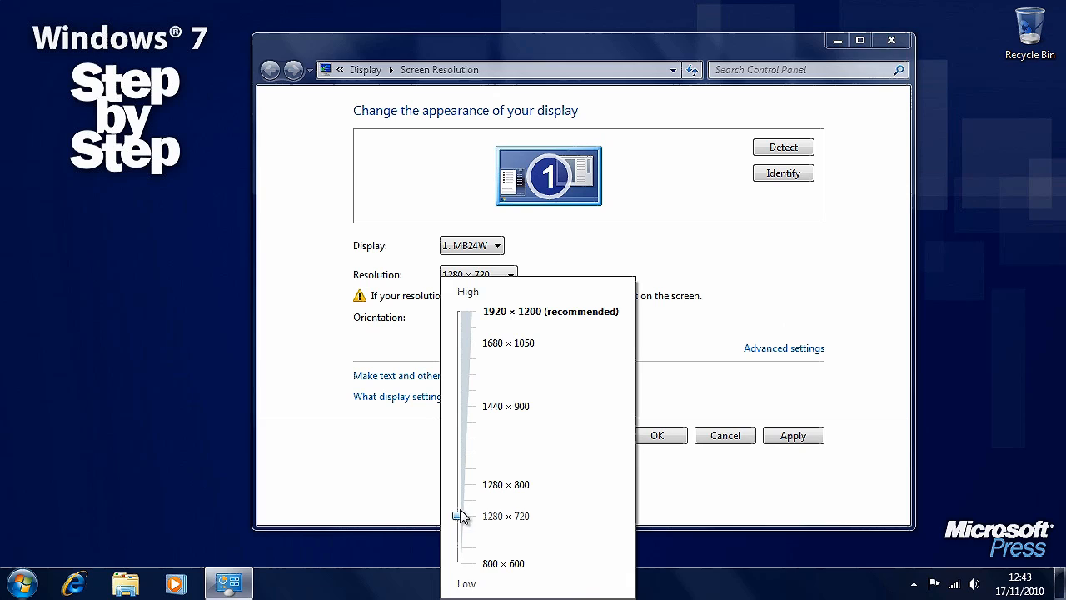
left_click(462, 515)
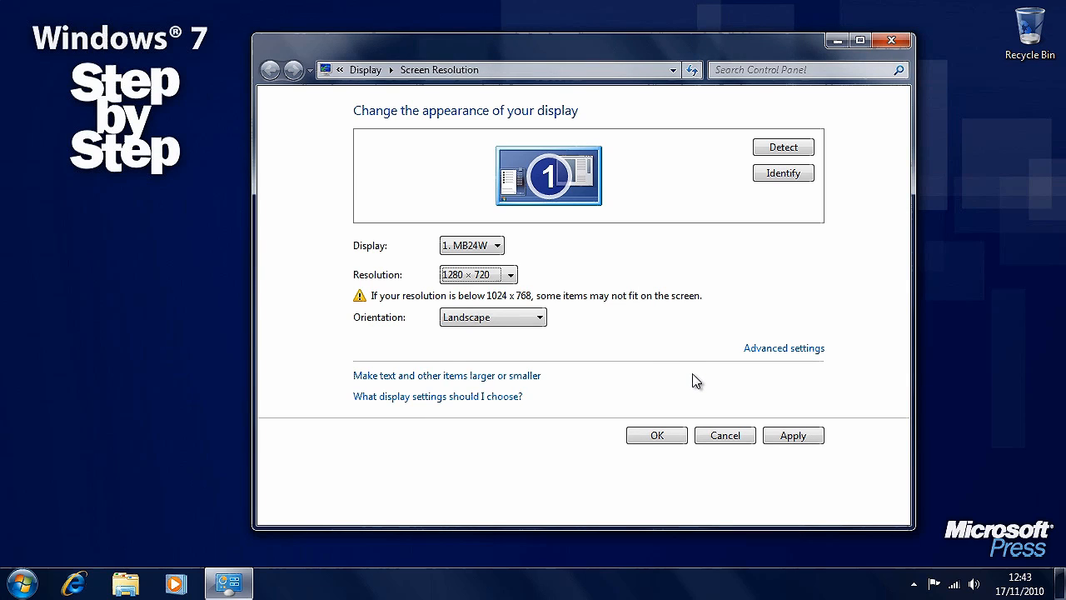
mouse_move(389, 381)
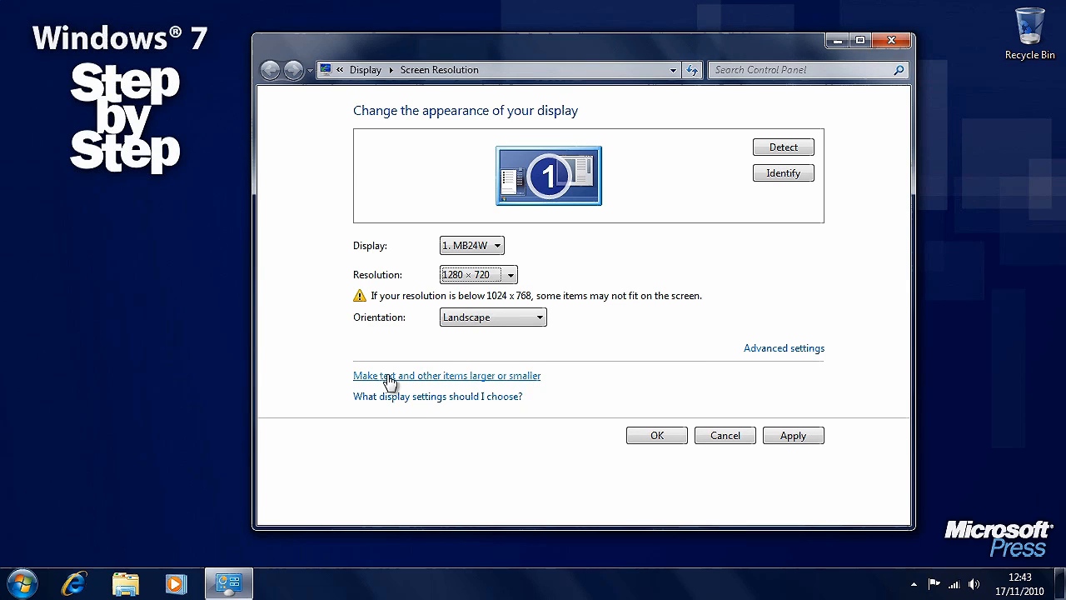
mouse_move(492, 381)
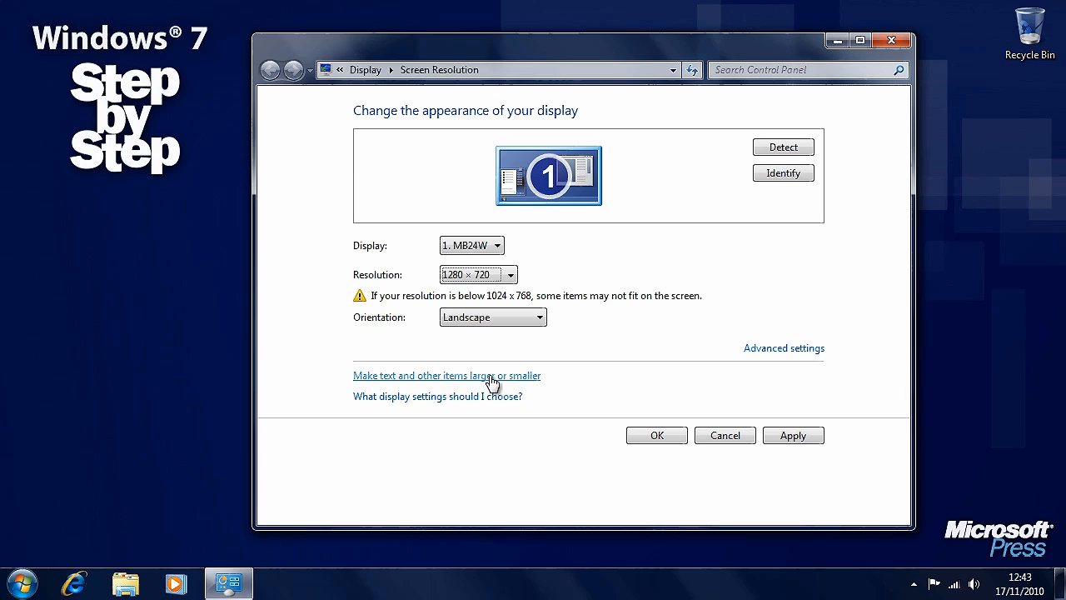
mouse_move(531, 384)
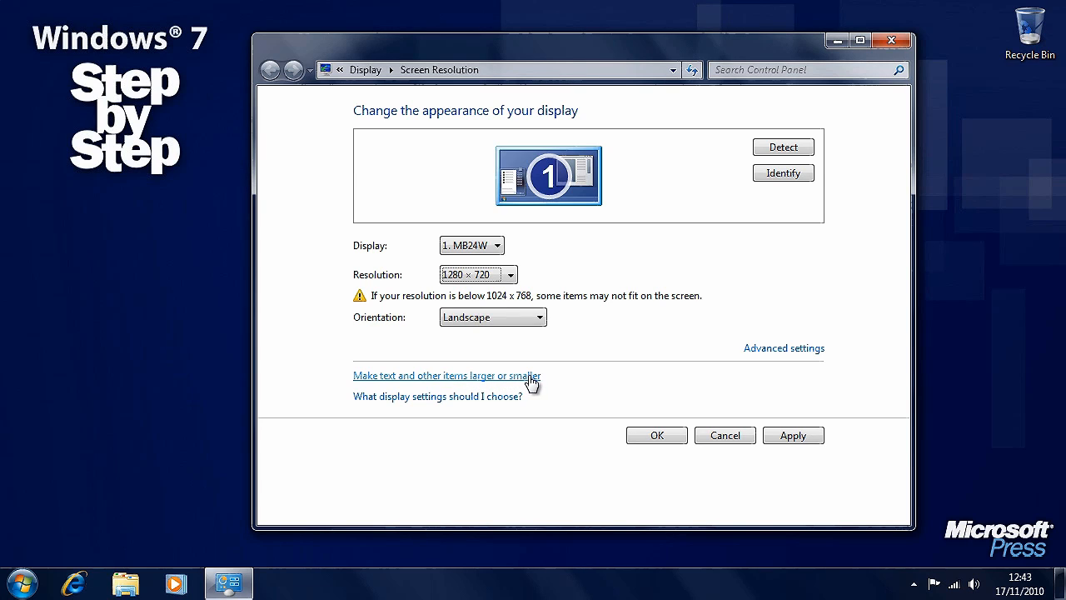
Try the 125% and 150% text sizes, leave 150% unapplied, and launch ClearType tuning
left_click(446, 375)
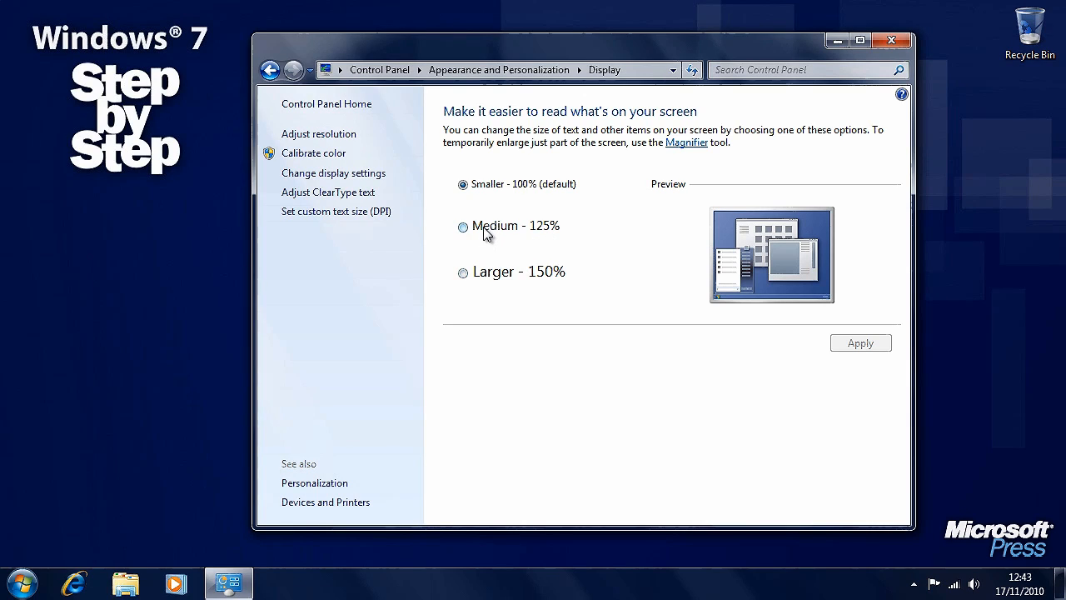
left_click(462, 272)
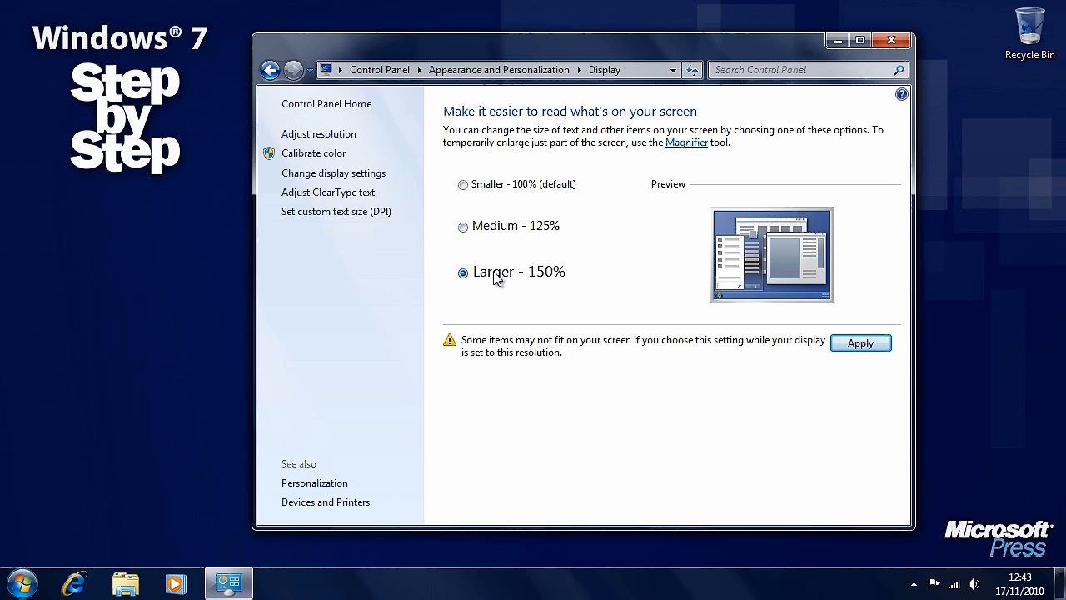
left_click(462, 226)
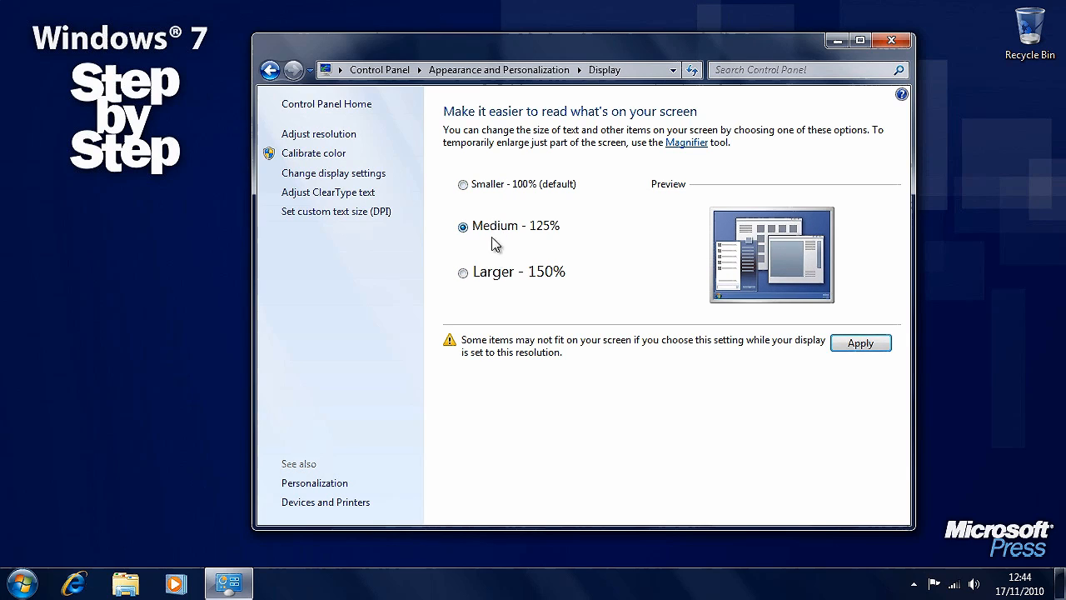
left_click(463, 271)
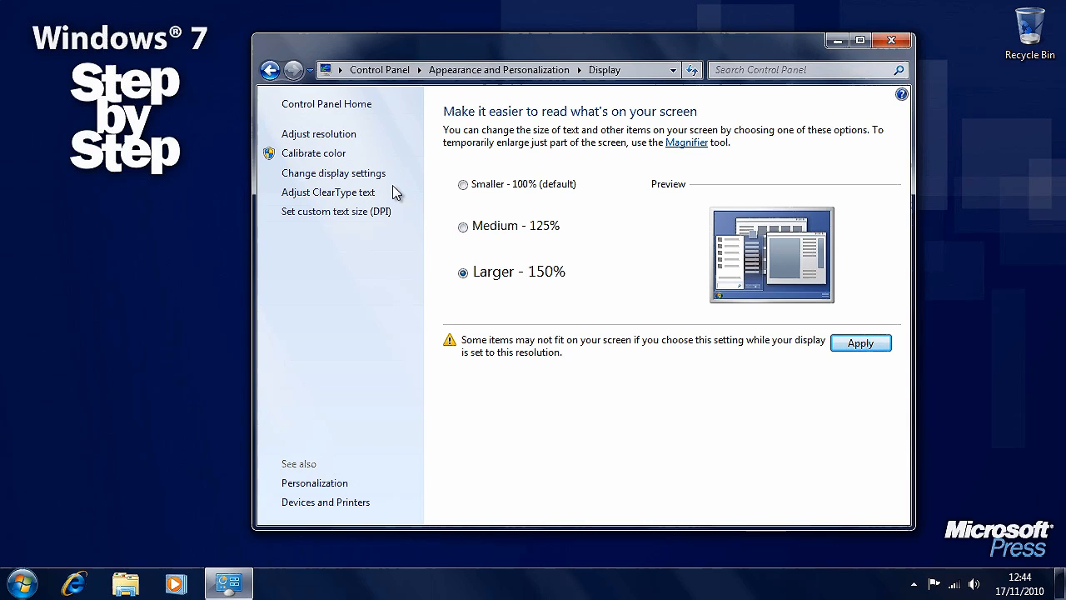
mouse_move(414, 181)
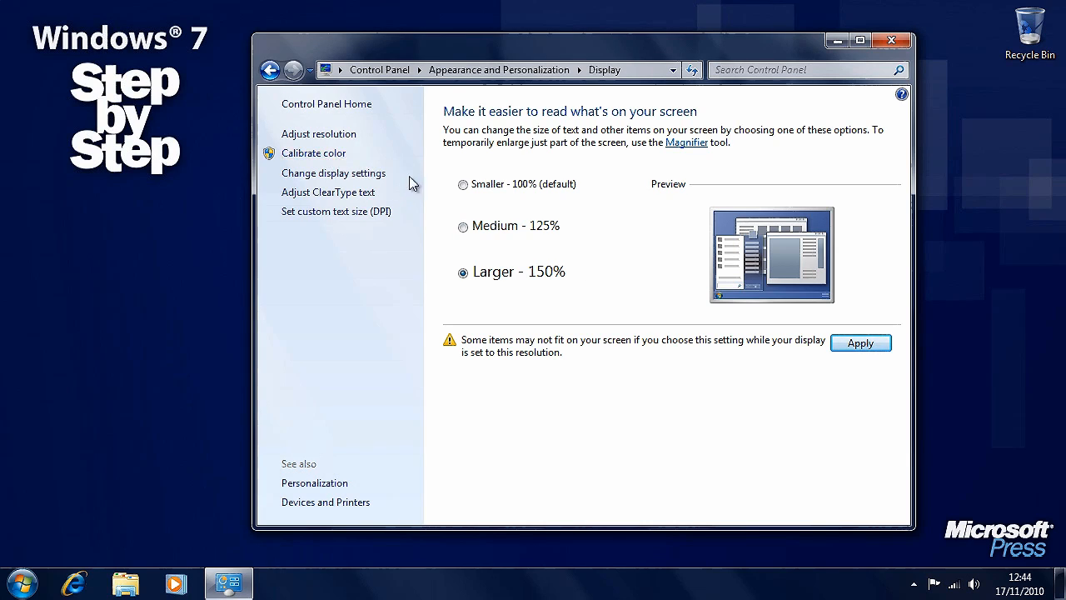
left_click(328, 192)
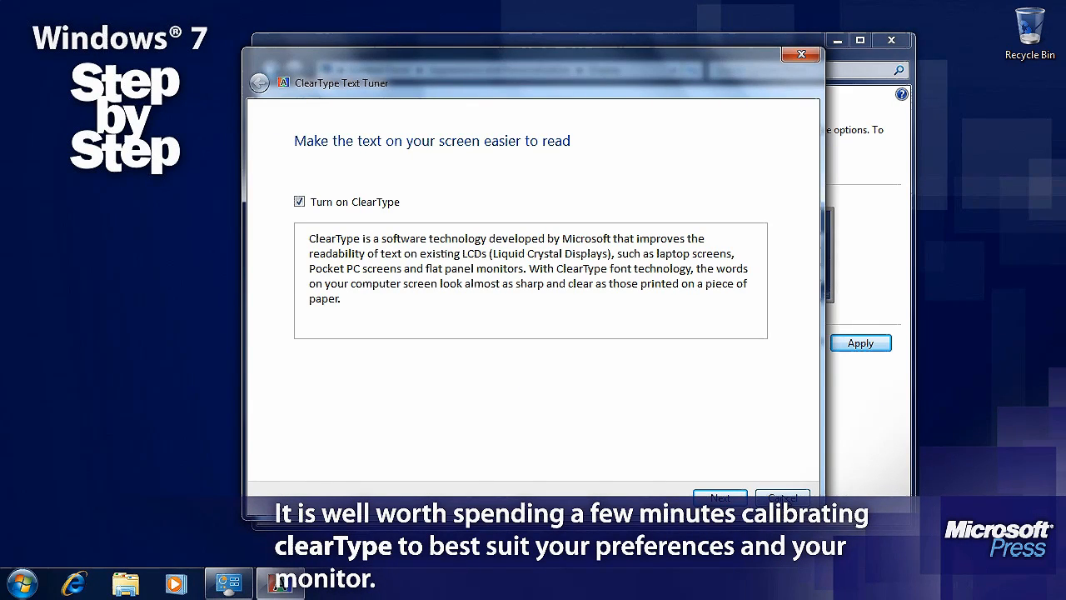
Close ClearType Tuner, check the 150% custom DPI and cancel, then return to Personalization
left_click(800, 54)
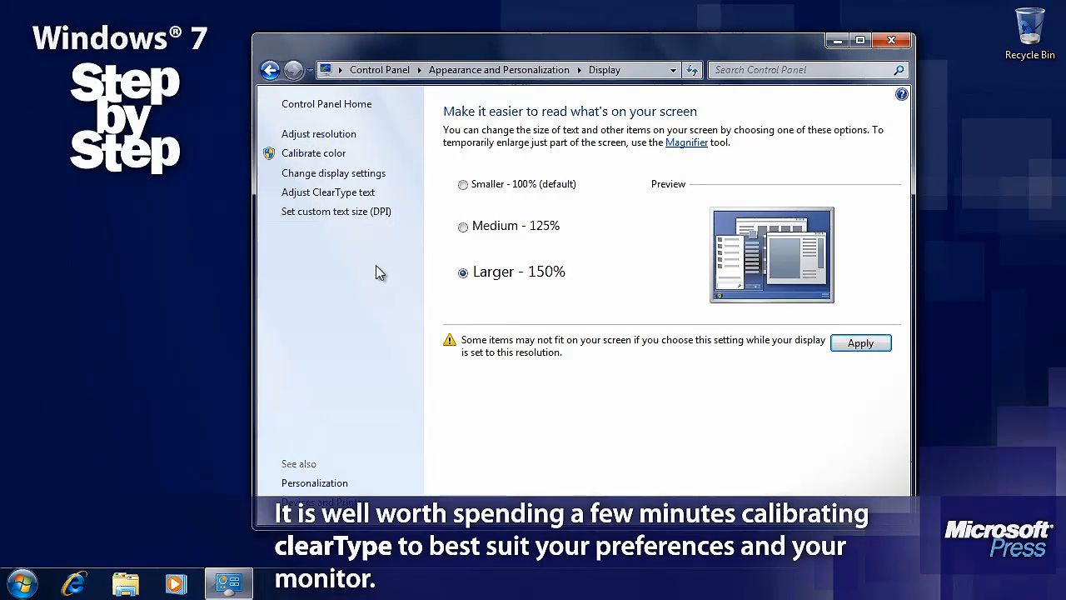
mouse_move(361, 217)
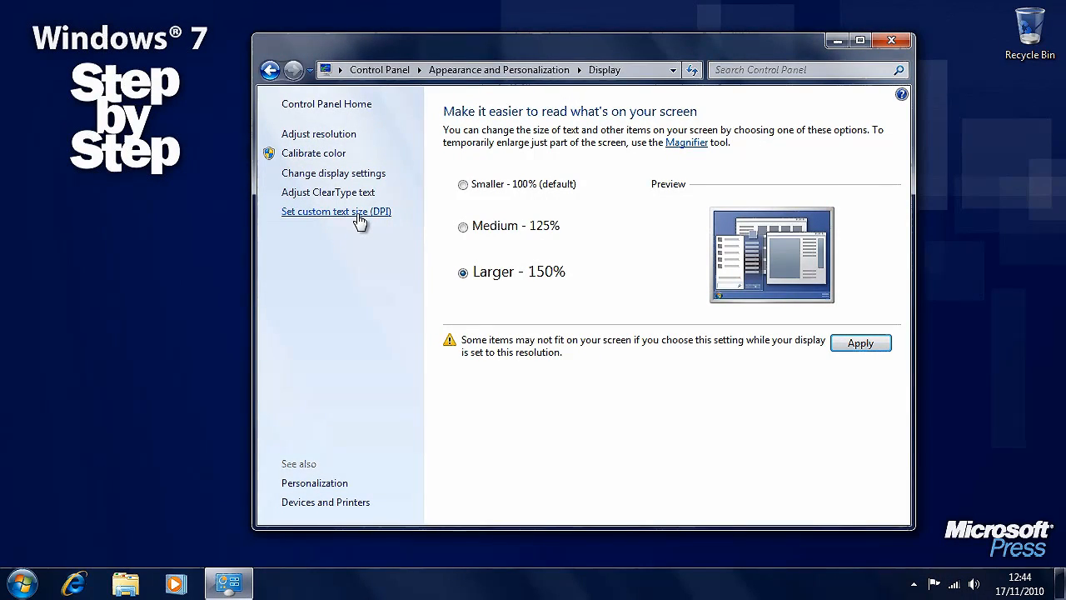
left_click(336, 210)
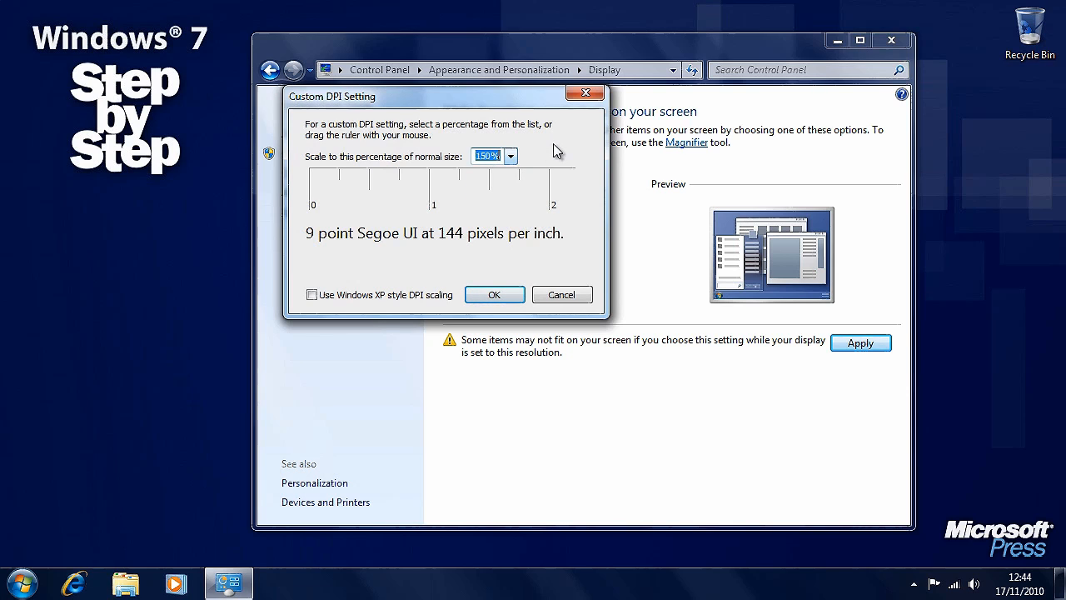
mouse_move(561, 294)
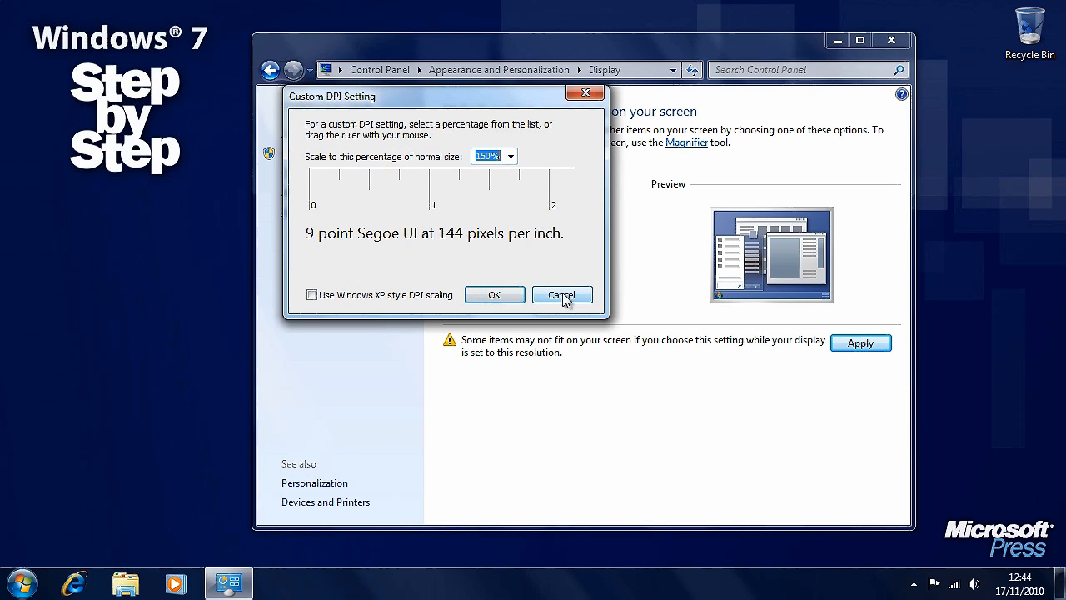
left_click(562, 294)
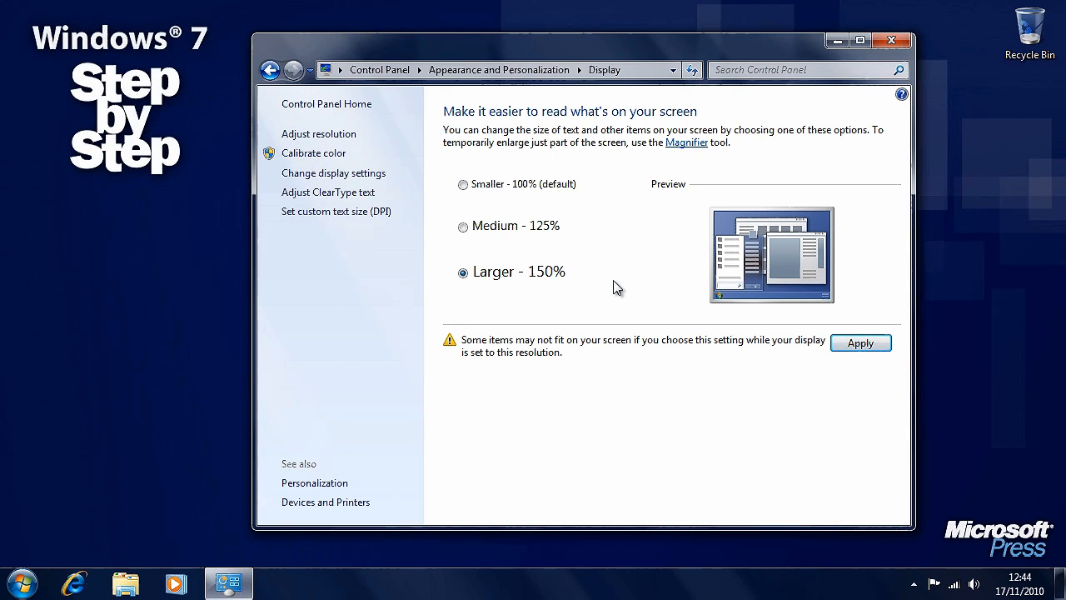
left_click(890, 40)
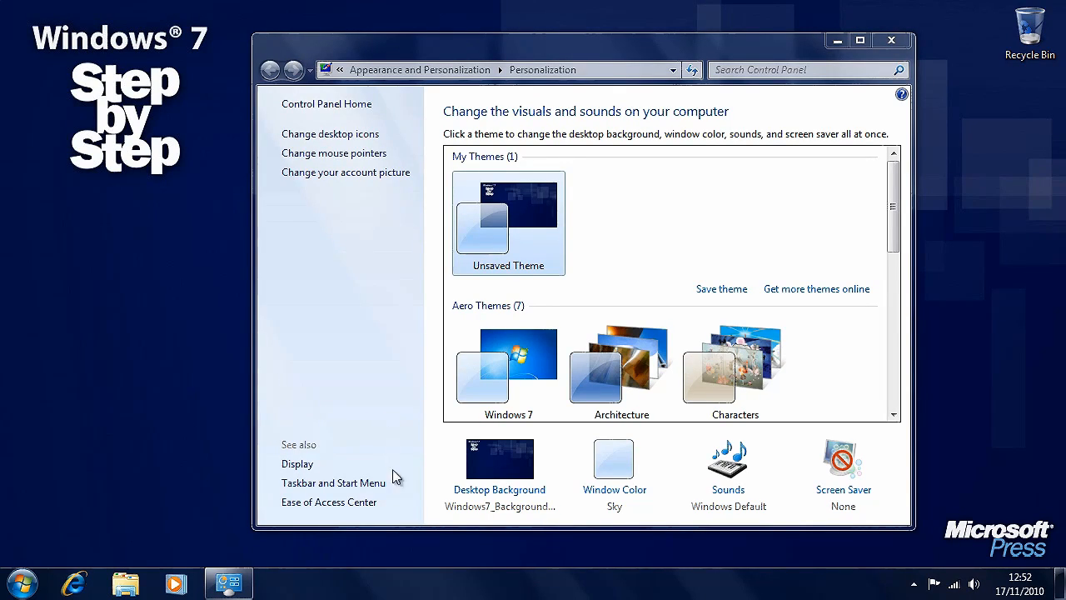
mouse_move(328, 501)
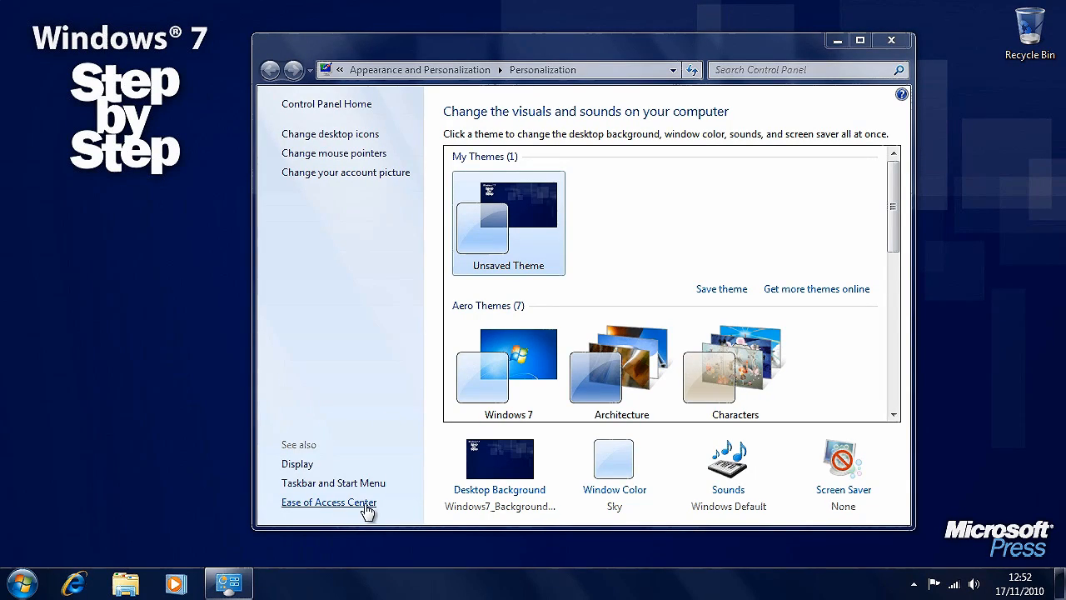
mouse_move(376, 509)
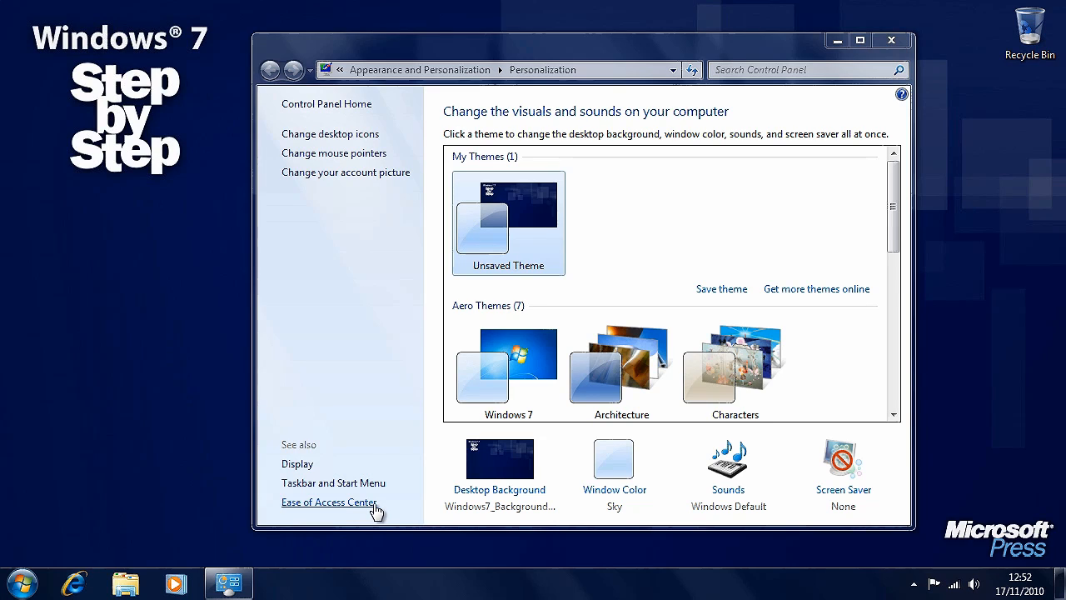
mouse_move(370, 510)
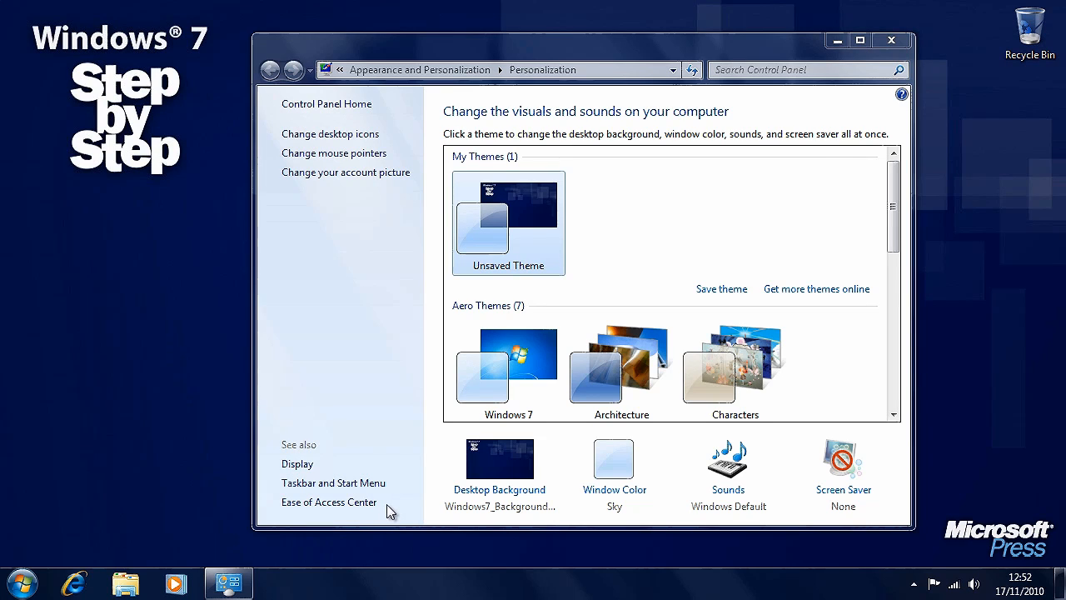
From Control Panel Home, open the Ease of Access category
left_click(891, 40)
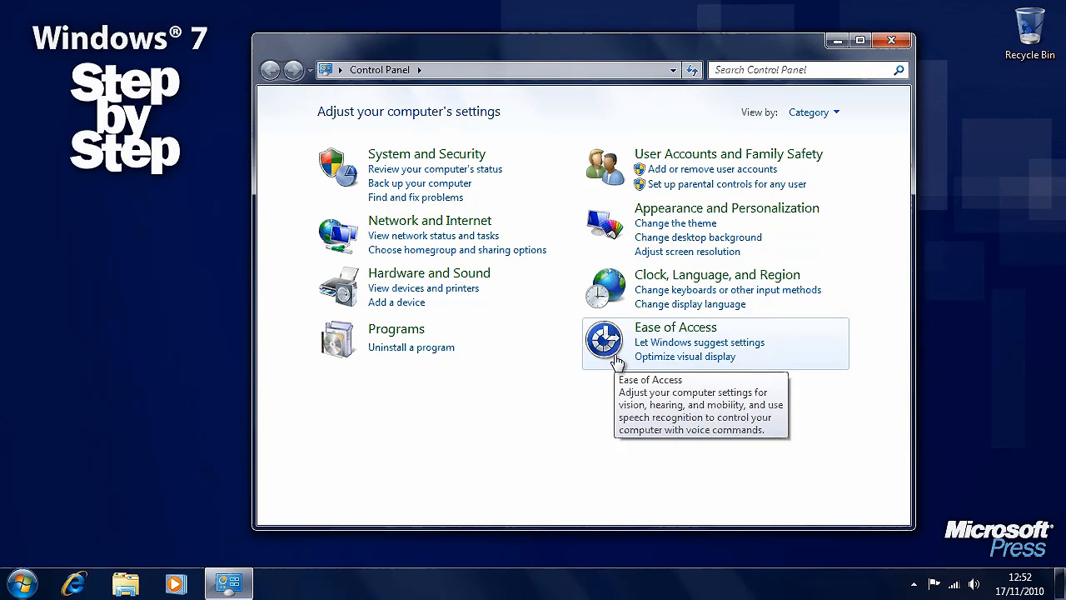
mouse_move(666, 326)
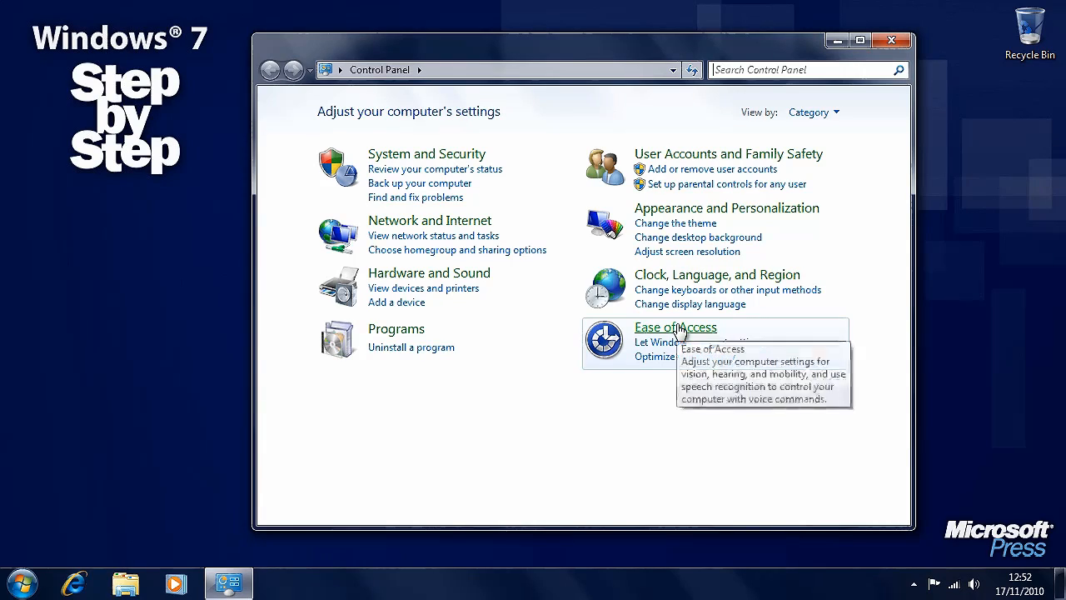
left_click(675, 327)
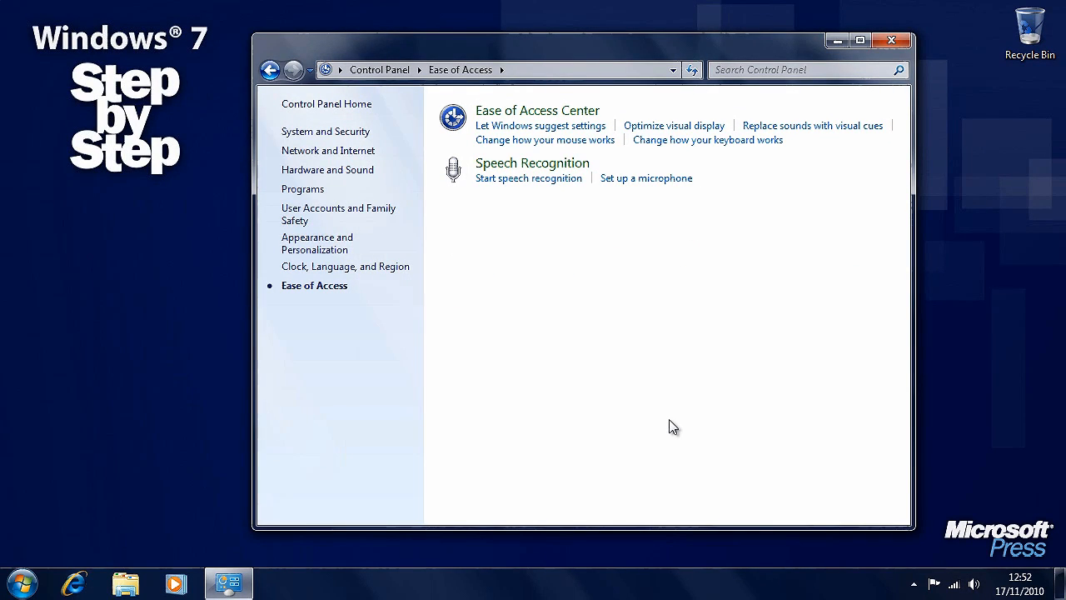
mouse_move(579, 245)
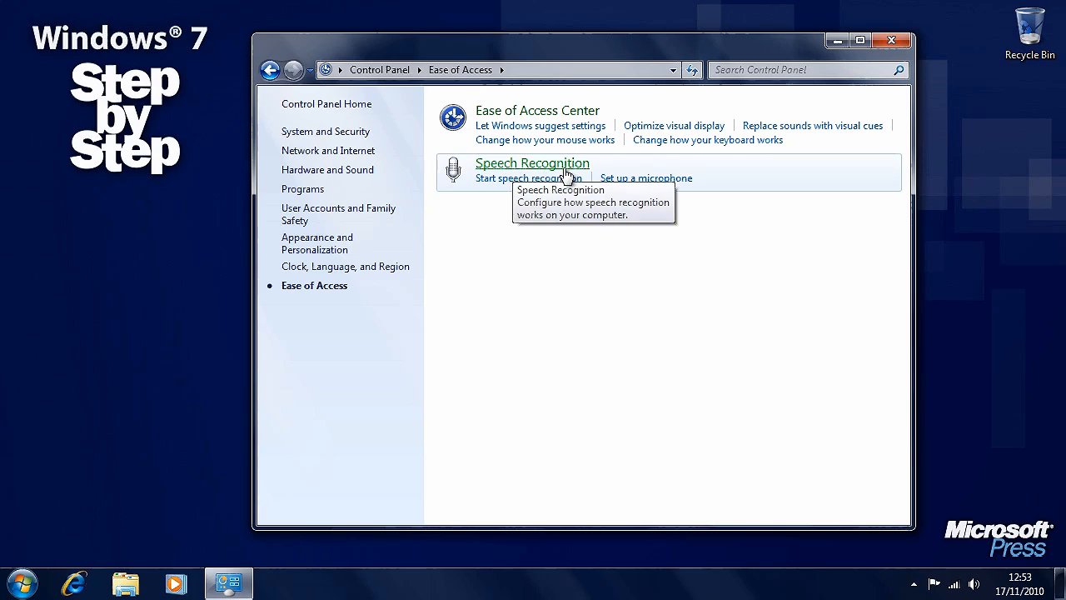
mouse_move(560, 210)
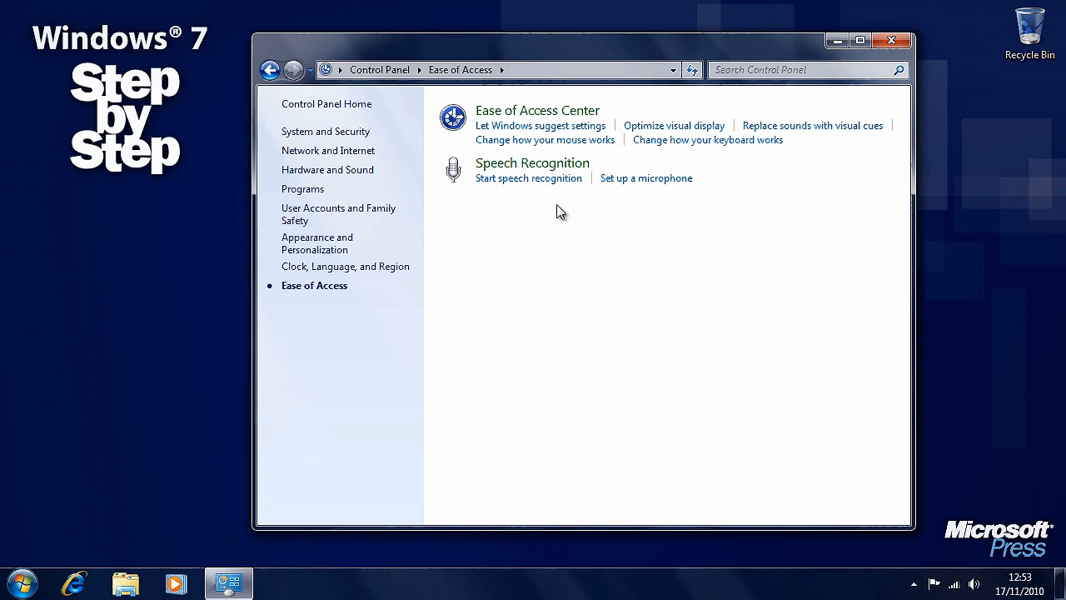
mouse_move(620, 185)
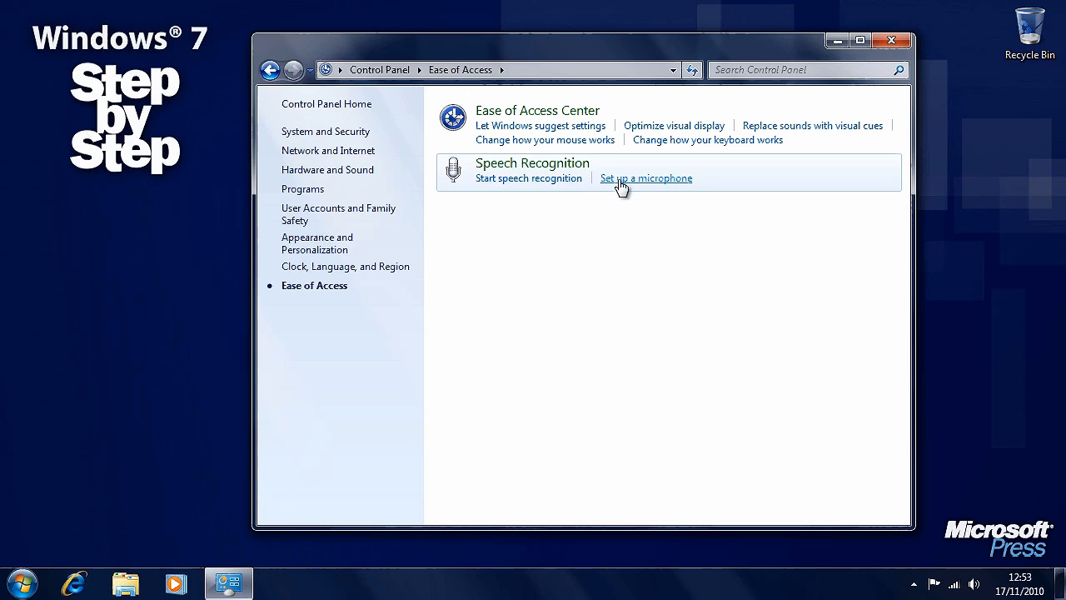
mouse_move(538, 110)
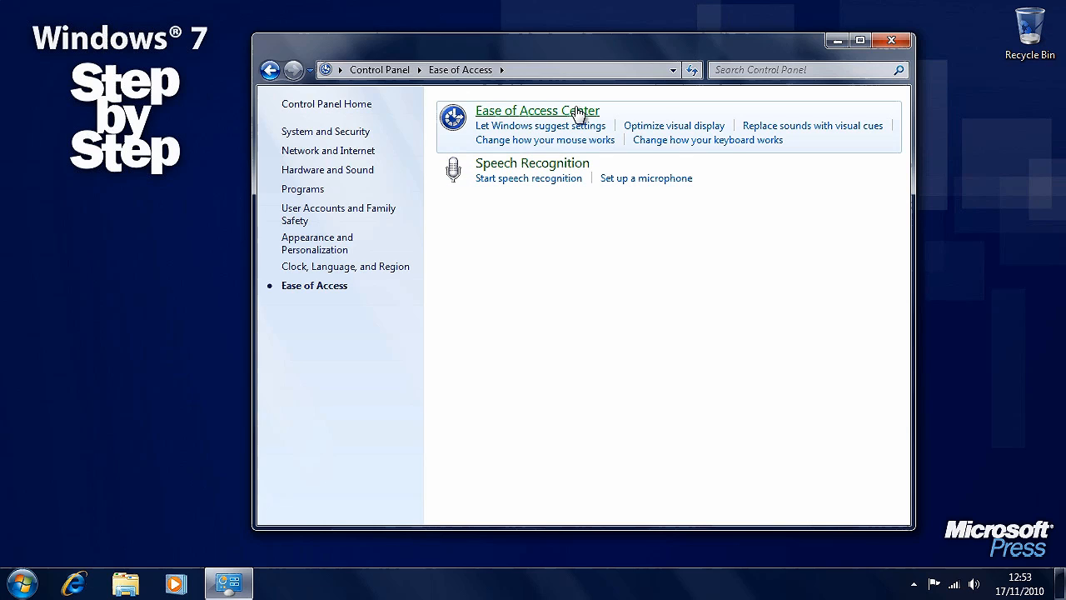
mouse_move(665, 334)
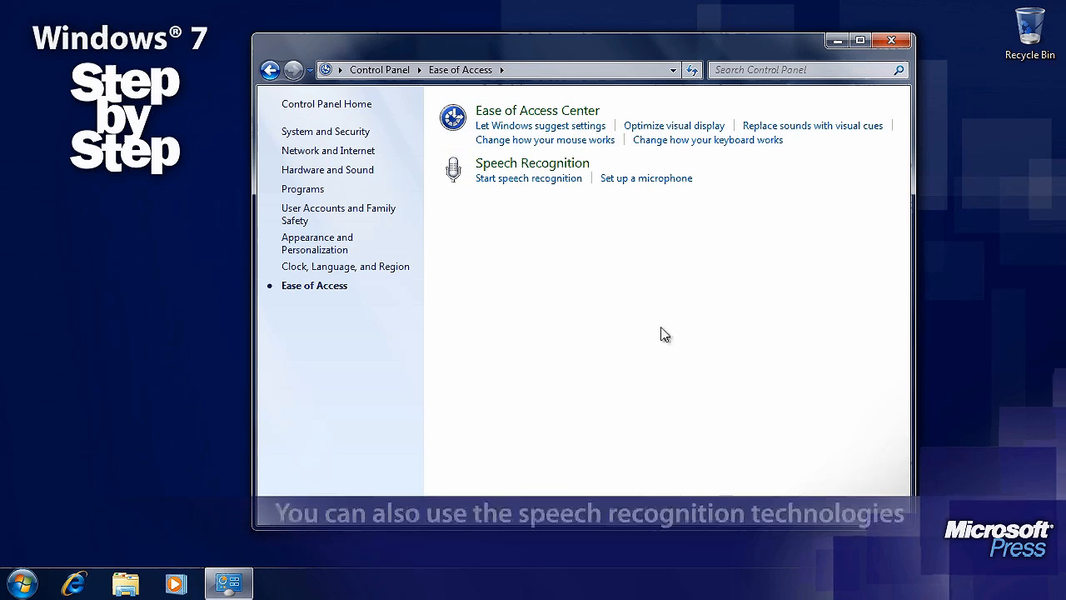
Open Ease of Access Center and scroll through quick-access tools and all settings
left_click(537, 110)
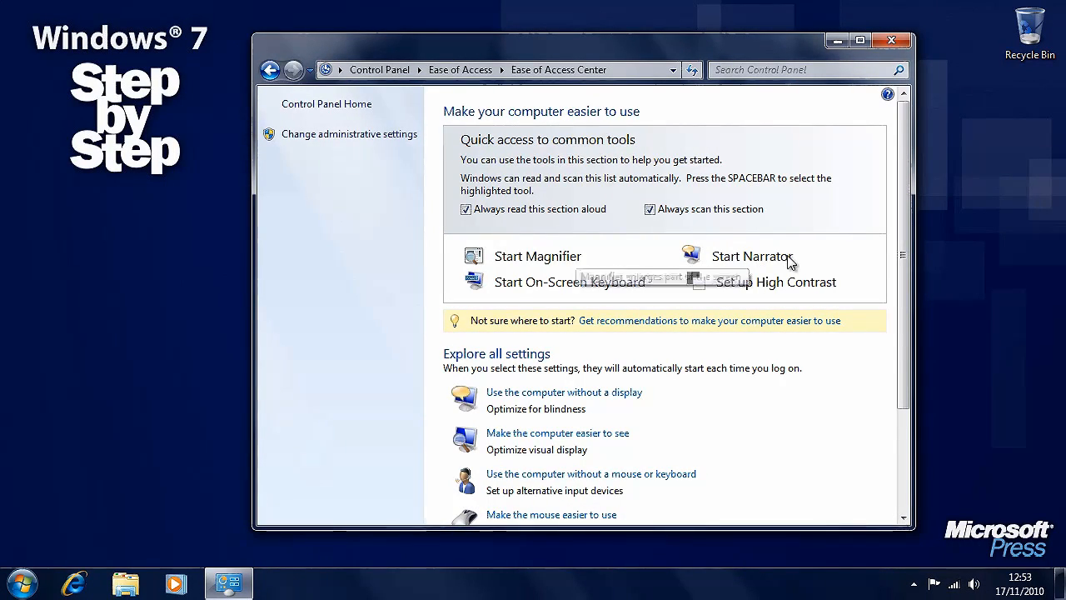
mouse_move(569, 281)
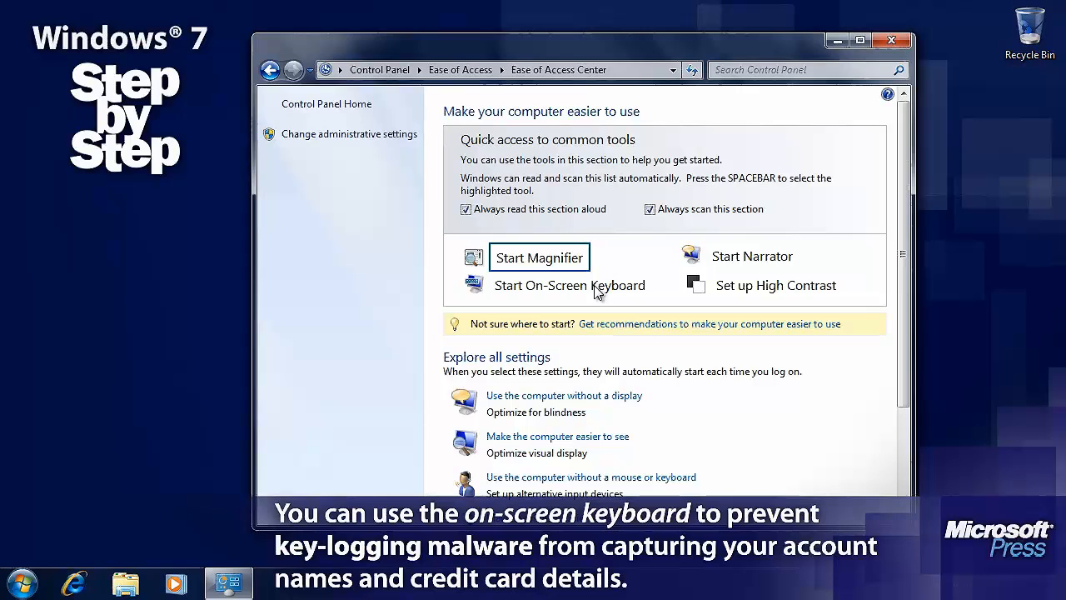
mouse_move(863, 390)
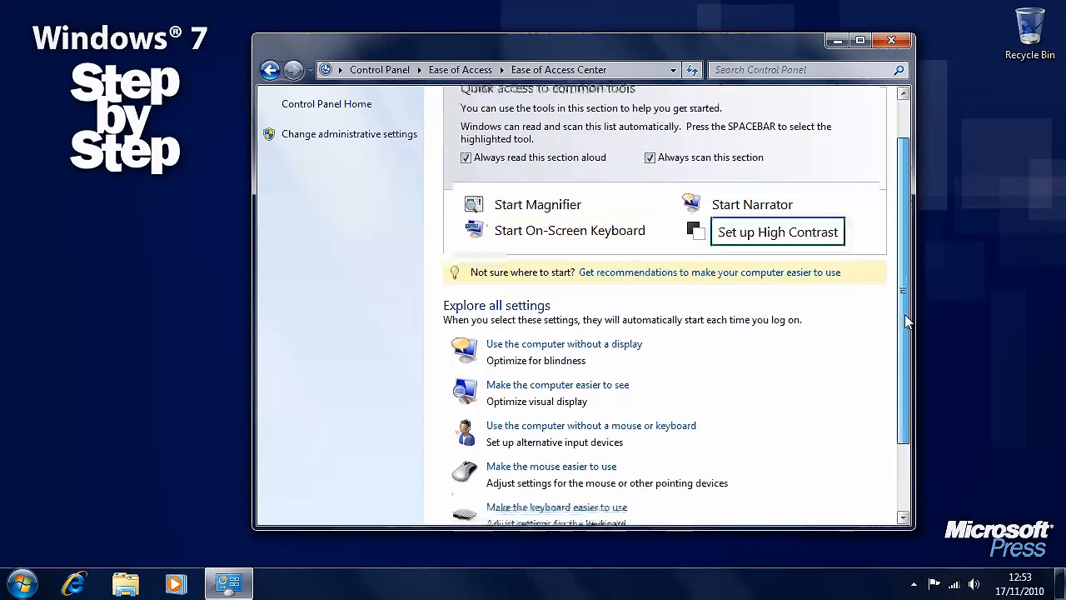
scroll("down", 3)
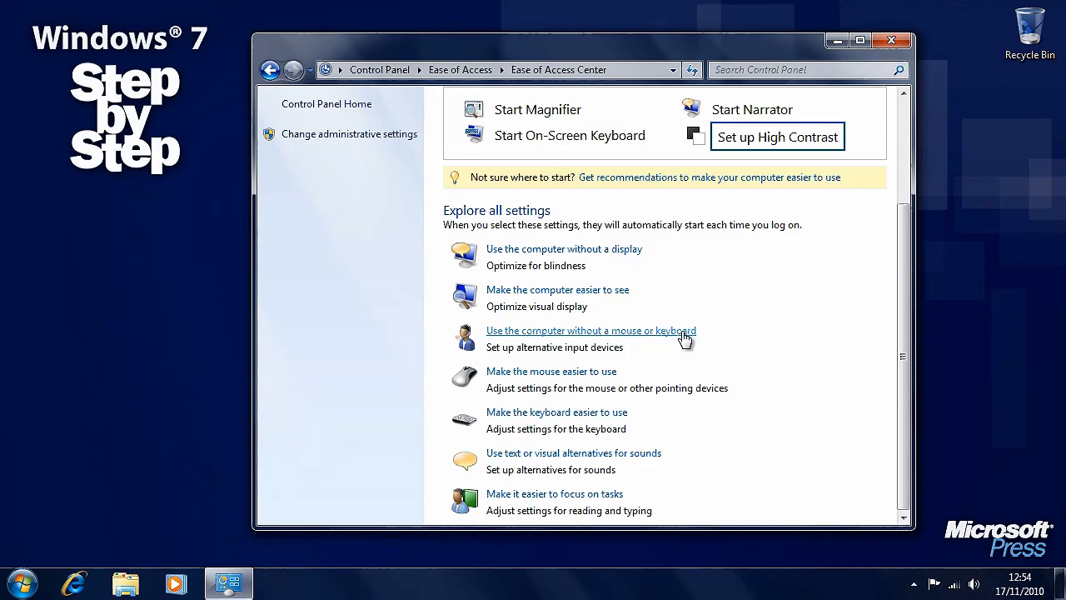
mouse_move(633, 383)
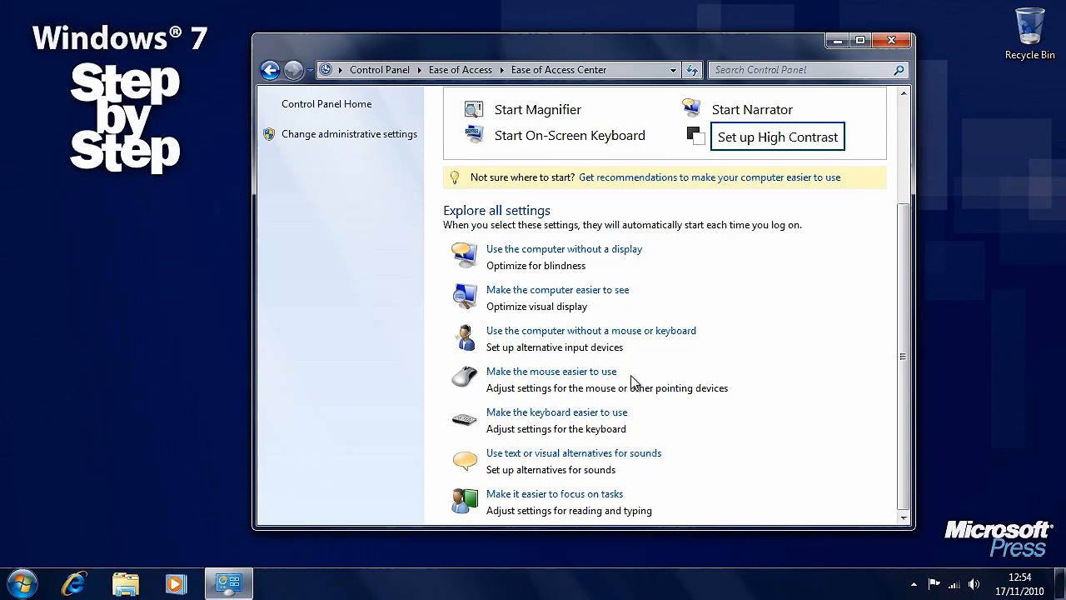
mouse_move(557, 411)
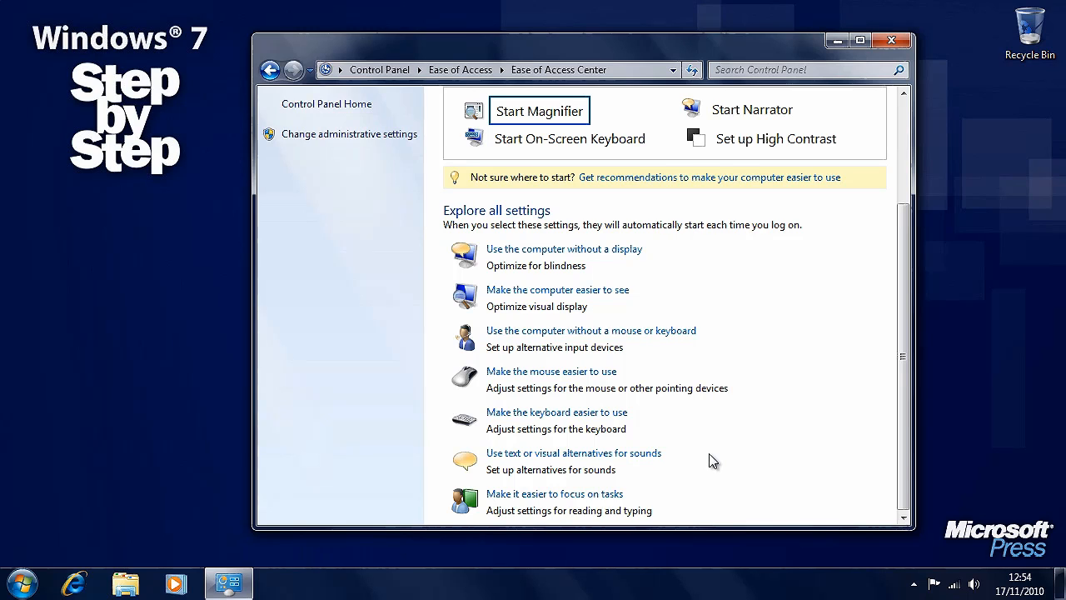
mouse_move(763, 459)
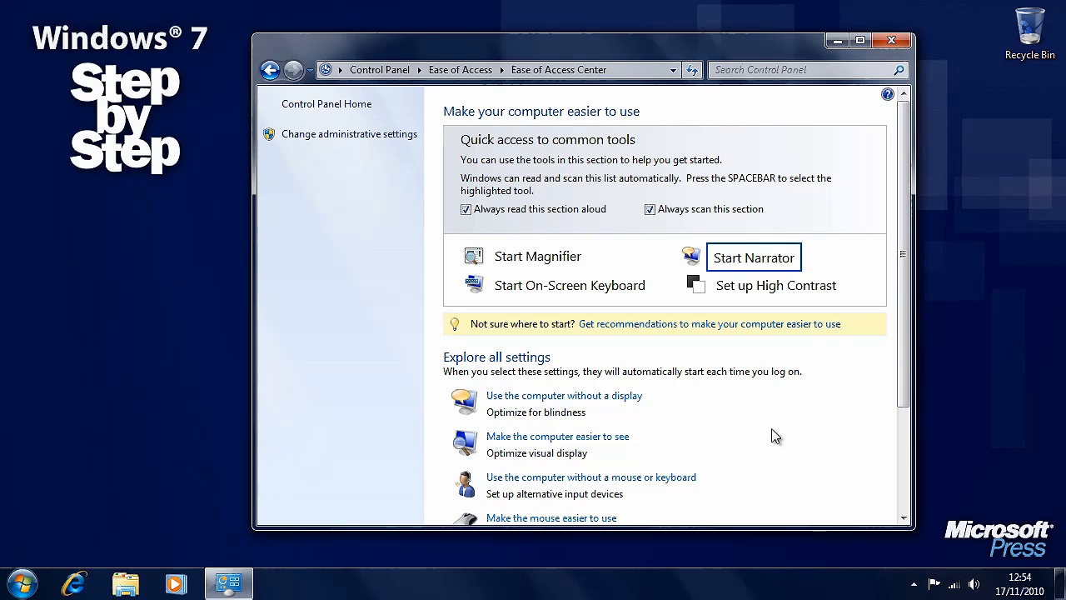
scroll("down", 3)
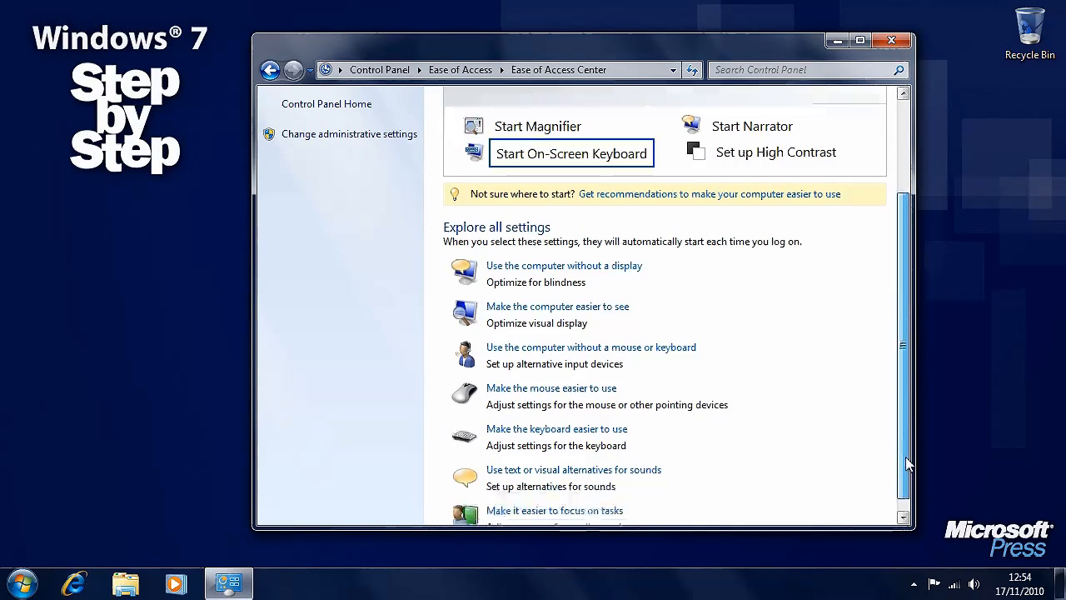
scroll("down", 3)
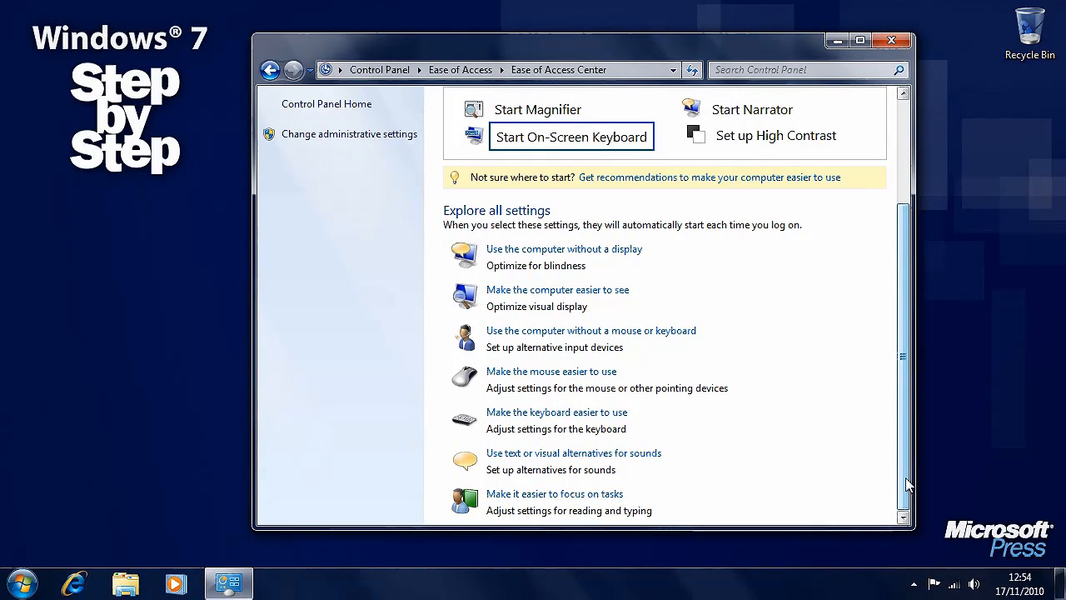